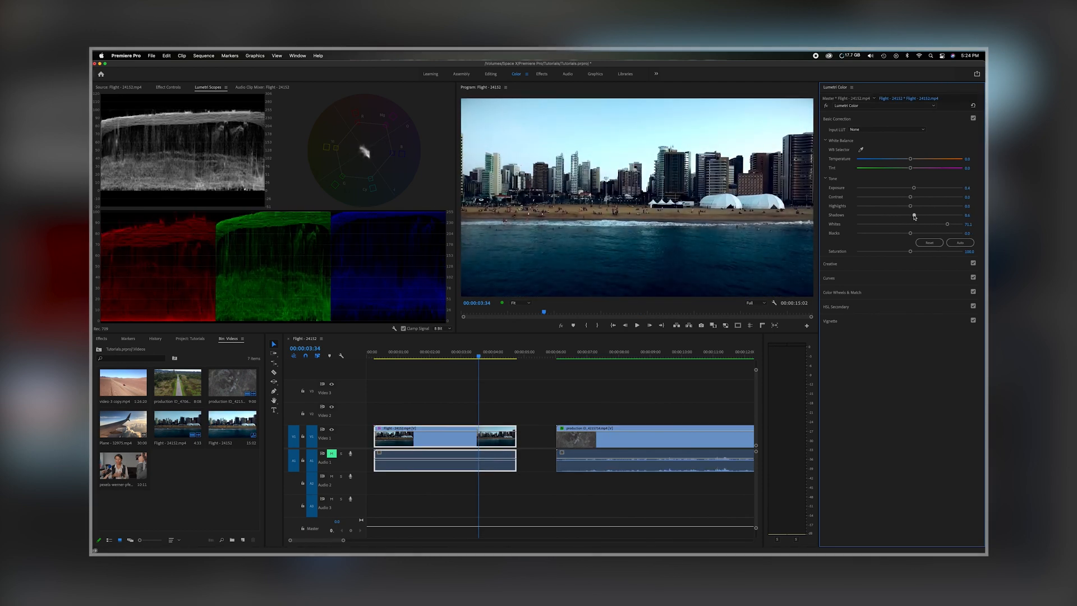
Step: Preview the flower clip, return to the beach skyline clip, and switch to the Color workspace
{"action": "left_click", "coordinate": [482, 27]}
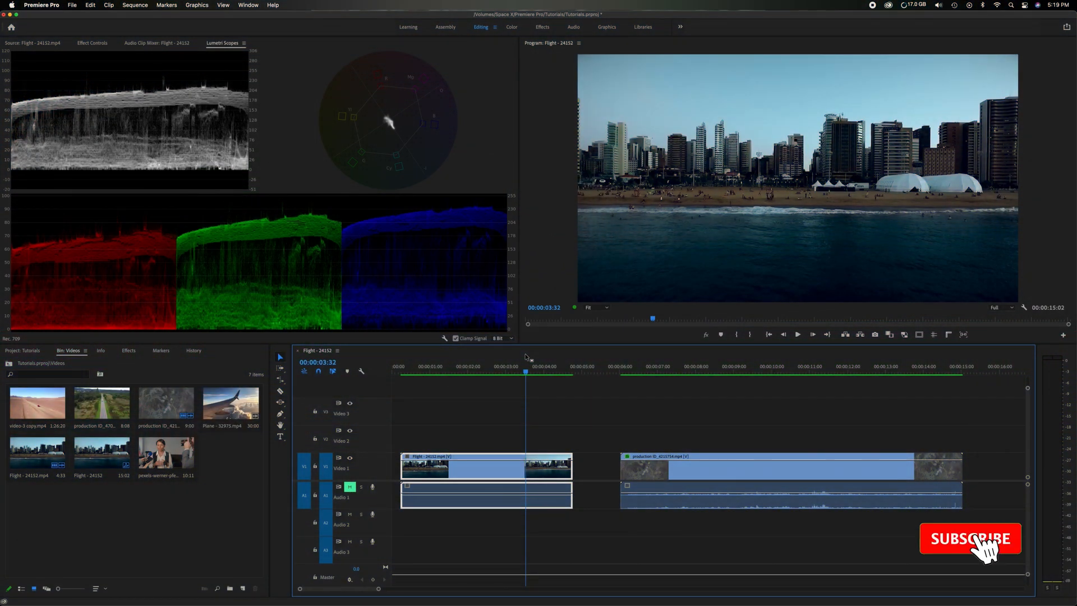
{"action": "left_click", "coordinate": [970, 538]}
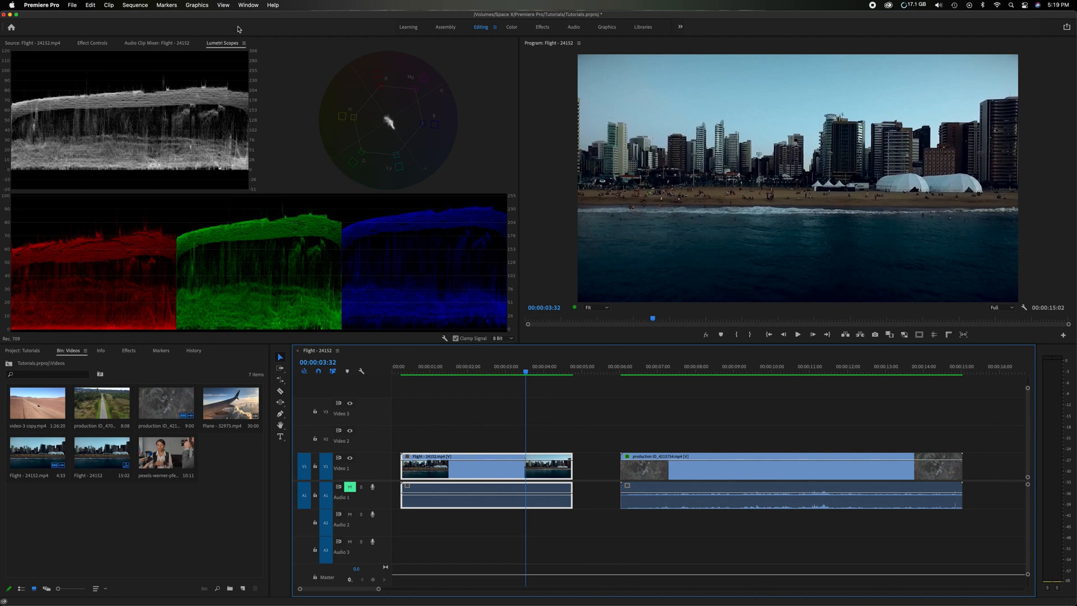
{"action": "left_click", "coordinate": [248, 5]}
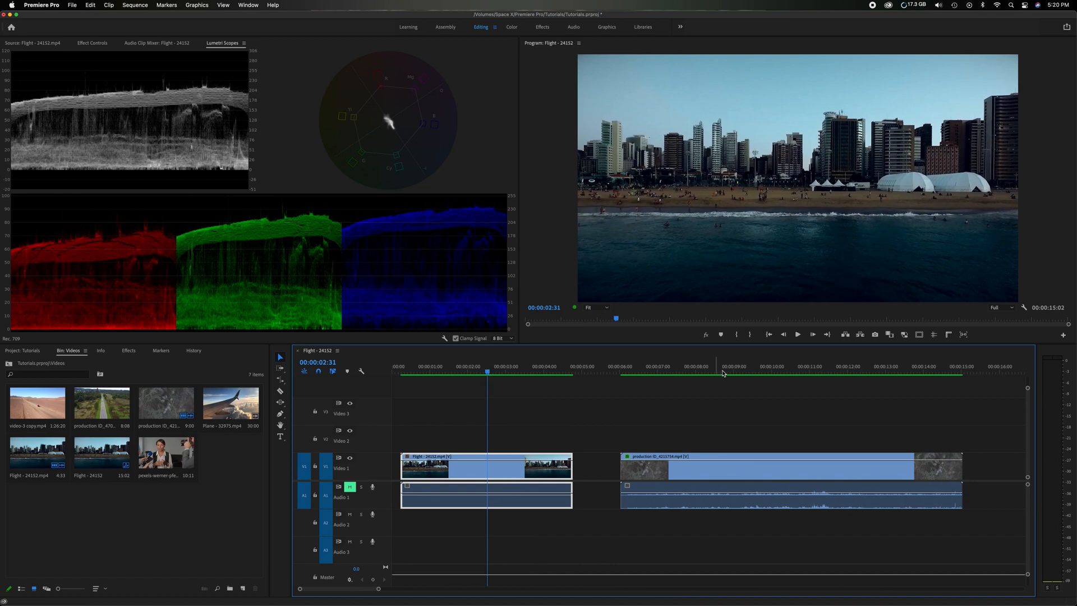
{"action": "left_click", "coordinate": [772, 366]}
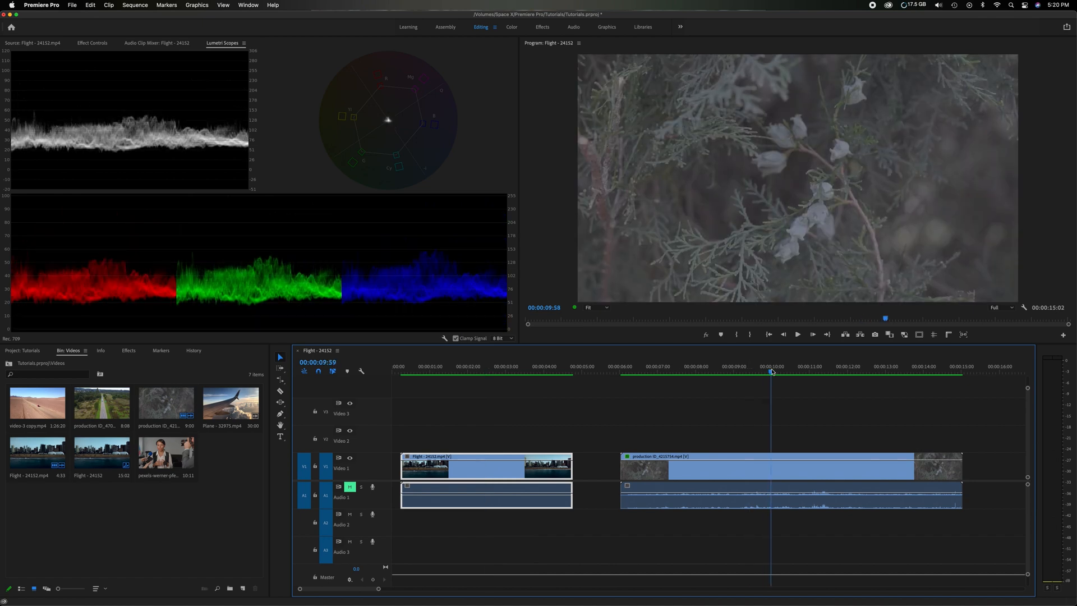
{"action": "left_click", "coordinate": [529, 367]}
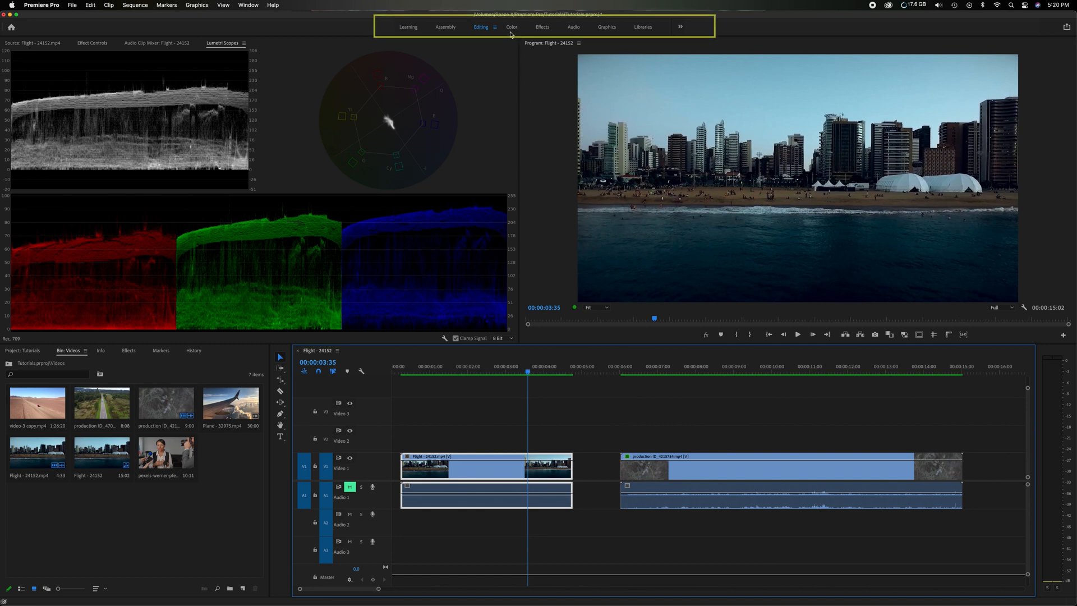
{"action": "mouse_move", "coordinate": [484, 25]}
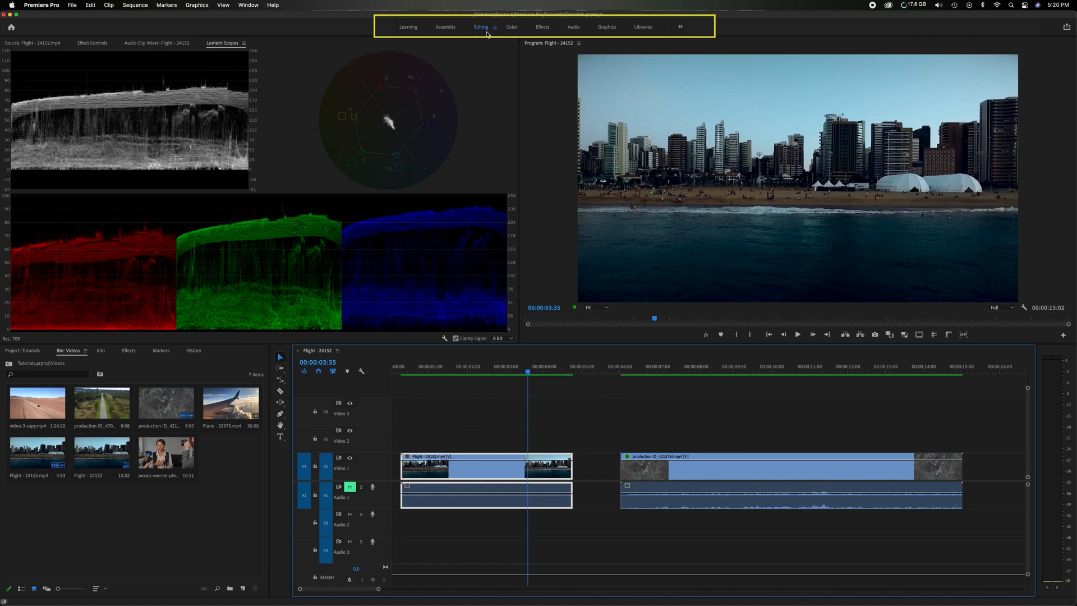
{"action": "left_click", "coordinate": [511, 26]}
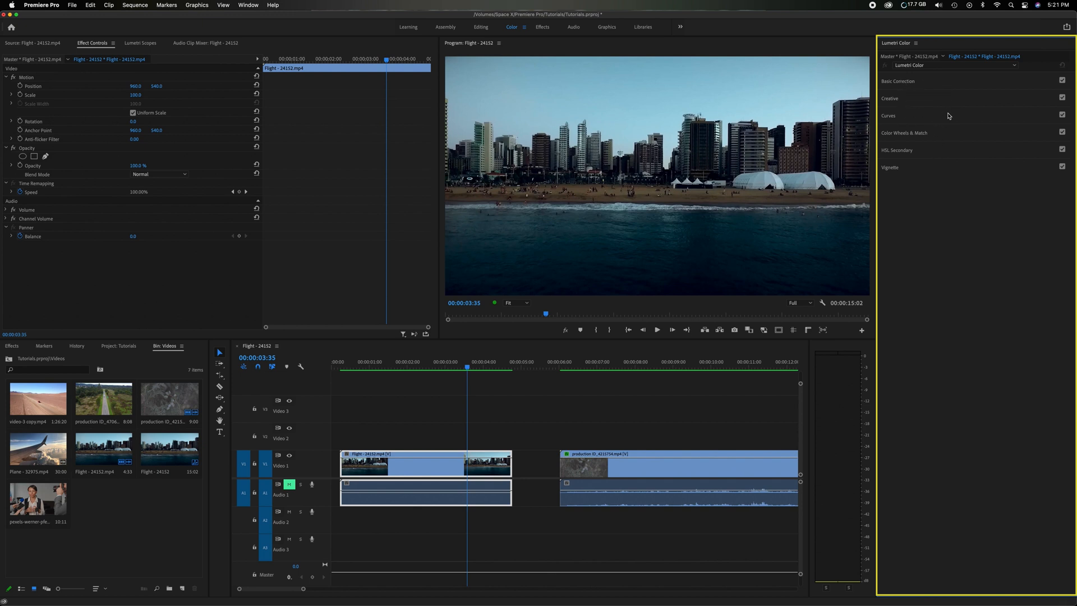
{"action": "mouse_move", "coordinate": [916, 151]}
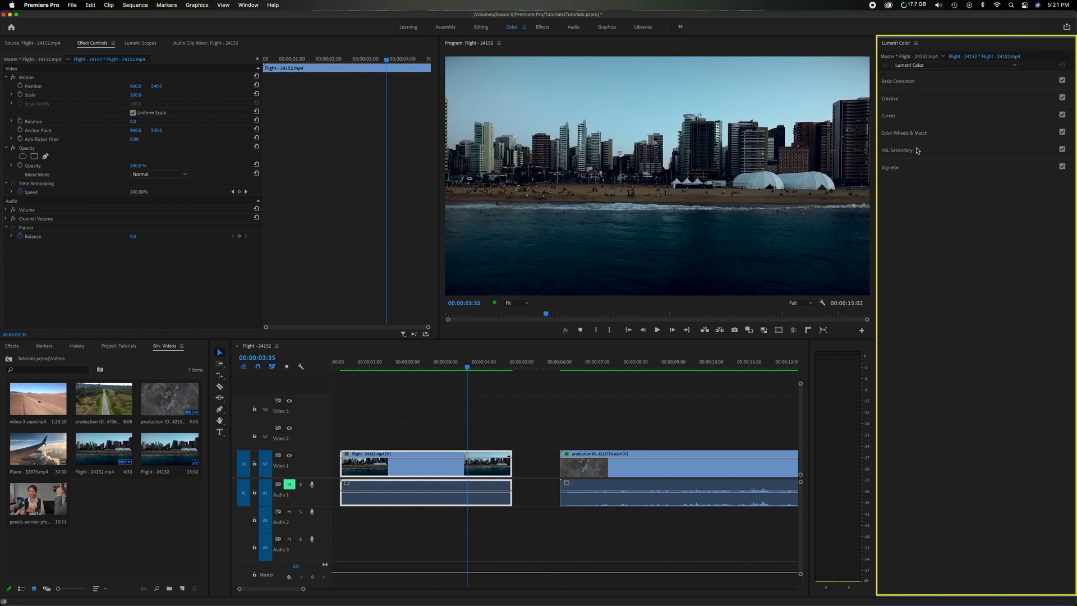
{"action": "mouse_move", "coordinate": [922, 83]}
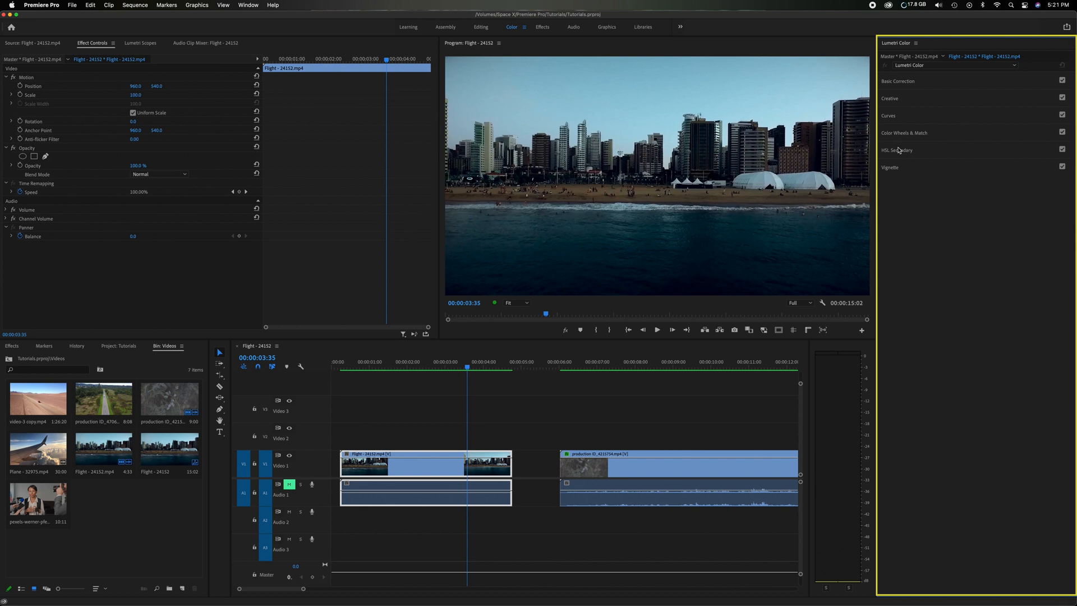
{"action": "mouse_move", "coordinate": [900, 159]}
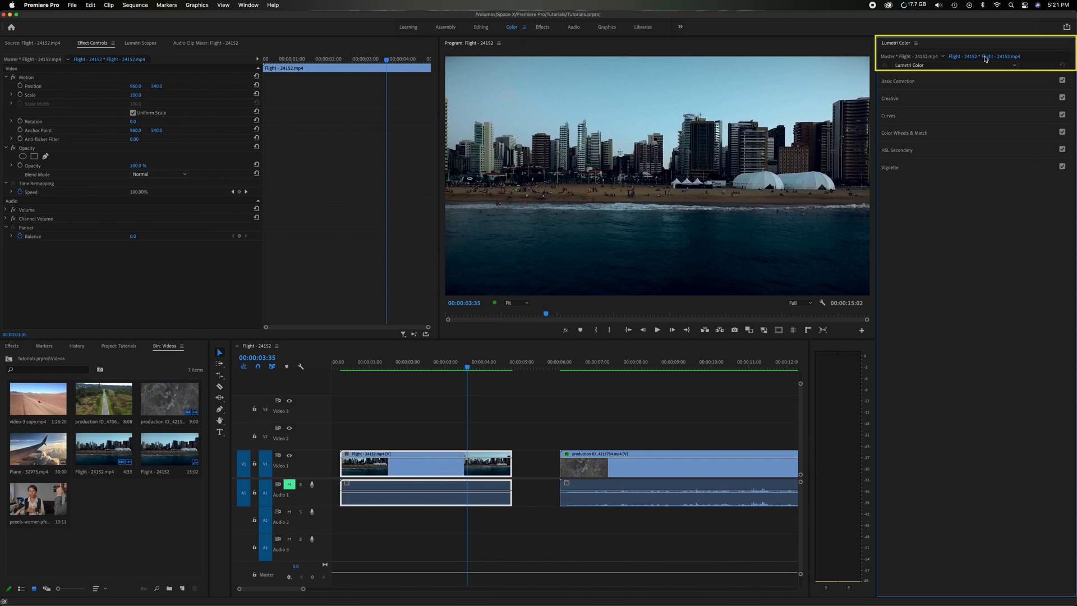
Step: Show the beach clip's Source preview, then the Lumetri Scopes waveforms and vectorscope
{"action": "left_click", "coordinate": [33, 43]}
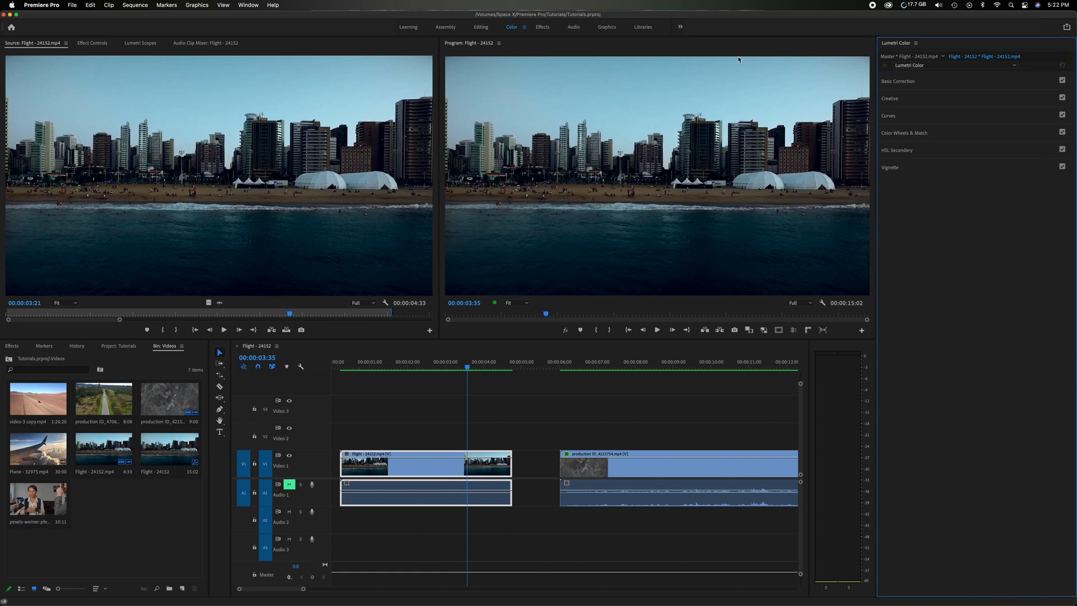
{"action": "left_click", "coordinate": [140, 42]}
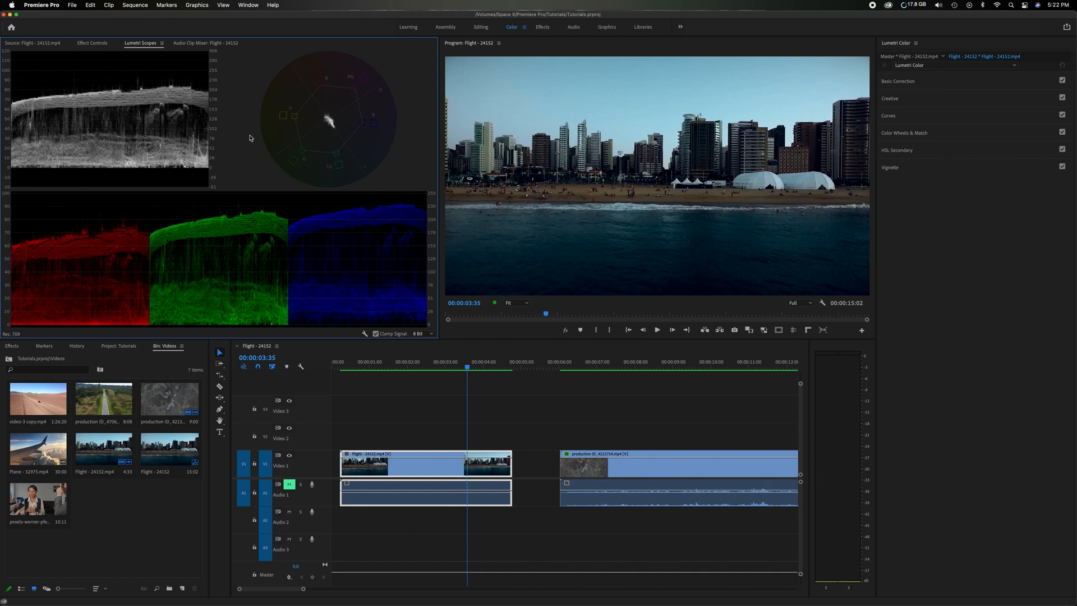
{"action": "mouse_move", "coordinate": [922, 83]}
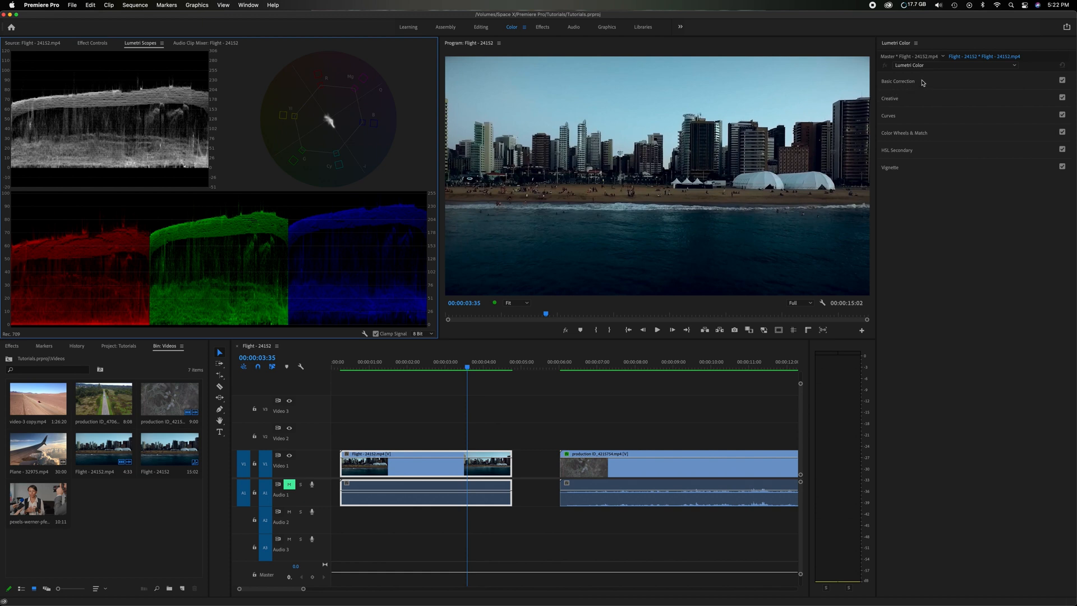
Step: Expand the Lumetri Color Basic Correction section for the beach skyline clip
{"action": "left_click", "coordinate": [897, 81]}
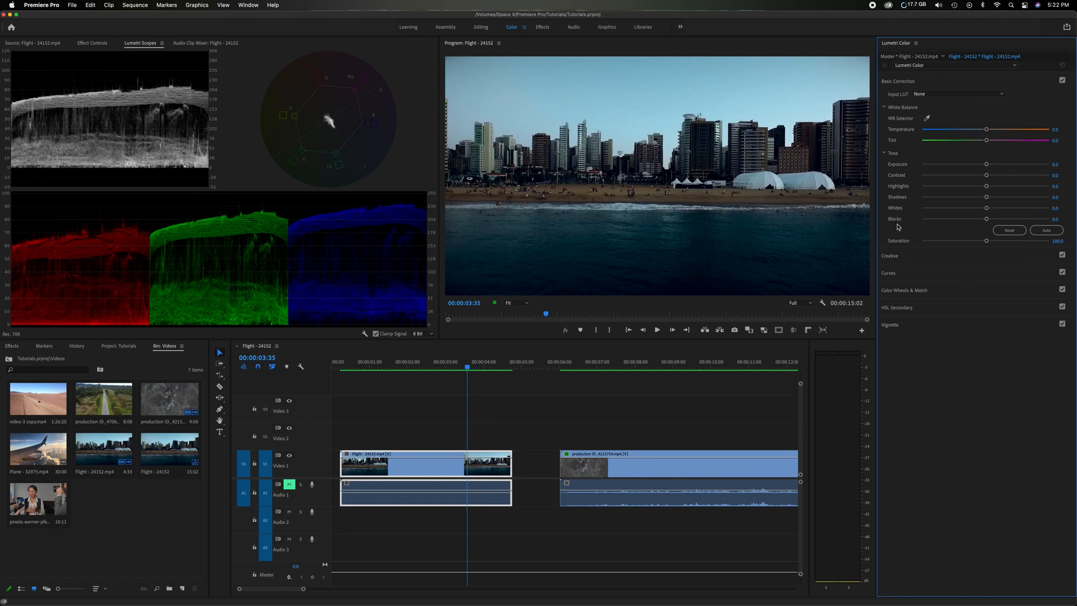
{"action": "mouse_move", "coordinate": [897, 164]}
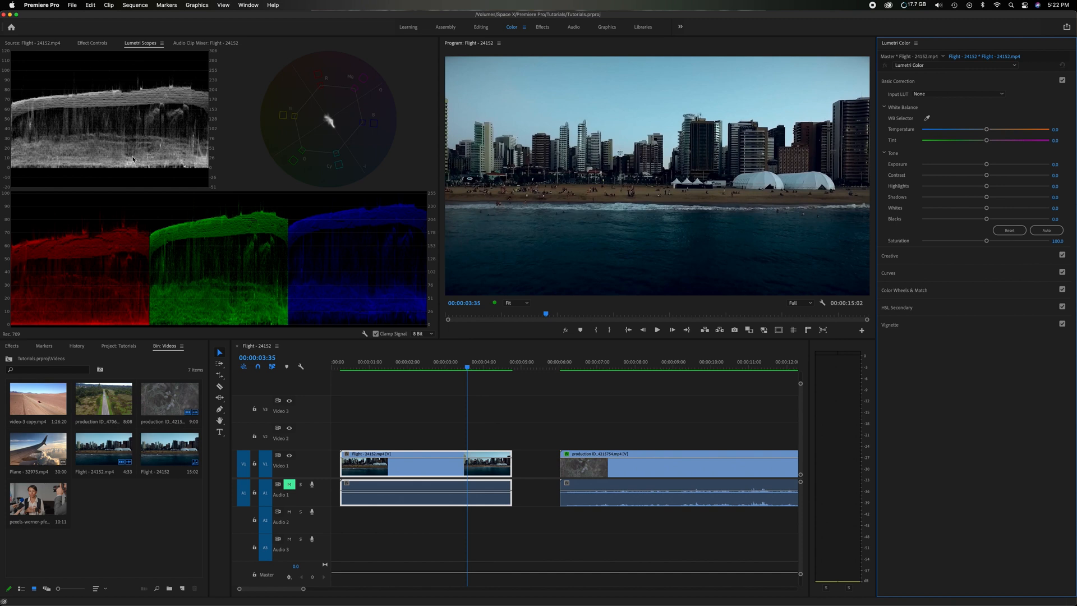
{"action": "mouse_move", "coordinate": [120, 111]}
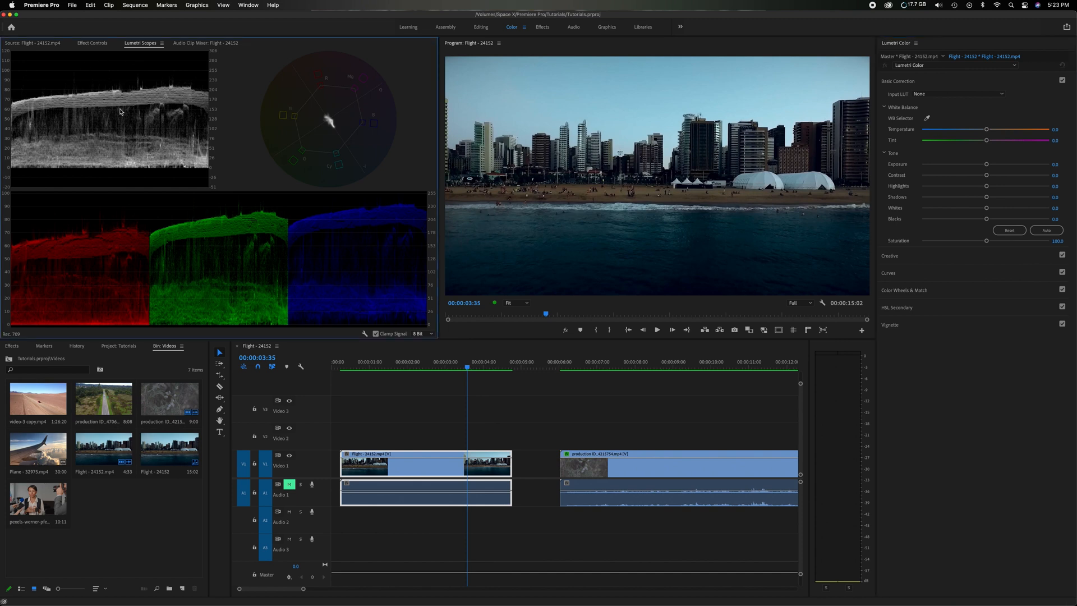
{"action": "mouse_move", "coordinate": [63, 171]}
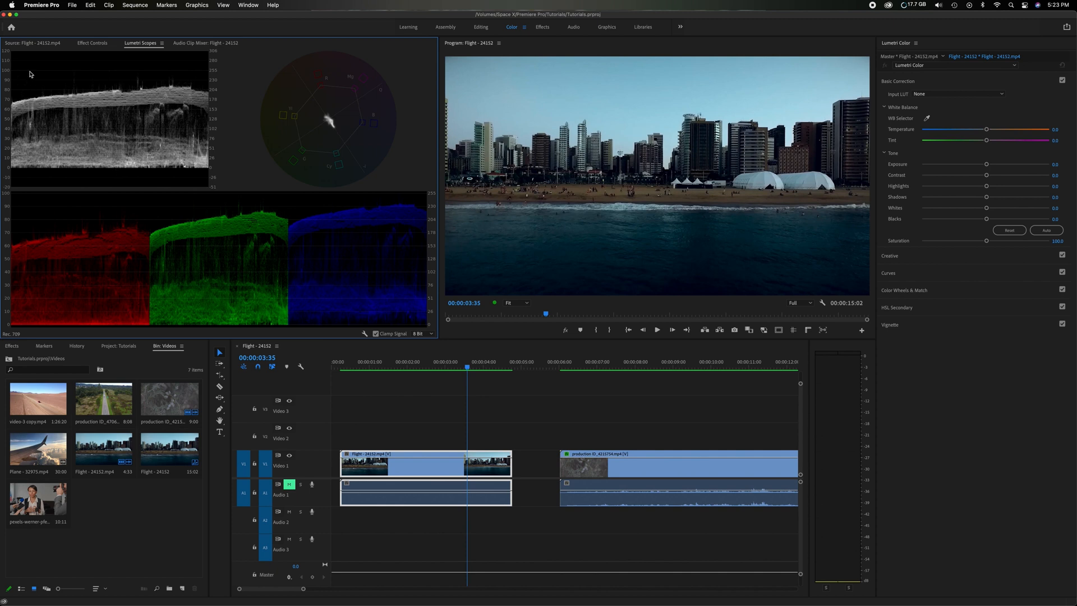
{"action": "mouse_move", "coordinate": [123, 73]}
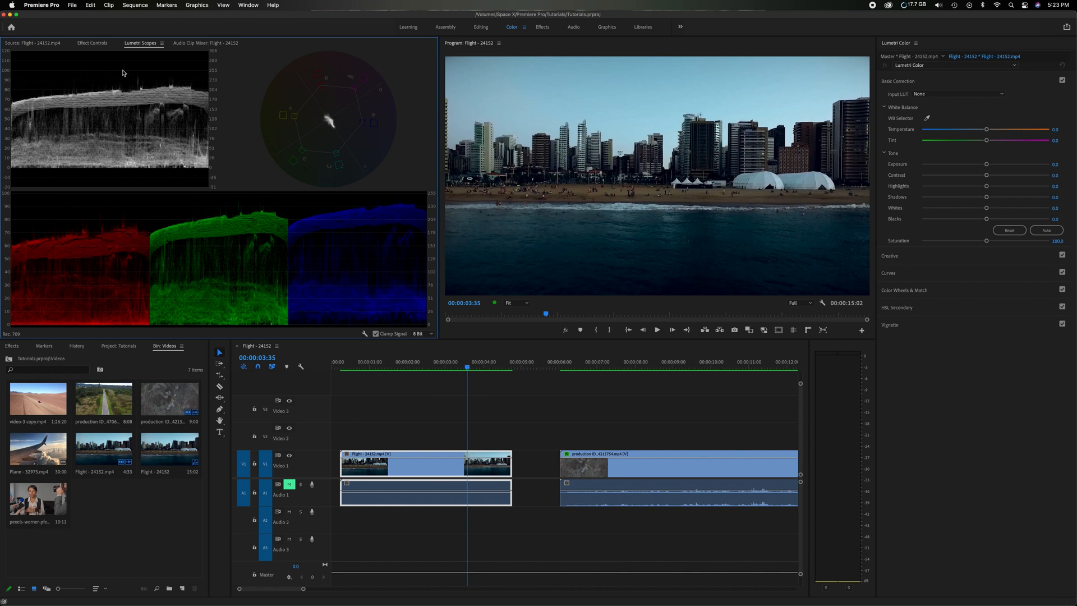
{"action": "mouse_move", "coordinate": [120, 112]}
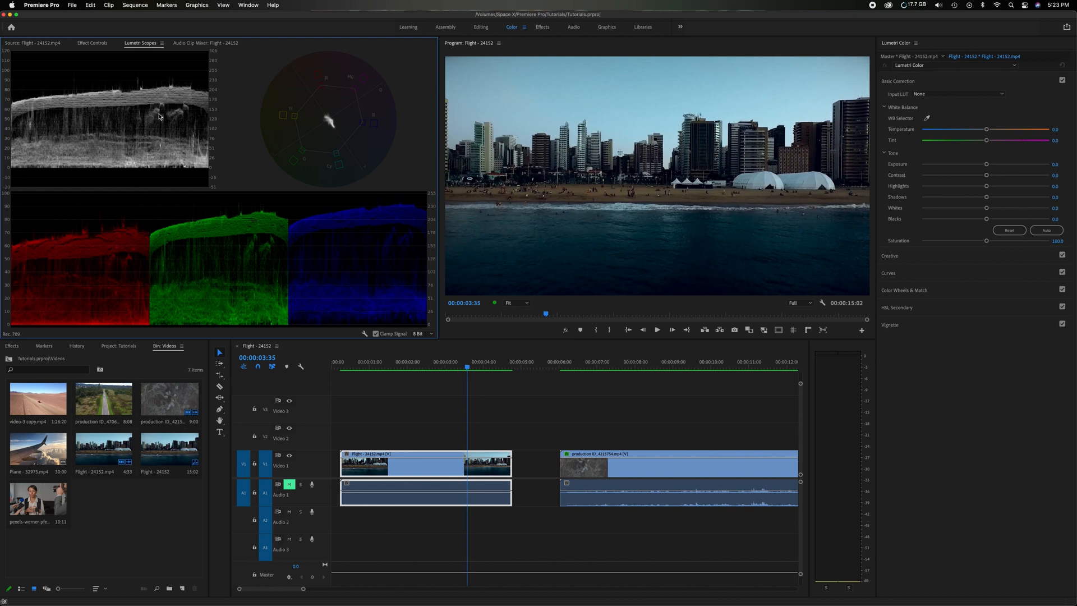
{"action": "mouse_move", "coordinate": [834, 220]}
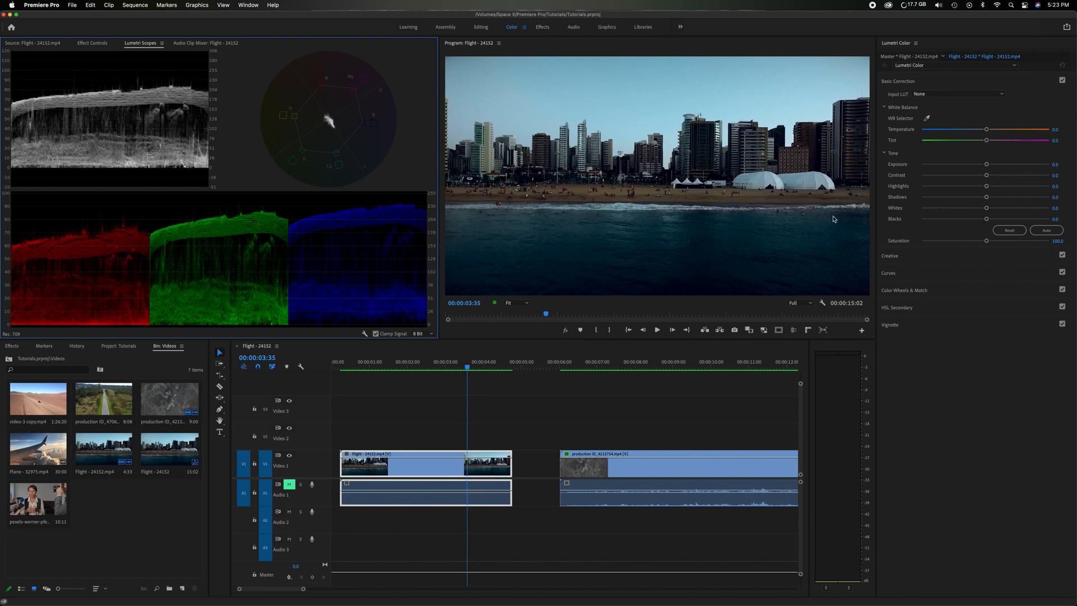
{"action": "mouse_move", "coordinate": [988, 215]}
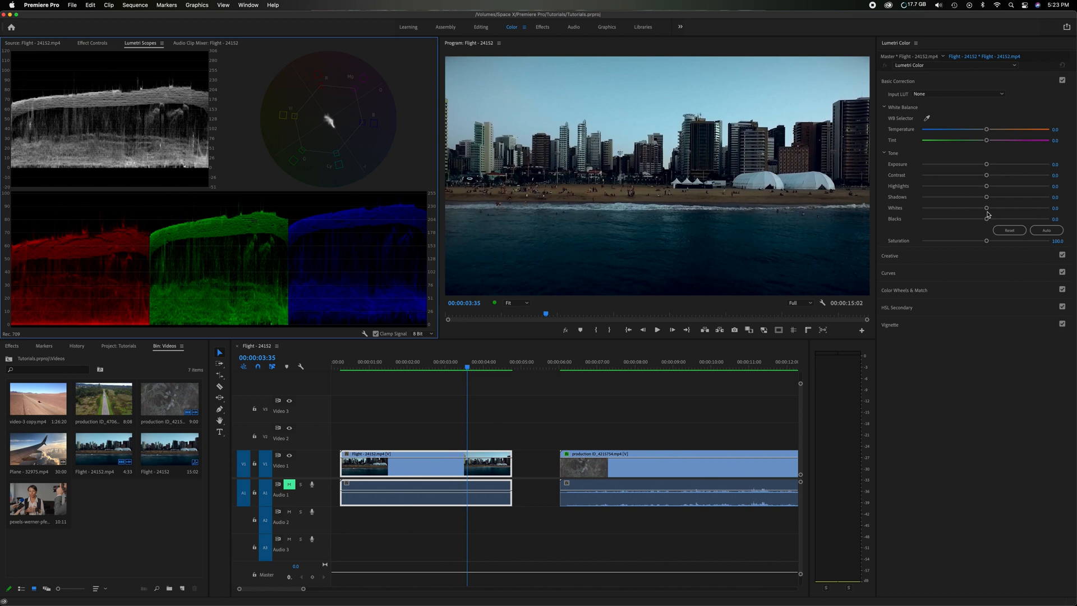
Step: Raise the beach clip's Whites slider to about 71, lifting the waveform highlights
{"action": "left_click_drag", "start_coordinate": [987, 208], "coordinate": [1006, 208]}
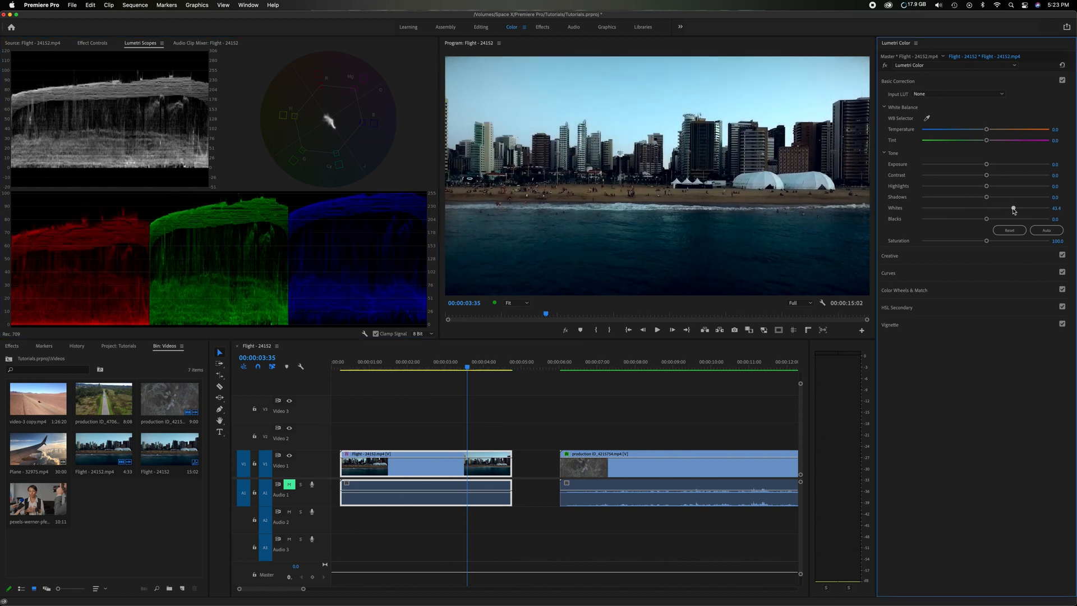
{"action": "left_click_drag", "start_coordinate": [1014, 208], "coordinate": [1028, 208]}
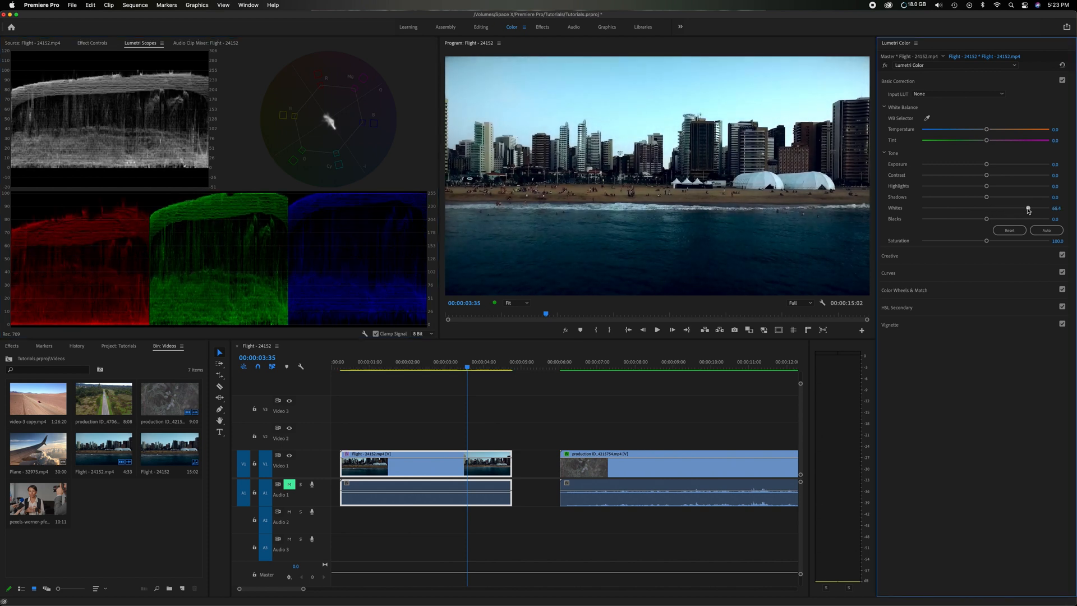
{"action": "left_click_drag", "start_coordinate": [1031, 208], "coordinate": [1031, 207]}
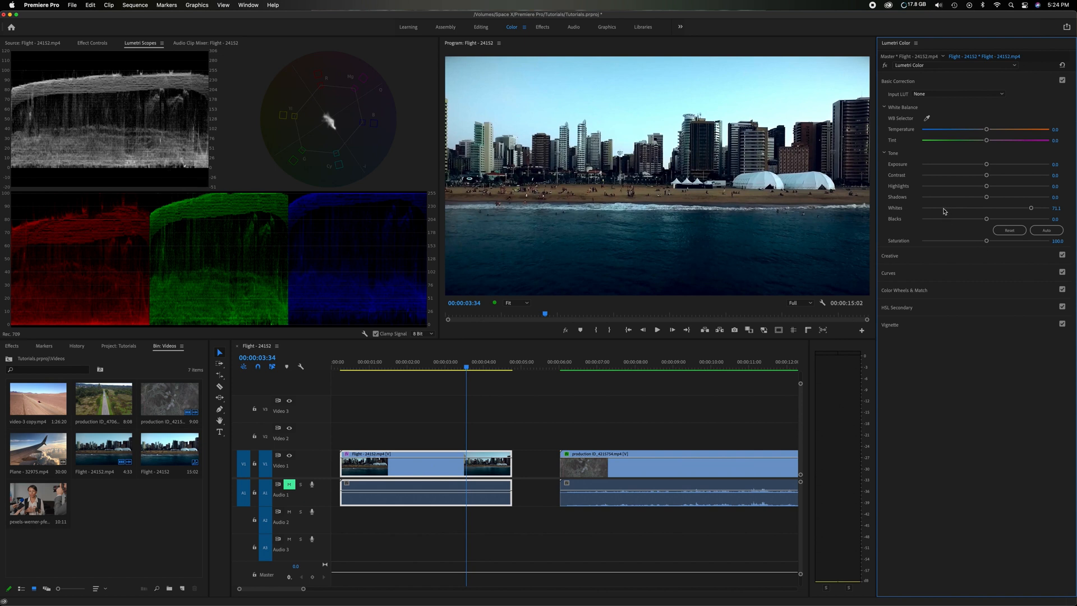
Step: Settle Exposure at 0.4 and lift Shadows to about 41
{"action": "left_click_drag", "start_coordinate": [988, 164], "coordinate": [991, 163]}
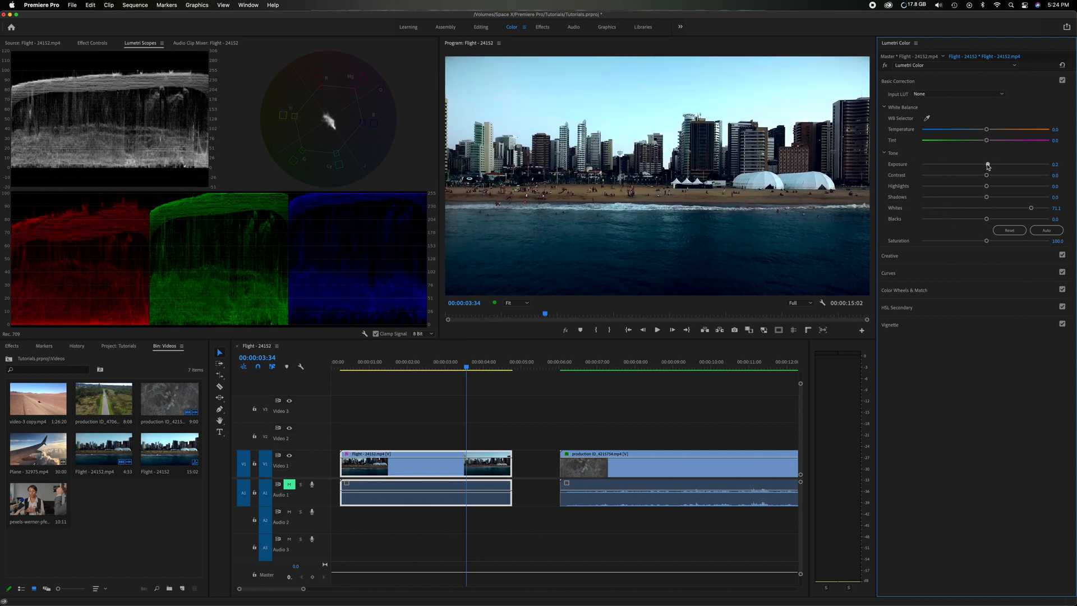
{"action": "left_click_drag", "start_coordinate": [987, 165], "coordinate": [1000, 165]}
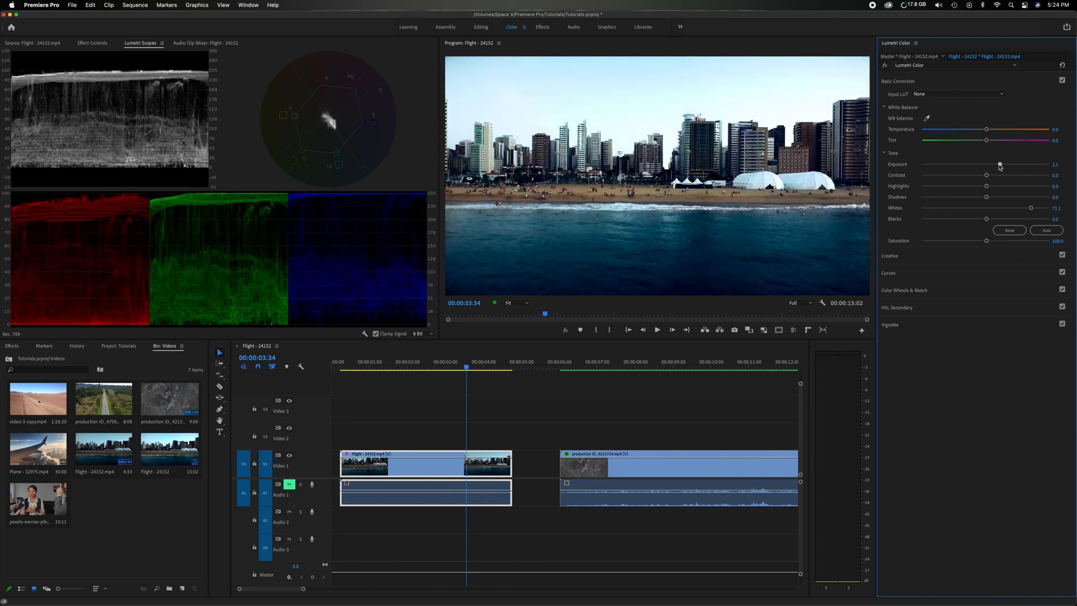
{"action": "left_click_drag", "start_coordinate": [1000, 165], "coordinate": [992, 164]}
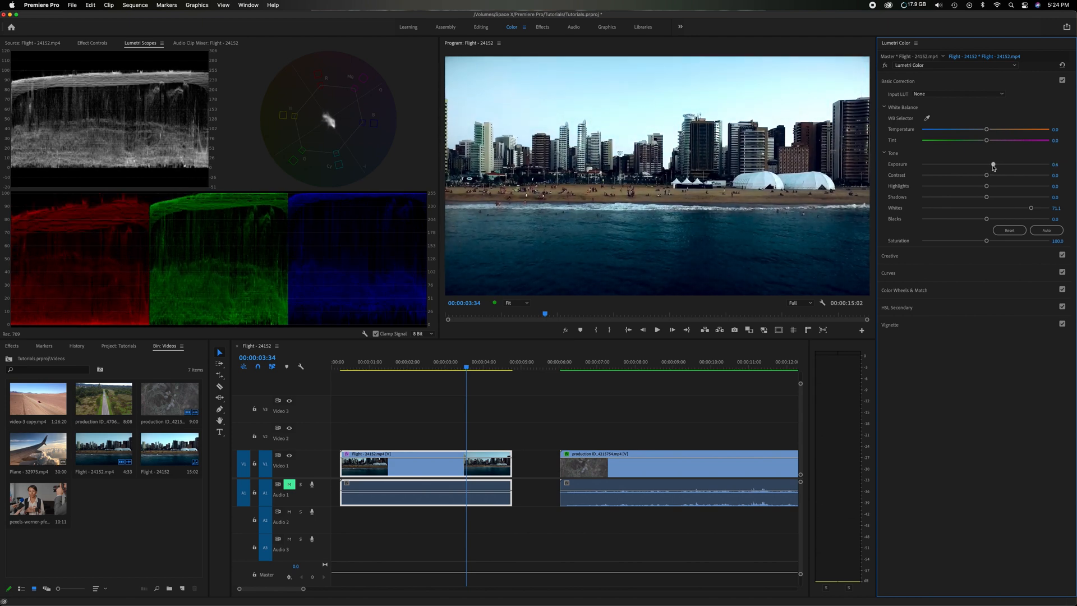
{"action": "left_click_drag", "start_coordinate": [992, 163], "coordinate": [991, 163]}
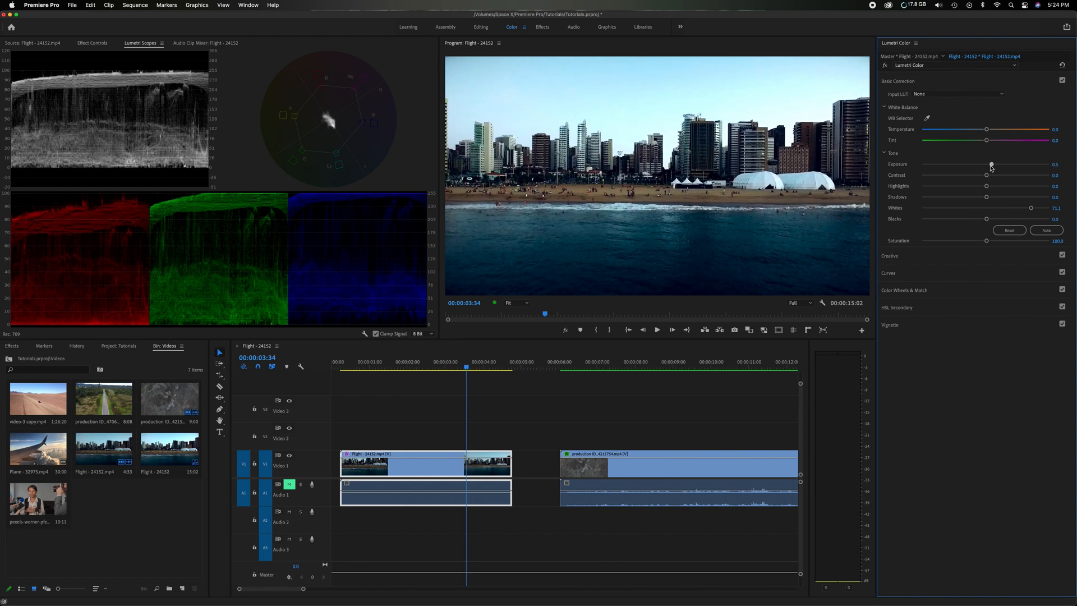
{"action": "left_click_drag", "start_coordinate": [991, 164], "coordinate": [989, 164]}
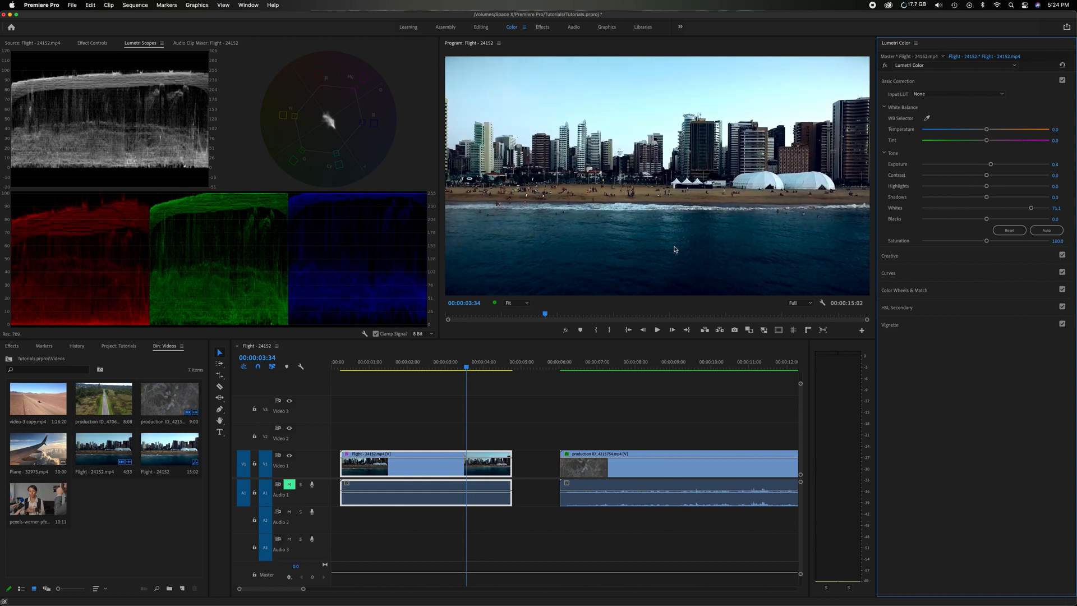
{"action": "left_click_drag", "start_coordinate": [987, 198], "coordinate": [991, 199]}
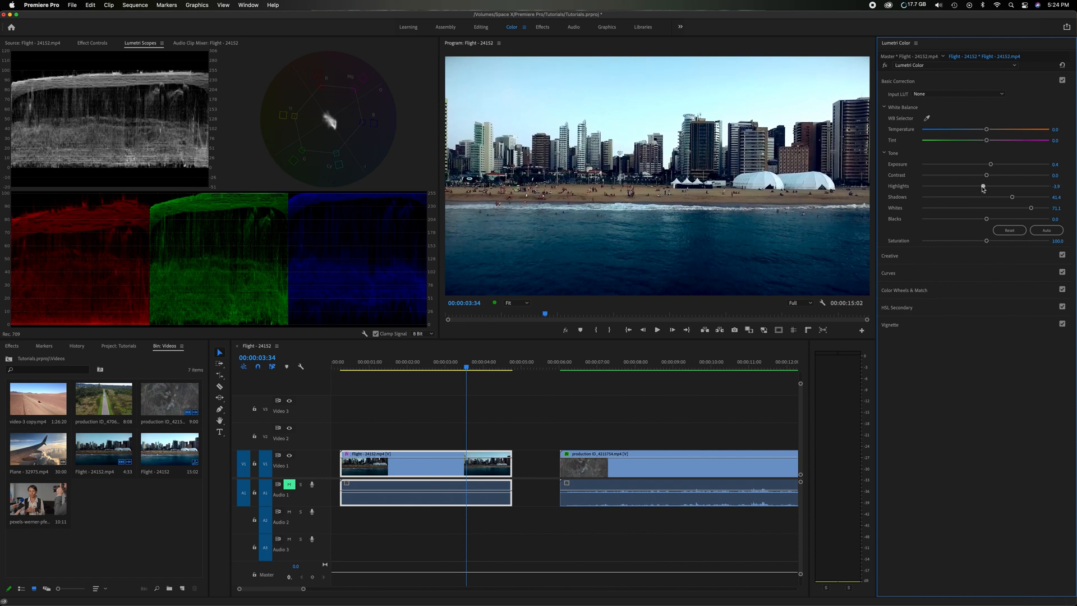
Step: Pull Highlights down to about -43, lower Contrast to about -30, and set Exposure to 0.7
{"action": "left_click_drag", "start_coordinate": [983, 186], "coordinate": [960, 186]}
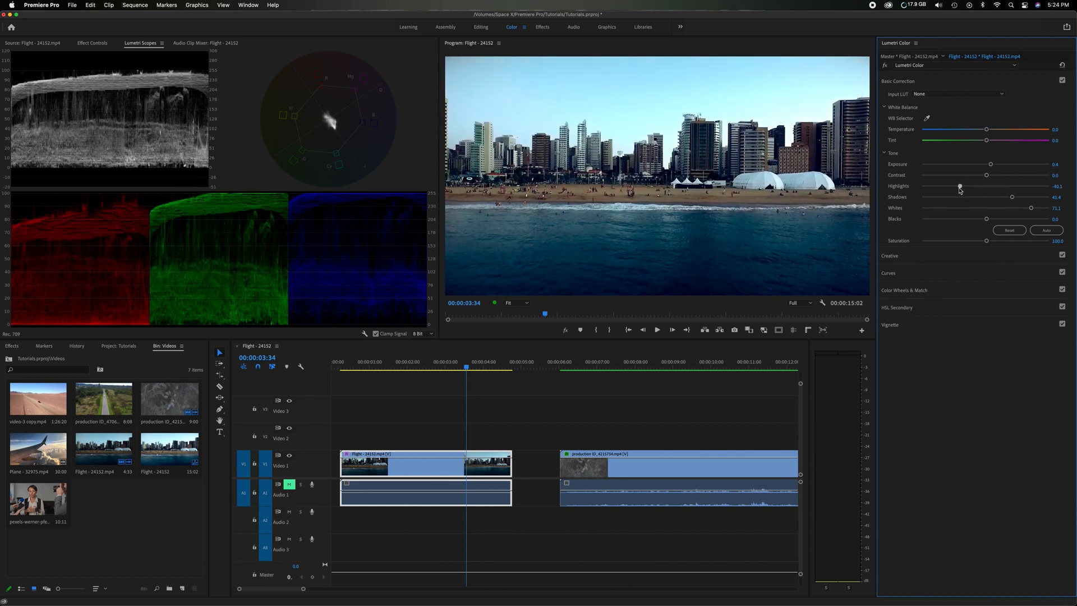
{"action": "left_click_drag", "start_coordinate": [987, 175], "coordinate": [989, 175]}
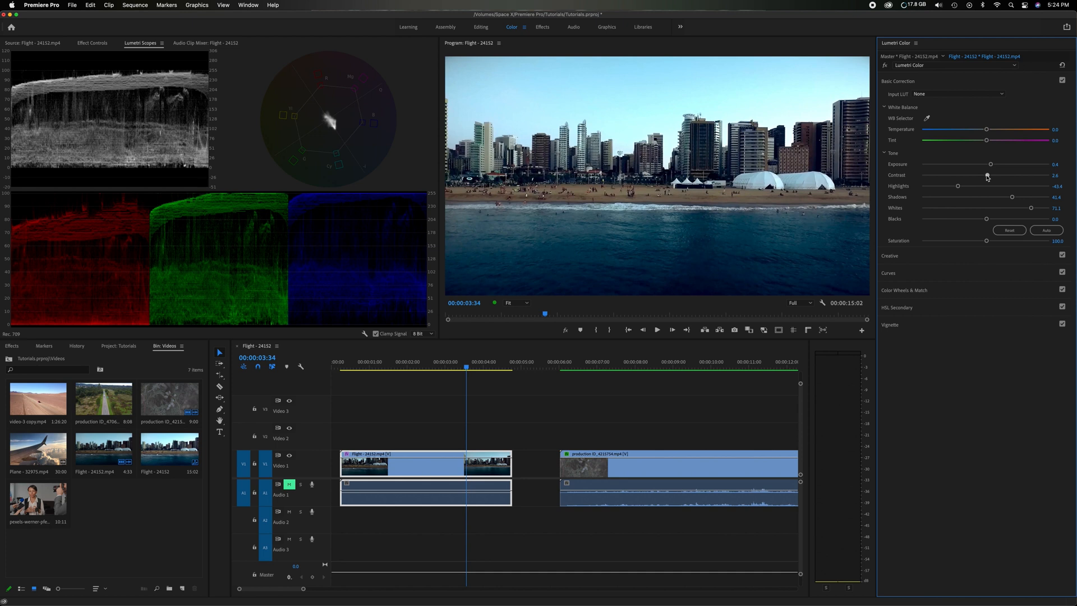
{"action": "left_click_drag", "start_coordinate": [987, 174], "coordinate": [1007, 174]}
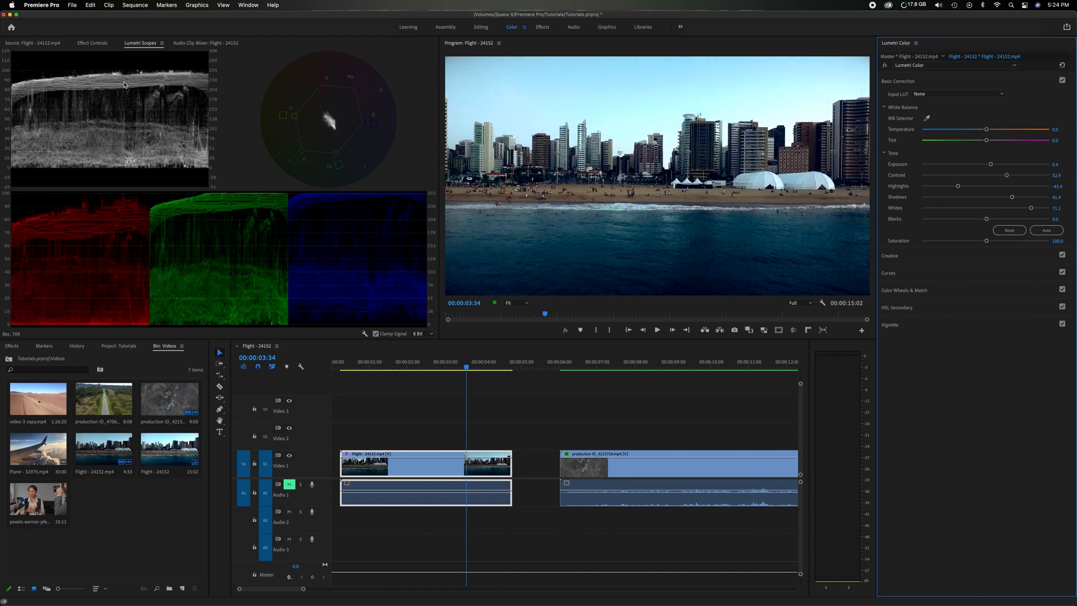
{"action": "mouse_move", "coordinate": [136, 137]}
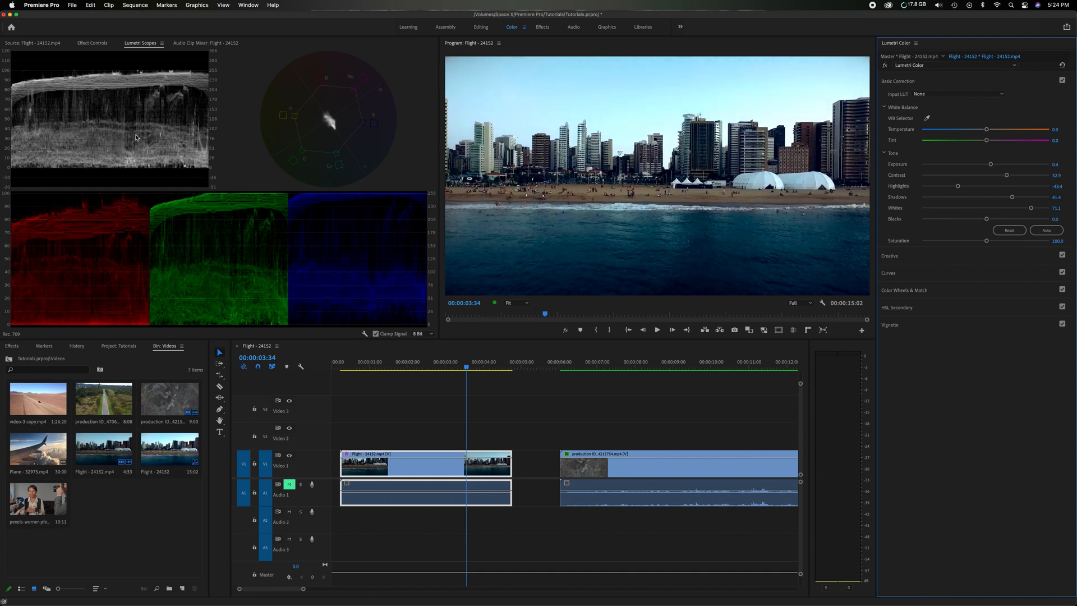
{"action": "left_click_drag", "start_coordinate": [1007, 174], "coordinate": [1008, 174]}
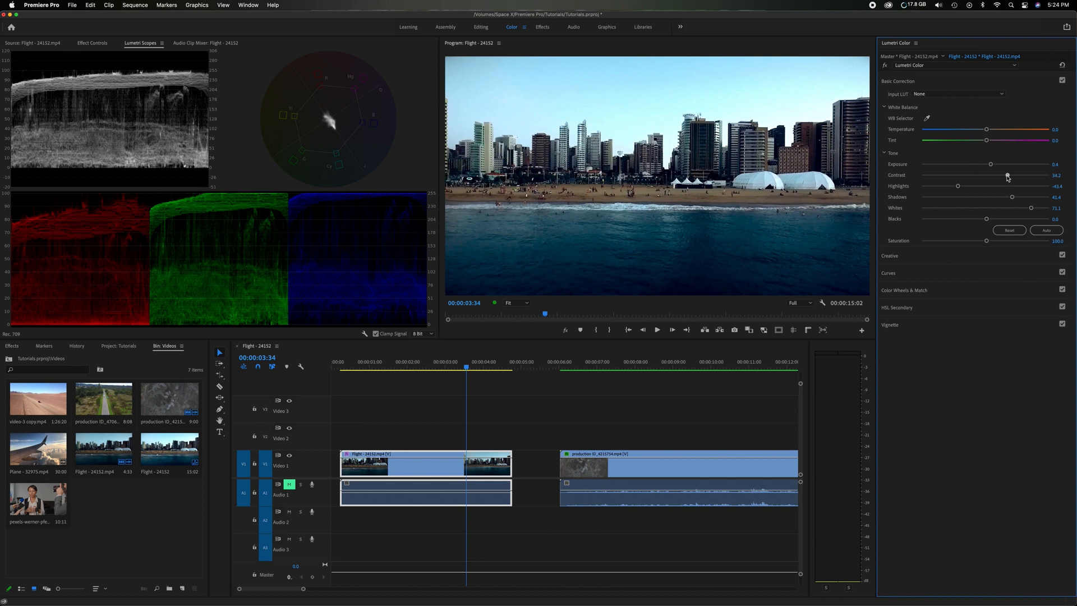
{"action": "left_click_drag", "start_coordinate": [1006, 175], "coordinate": [981, 174]}
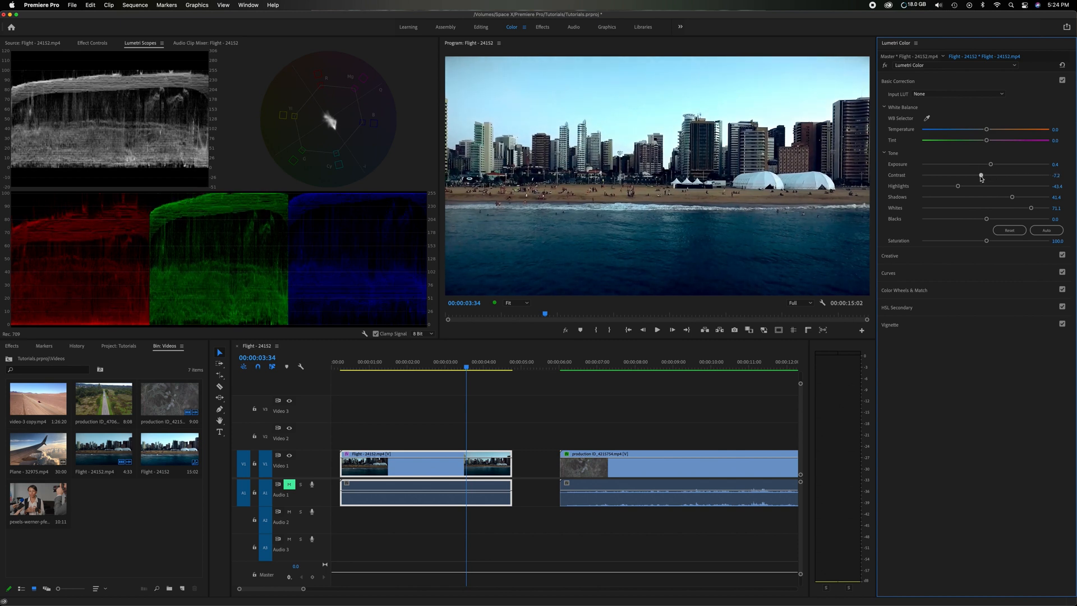
{"action": "left_click_drag", "start_coordinate": [982, 175], "coordinate": [967, 174]}
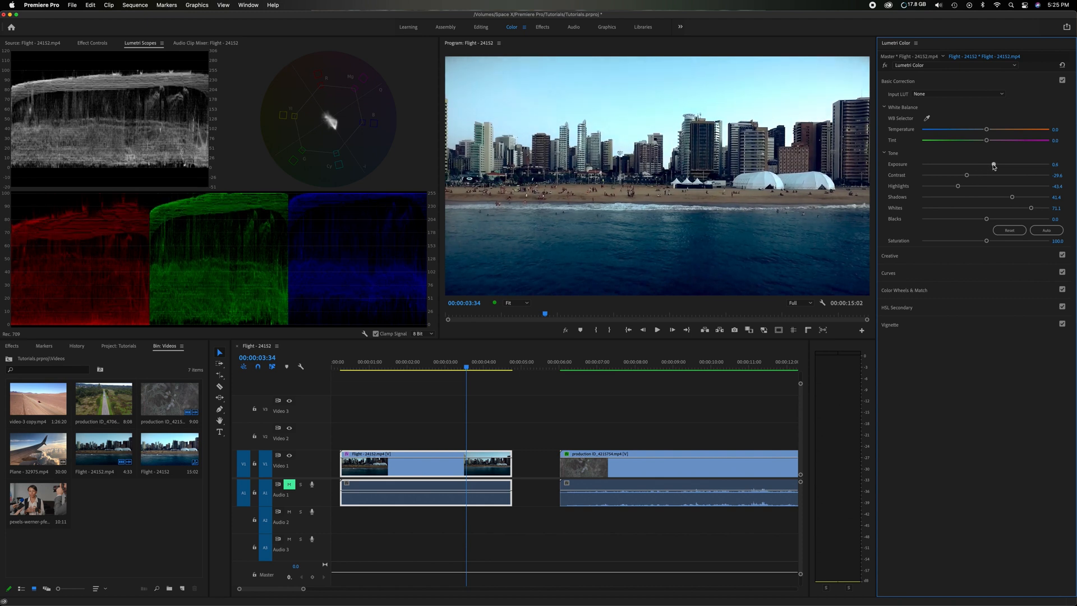
{"action": "left_click_drag", "start_coordinate": [963, 164], "coordinate": [966, 164]}
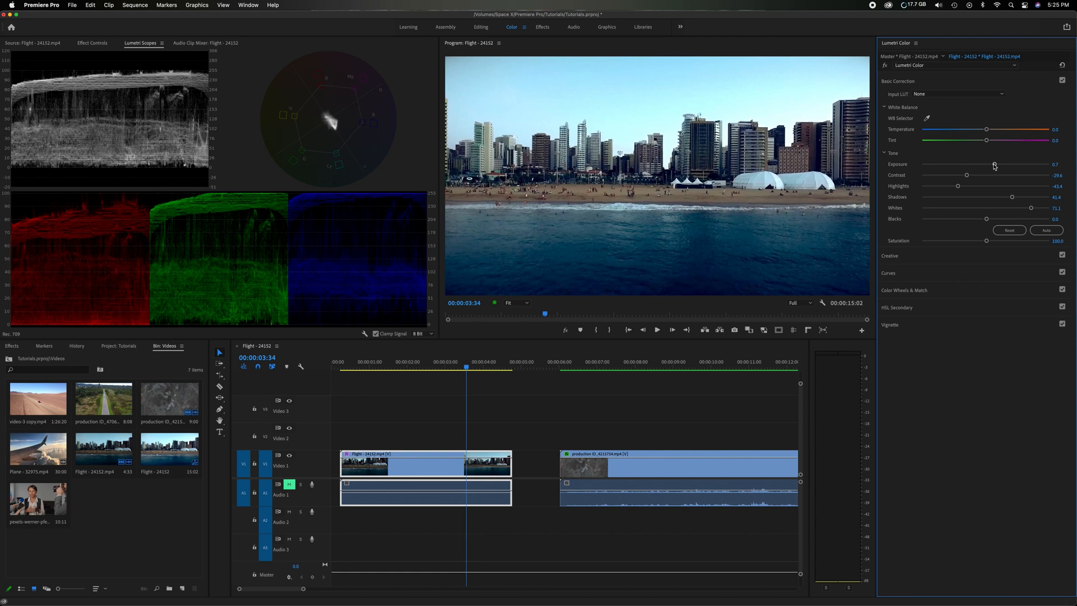
{"action": "mouse_move", "coordinate": [988, 221]}
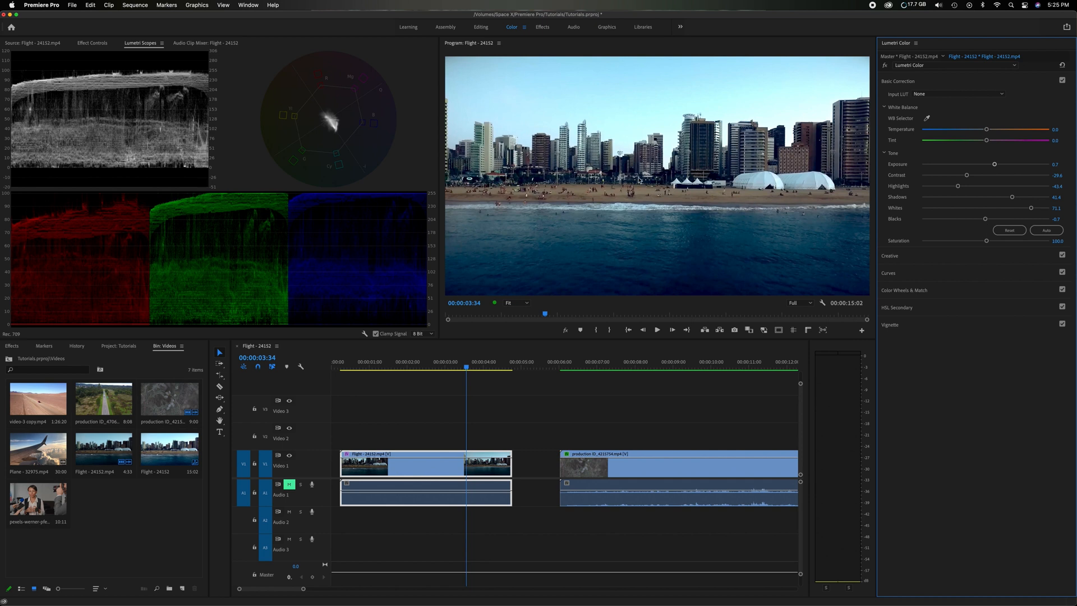
{"action": "mouse_move", "coordinate": [232, 230]}
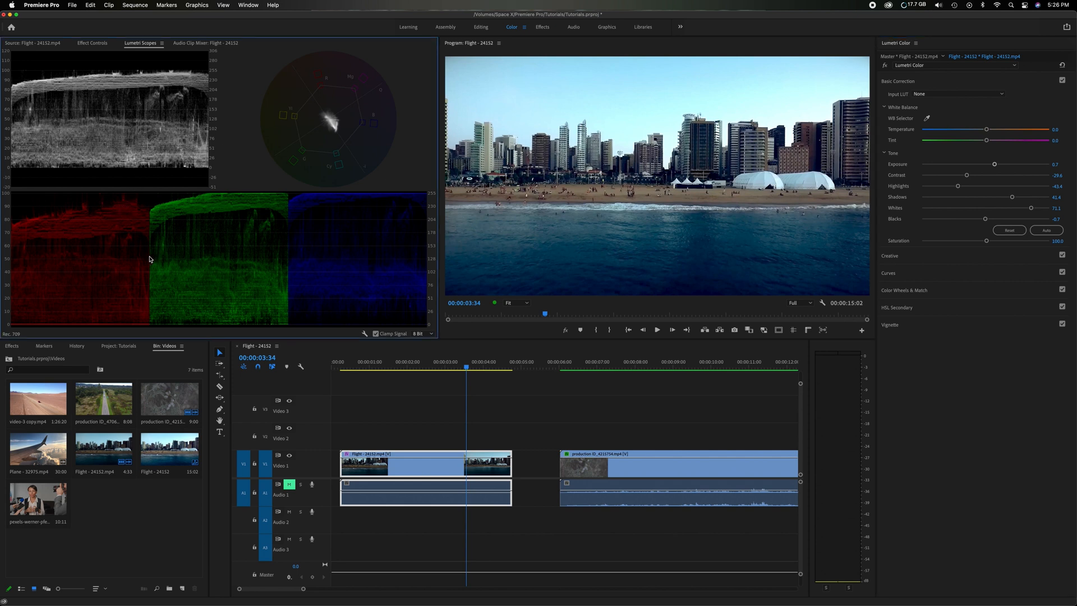
{"action": "mouse_move", "coordinate": [207, 238]}
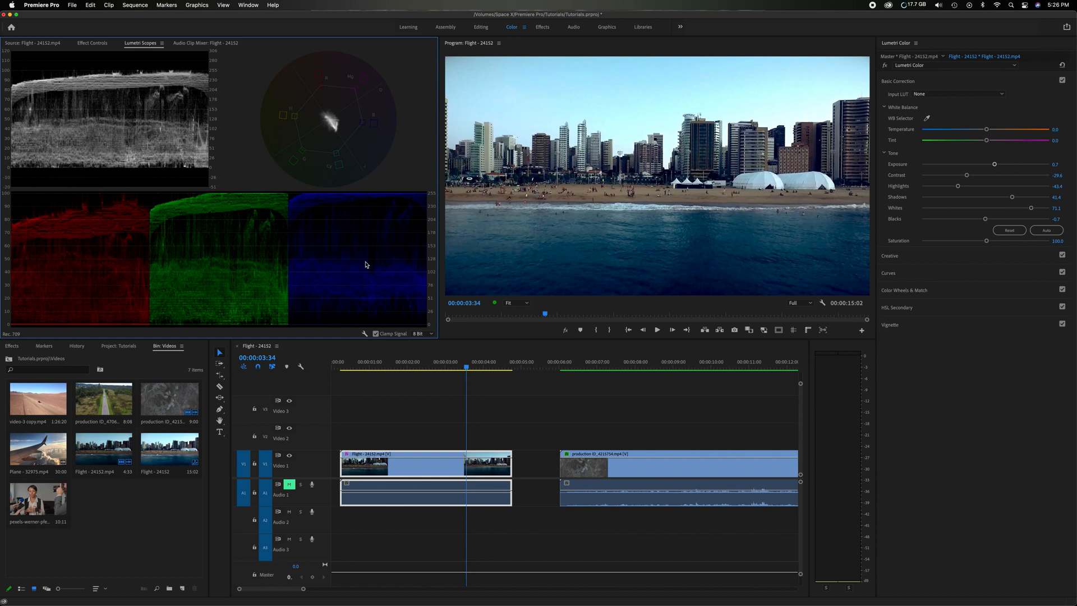
{"action": "mouse_move", "coordinate": [314, 207]}
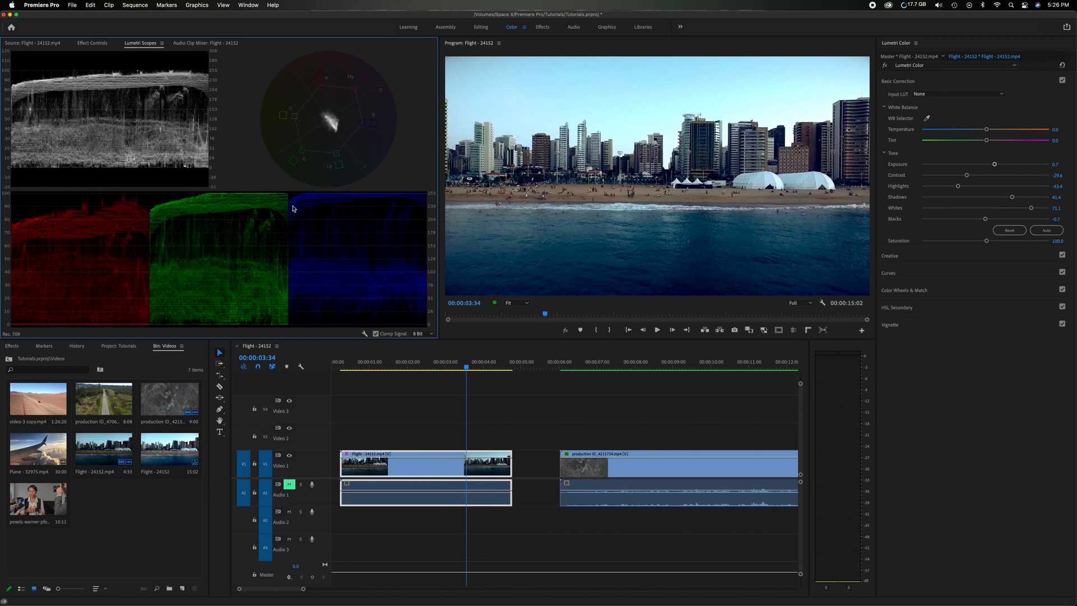
{"action": "mouse_move", "coordinate": [78, 243]}
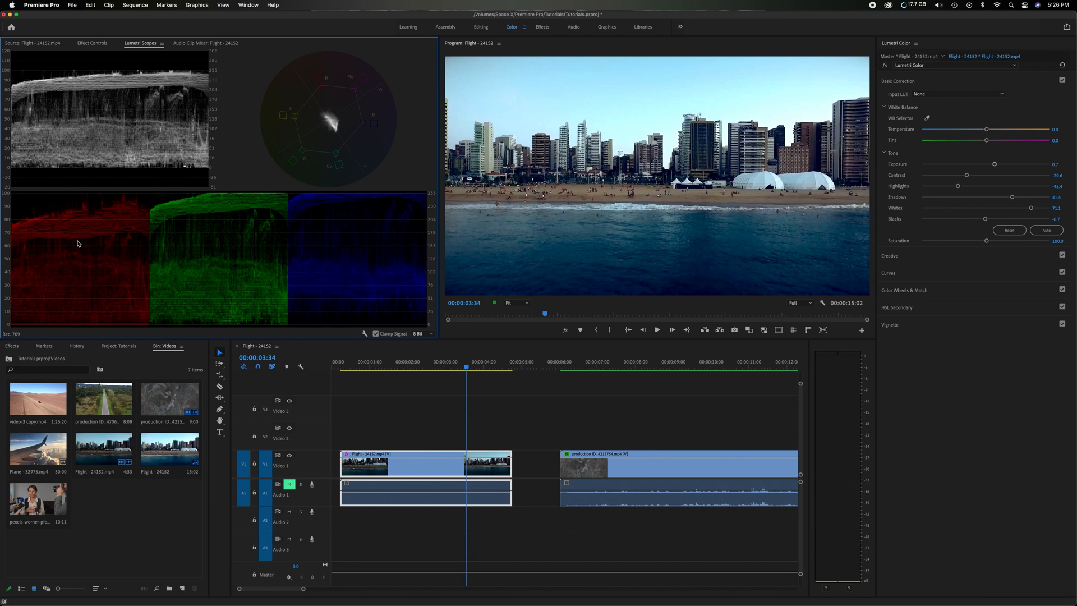
{"action": "mouse_move", "coordinate": [900, 131]}
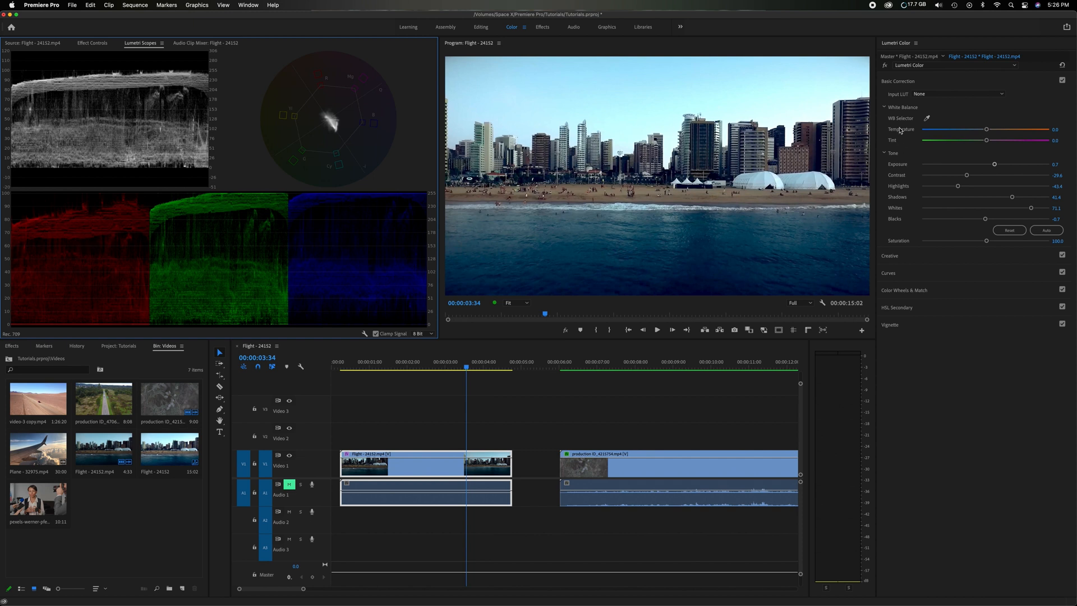
{"action": "mouse_move", "coordinate": [902, 147]}
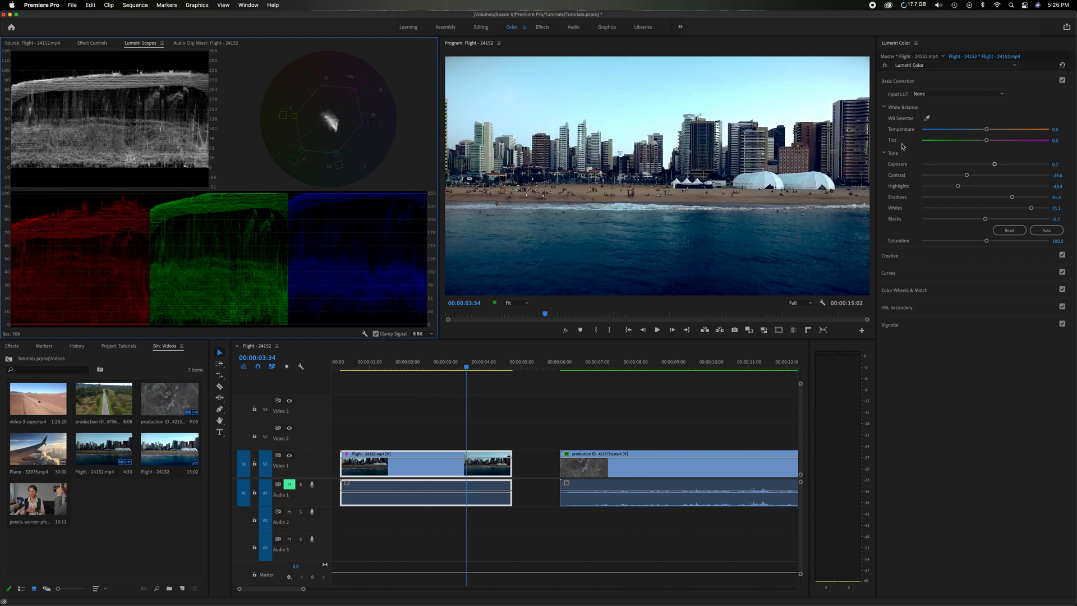
{"action": "mouse_move", "coordinate": [1042, 133]}
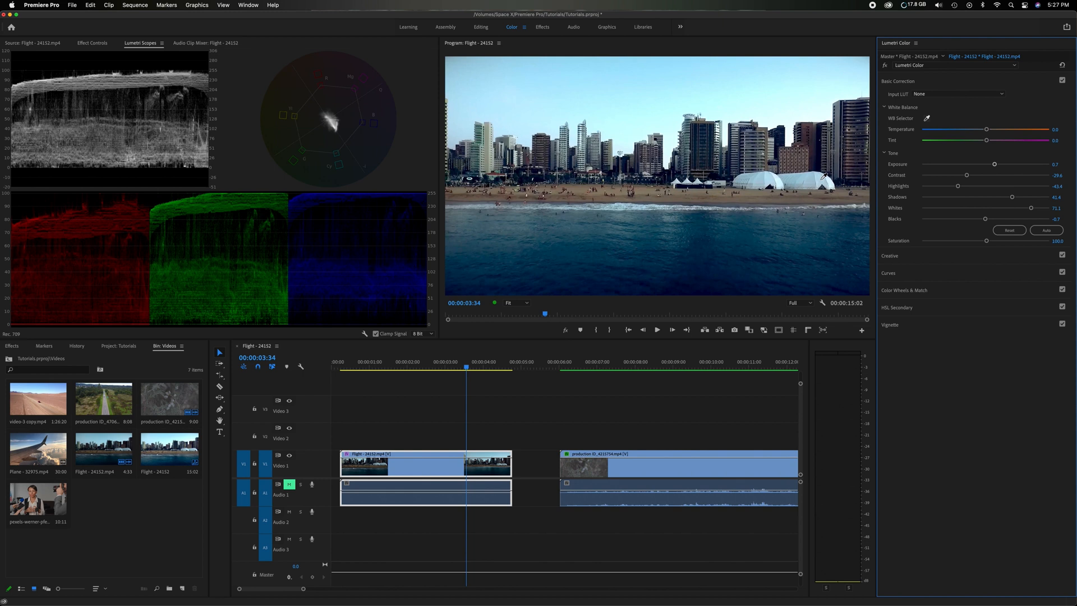
Step: Warm White Balance Temperature to about 34 and nudge Tint to 5.5
{"action": "left_click_drag", "start_coordinate": [985, 129], "coordinate": [1005, 129]}
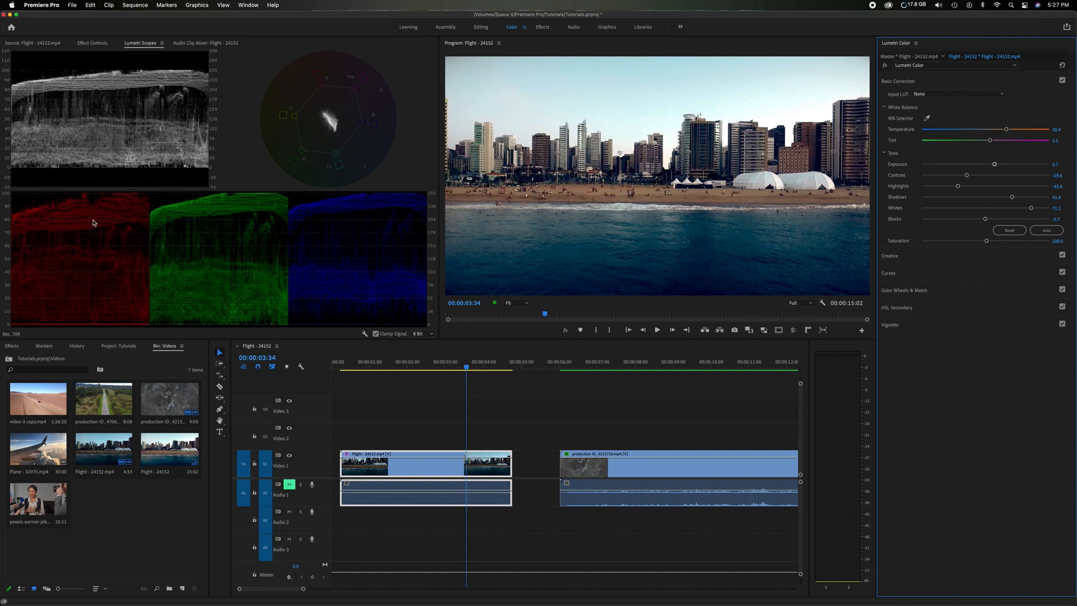
{"action": "mouse_move", "coordinate": [402, 197]}
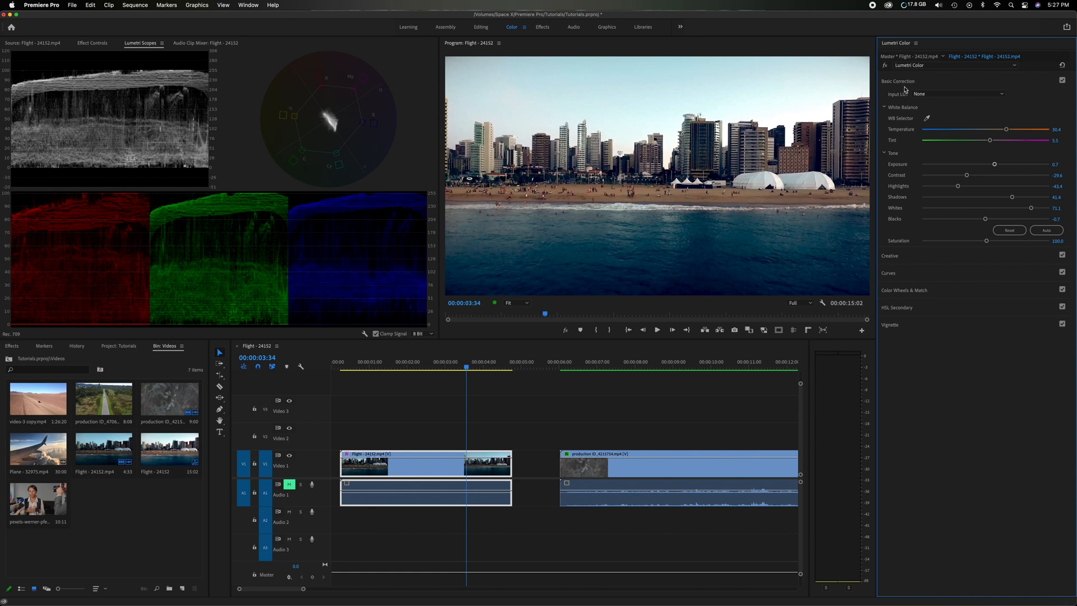
{"action": "left_click_drag", "start_coordinate": [1006, 129], "coordinate": [1024, 129]}
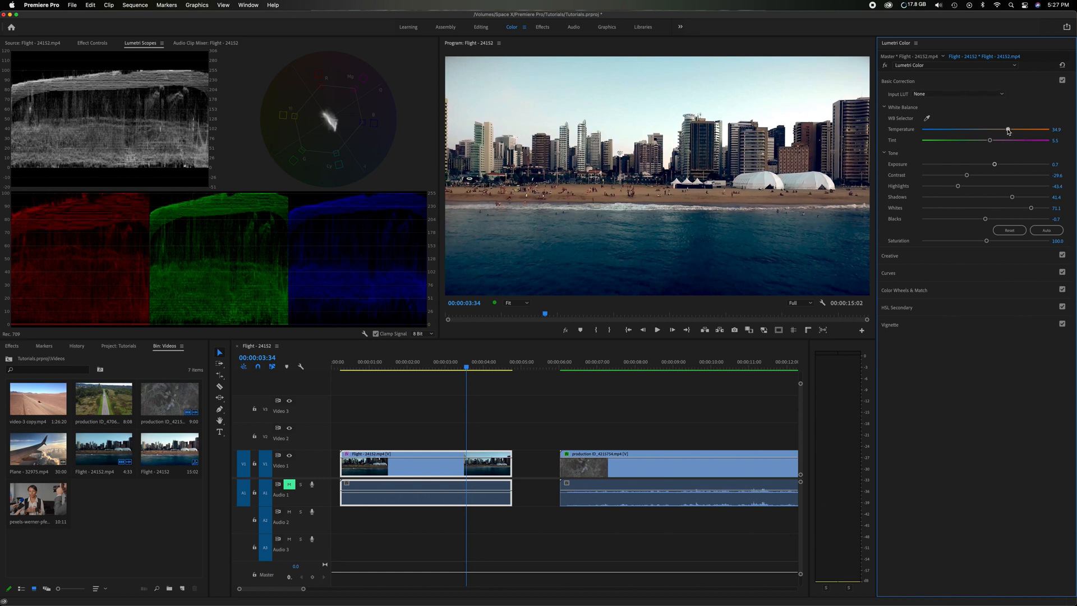
{"action": "left_click_drag", "start_coordinate": [1007, 129], "coordinate": [1005, 129]}
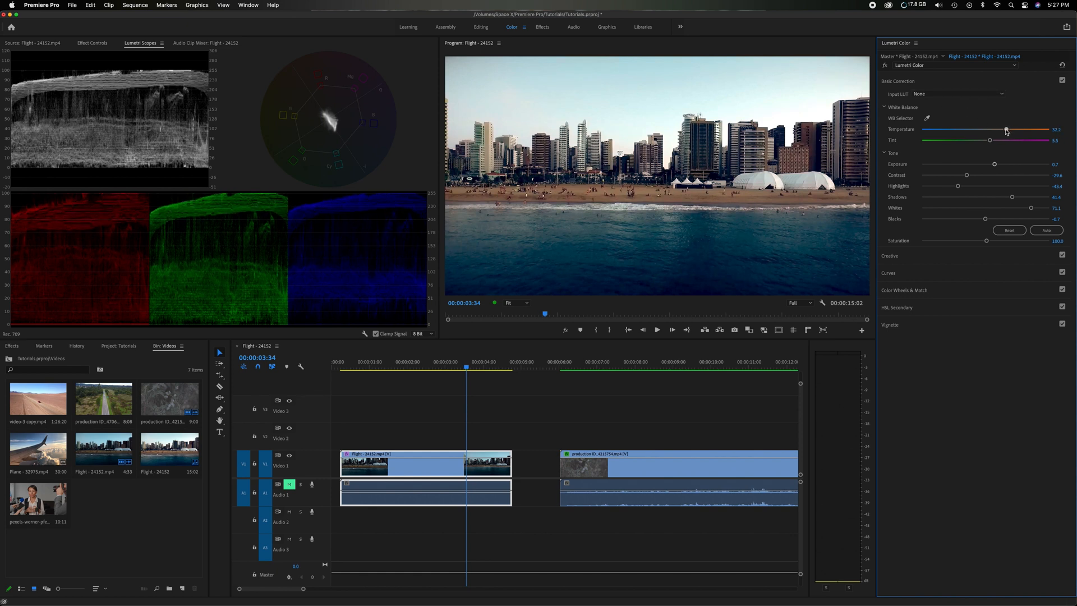
{"action": "left_click_drag", "start_coordinate": [1006, 129], "coordinate": [1004, 129]}
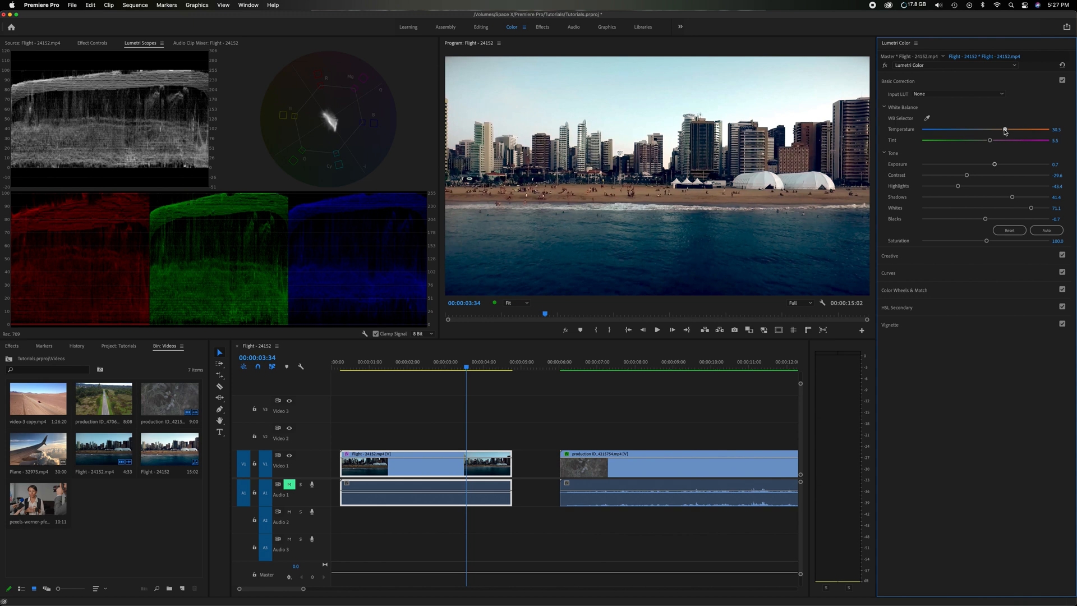
{"action": "left_click_drag", "start_coordinate": [1005, 129], "coordinate": [1008, 129]}
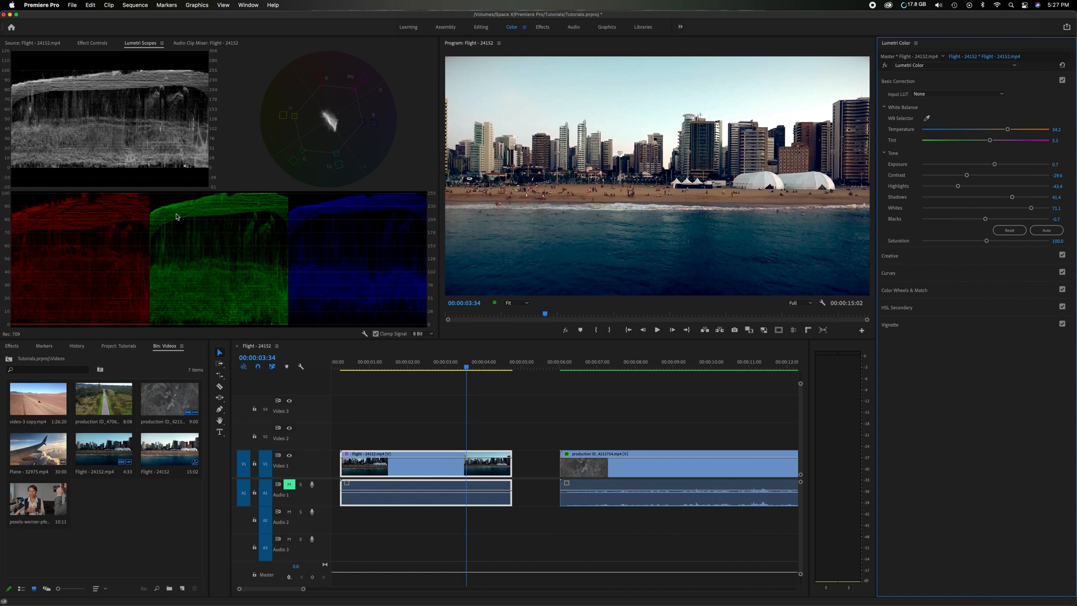
{"action": "mouse_move", "coordinate": [127, 215]}
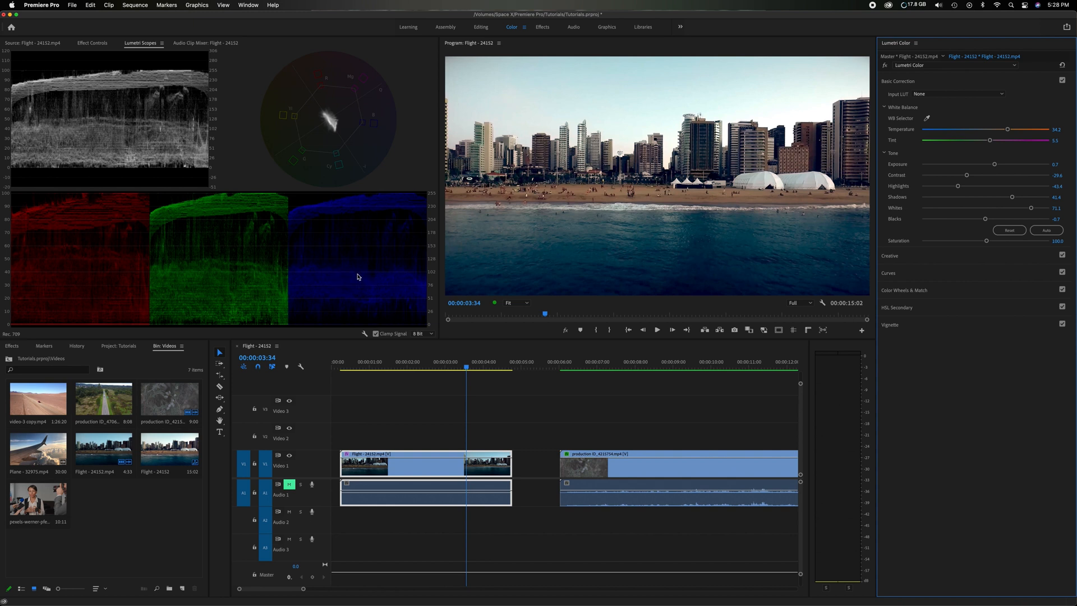
{"action": "mouse_move", "coordinate": [769, 165]}
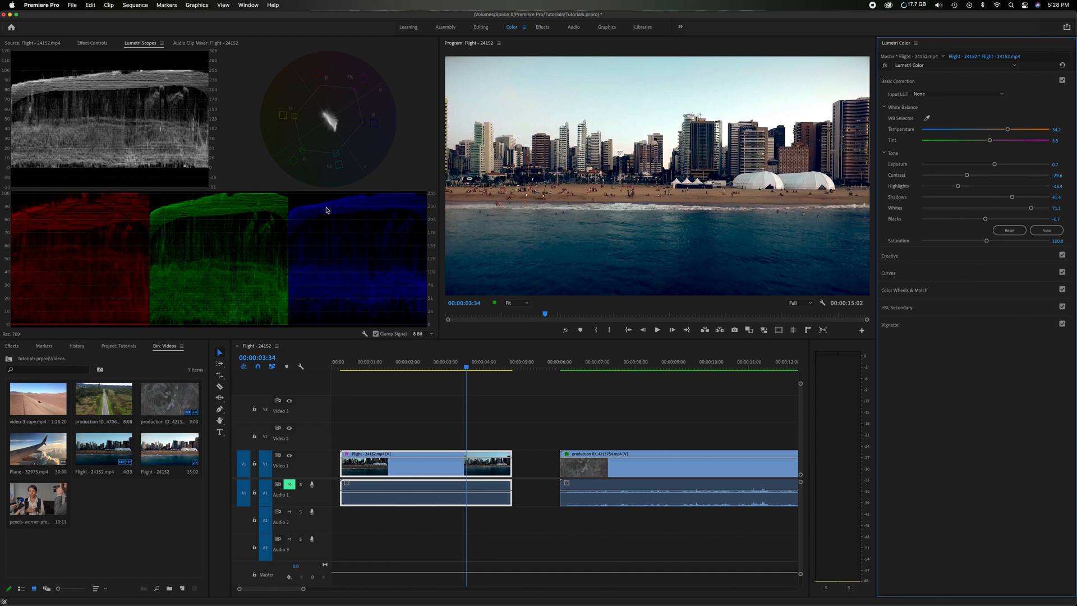
{"action": "mouse_move", "coordinate": [202, 302]}
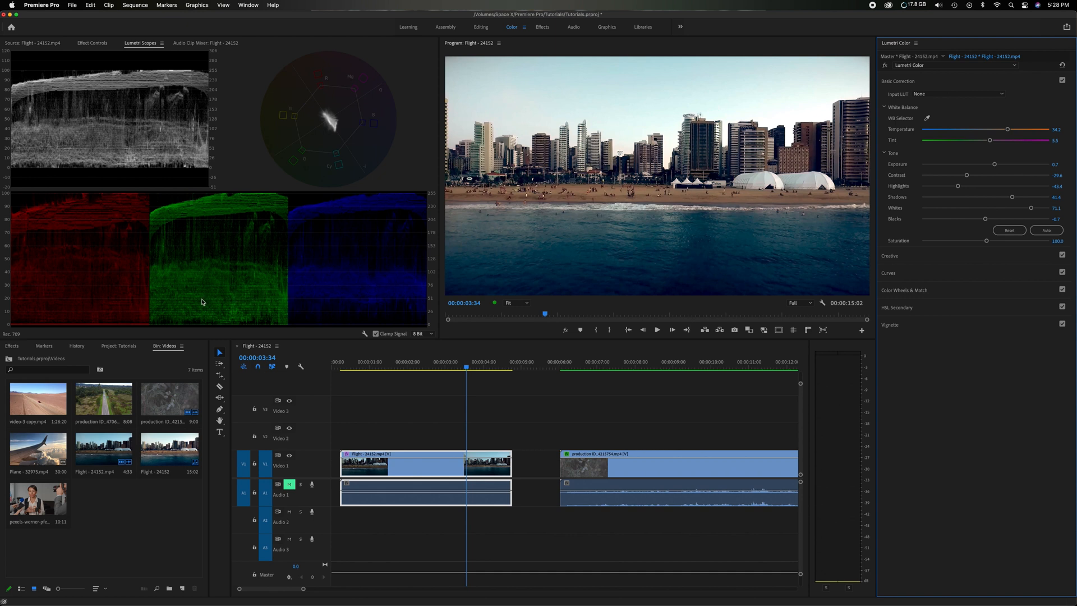
{"action": "mouse_move", "coordinate": [349, 304]}
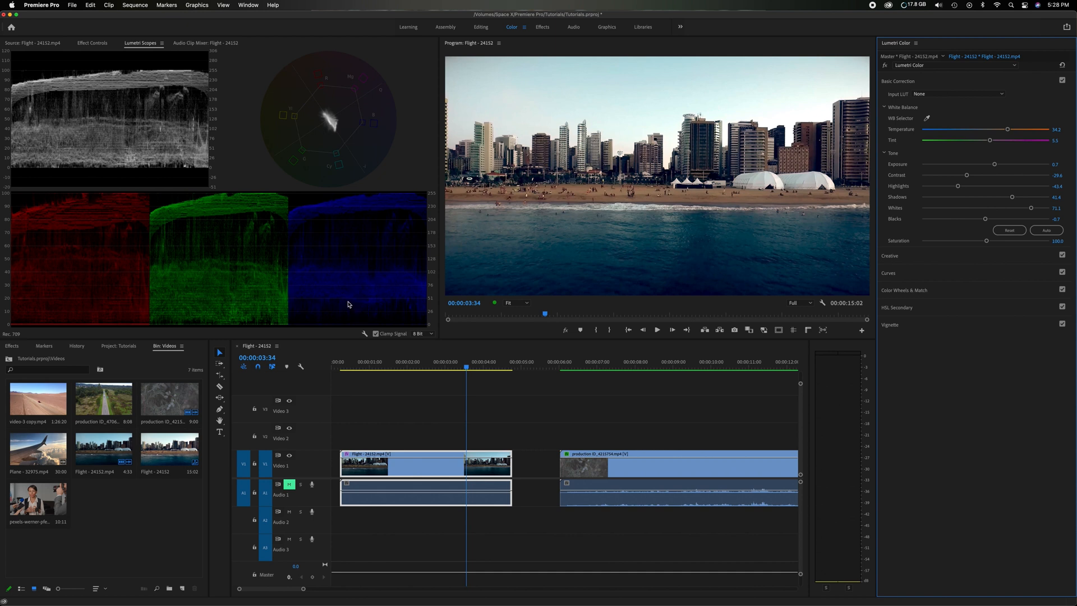
{"action": "mouse_move", "coordinate": [162, 300]}
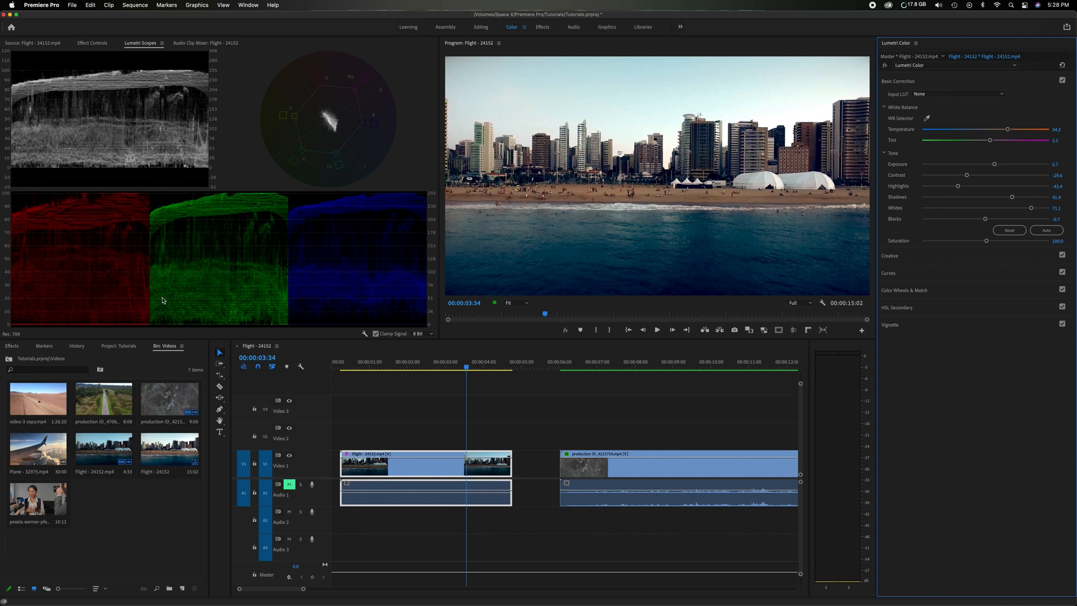
{"action": "mouse_move", "coordinate": [324, 309]}
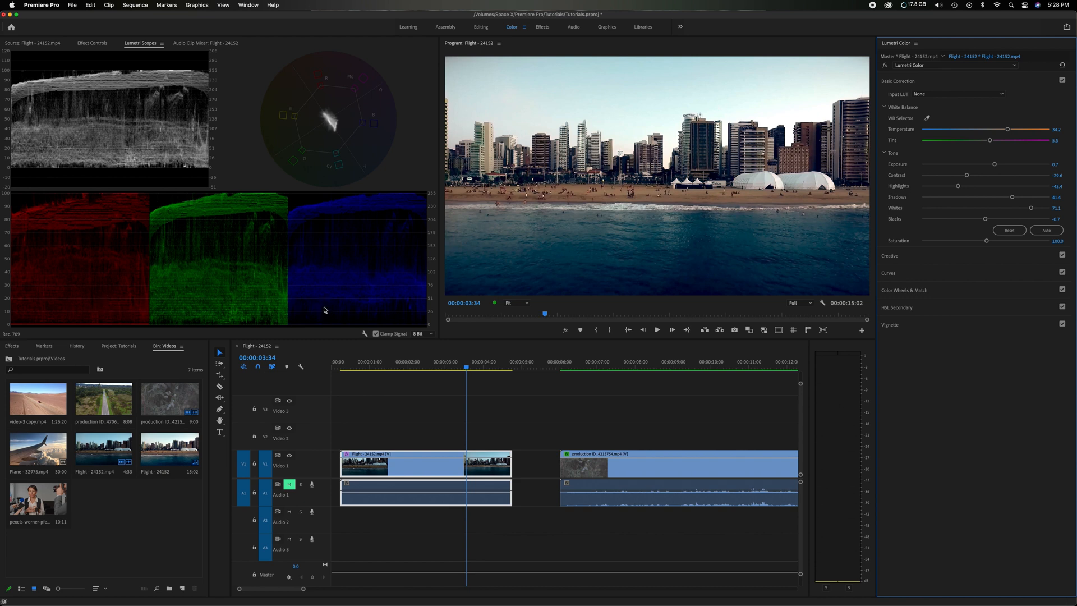
{"action": "mouse_move", "coordinate": [123, 109]}
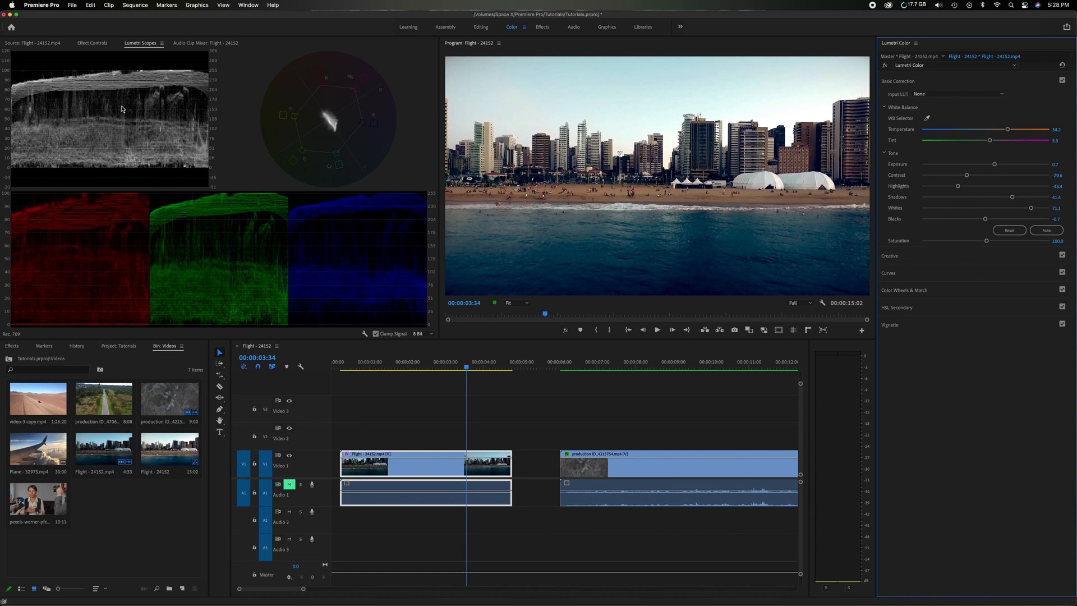
{"action": "mouse_move", "coordinate": [260, 270]}
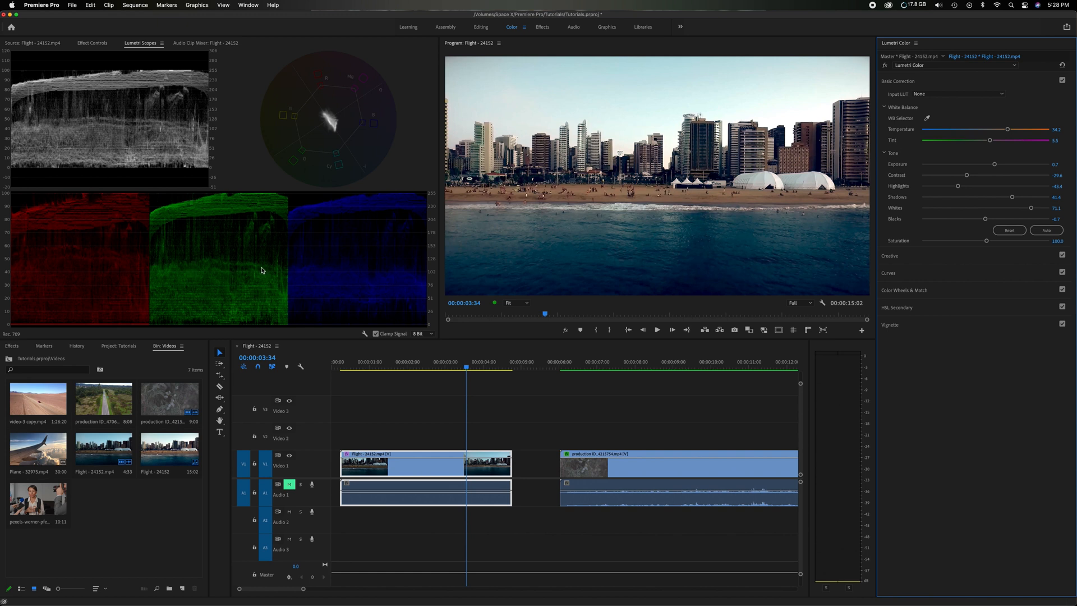
{"action": "mouse_move", "coordinate": [312, 241]}
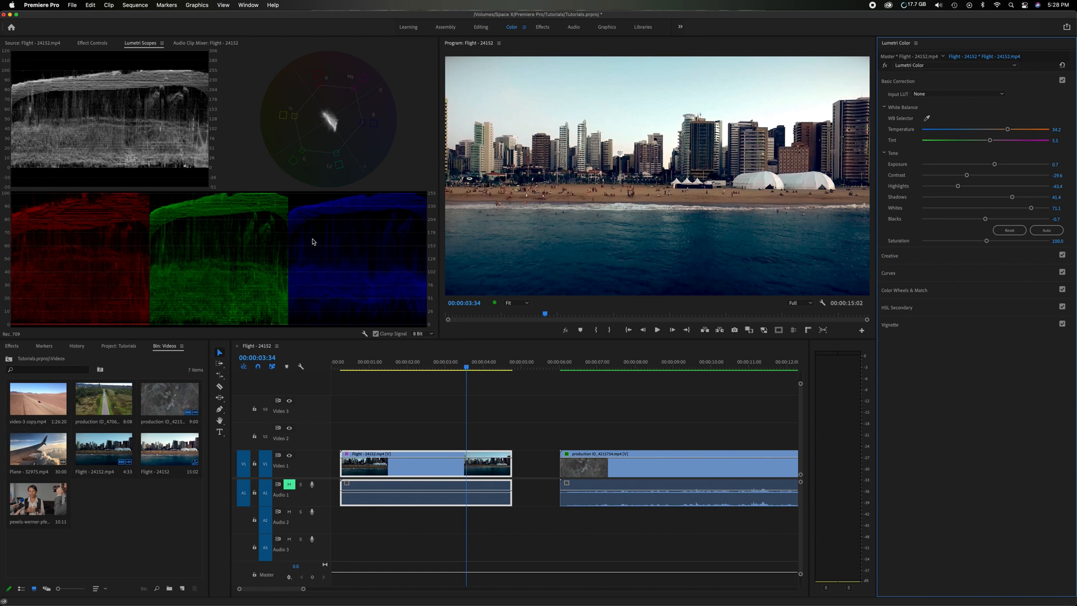
{"action": "mouse_move", "coordinate": [515, 101]}
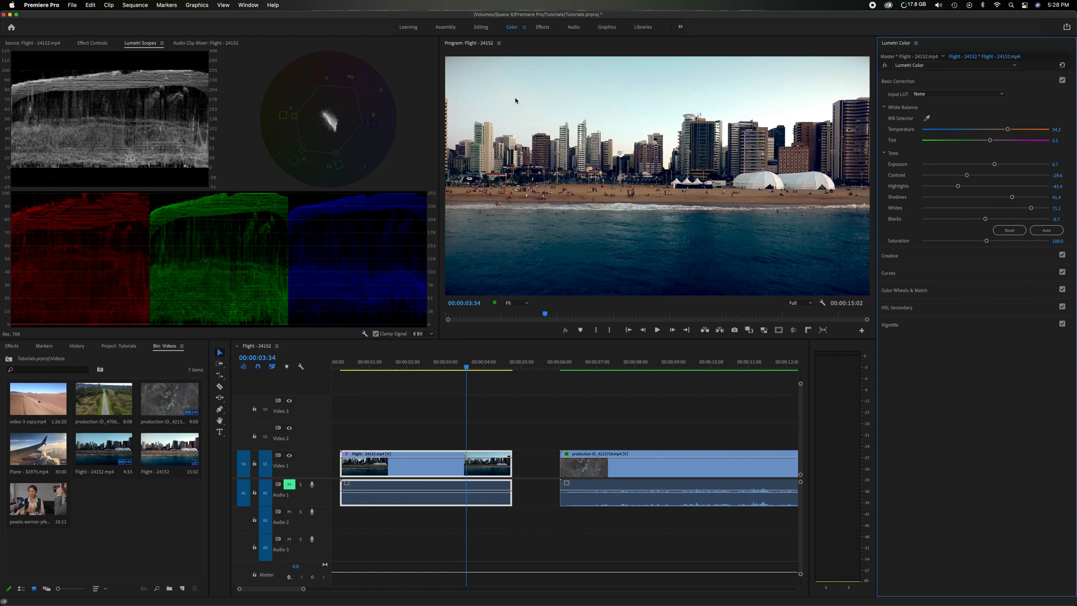
{"action": "mouse_move", "coordinate": [979, 247]}
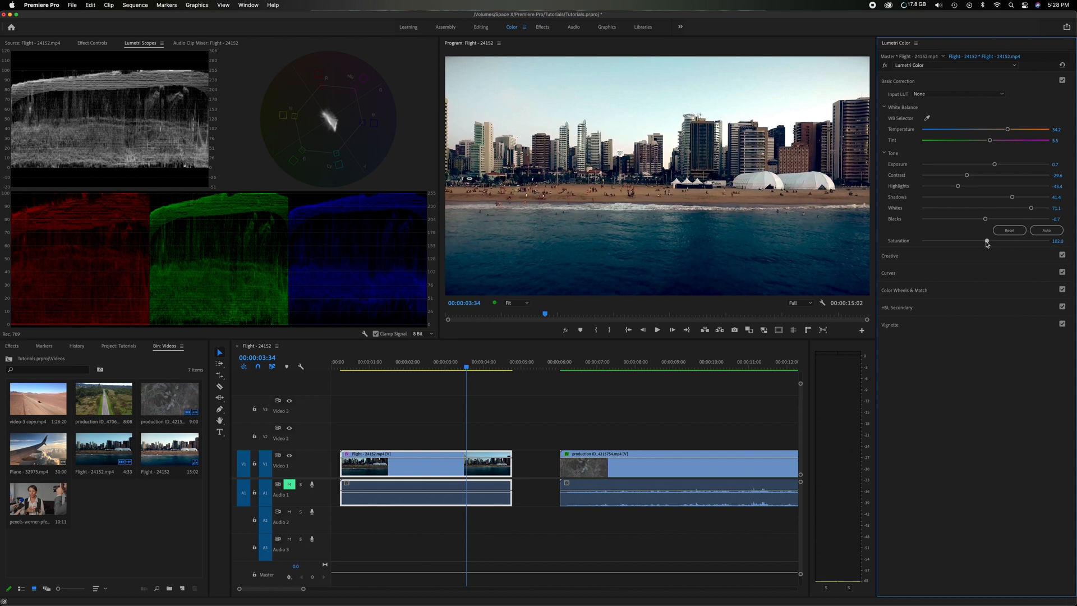
Step: Drop Saturation to 0 to preview grey, then raise it to about 124
{"action": "left_click_drag", "start_coordinate": [987, 241], "coordinate": [963, 242]}
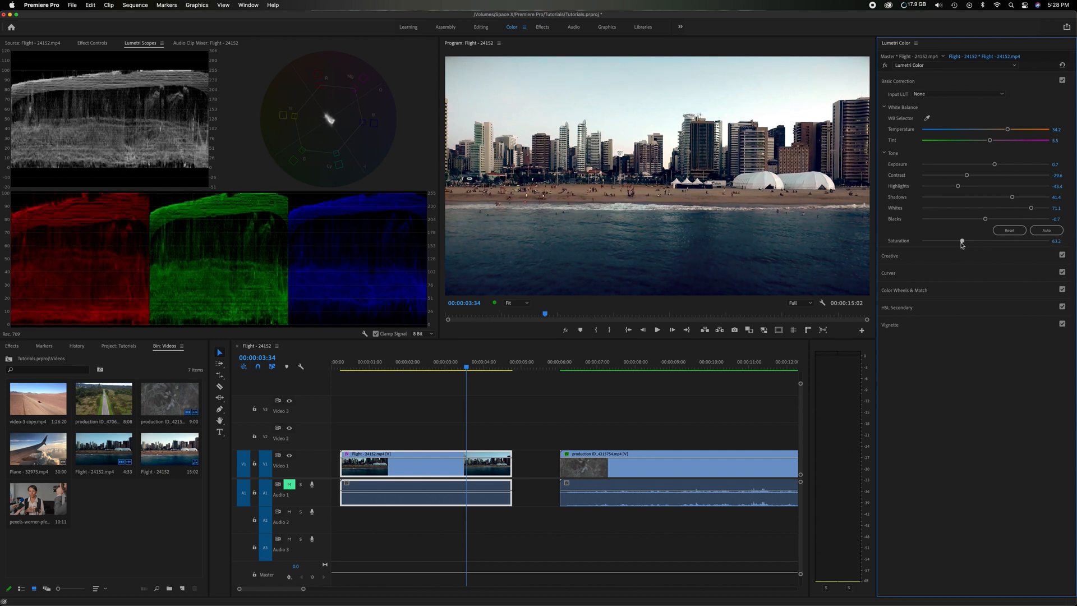
{"action": "left_click_drag", "start_coordinate": [962, 241], "coordinate": [922, 241]}
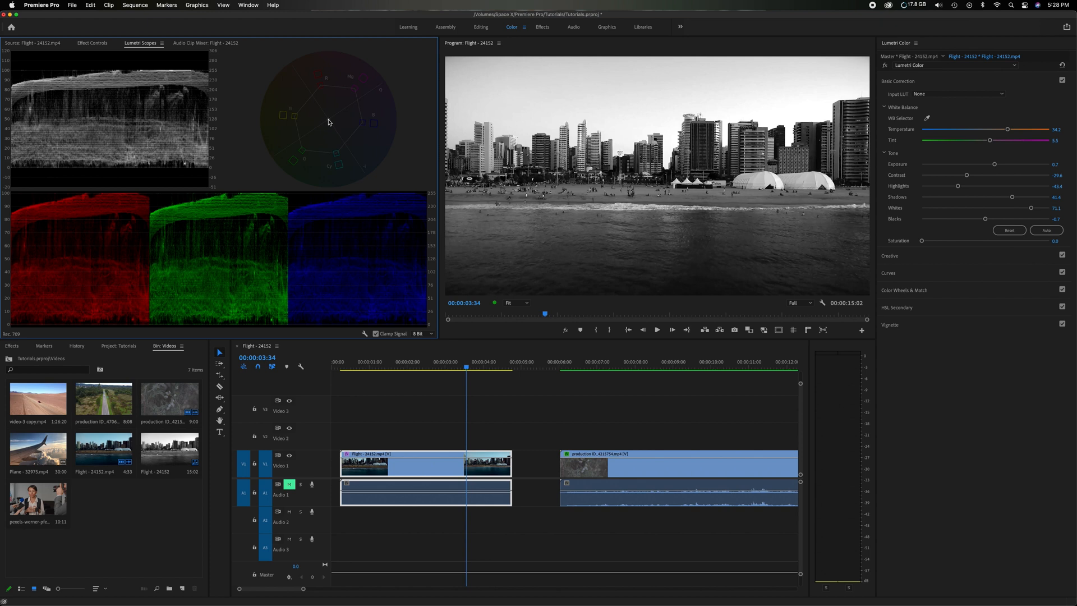
{"action": "mouse_move", "coordinate": [357, 123]}
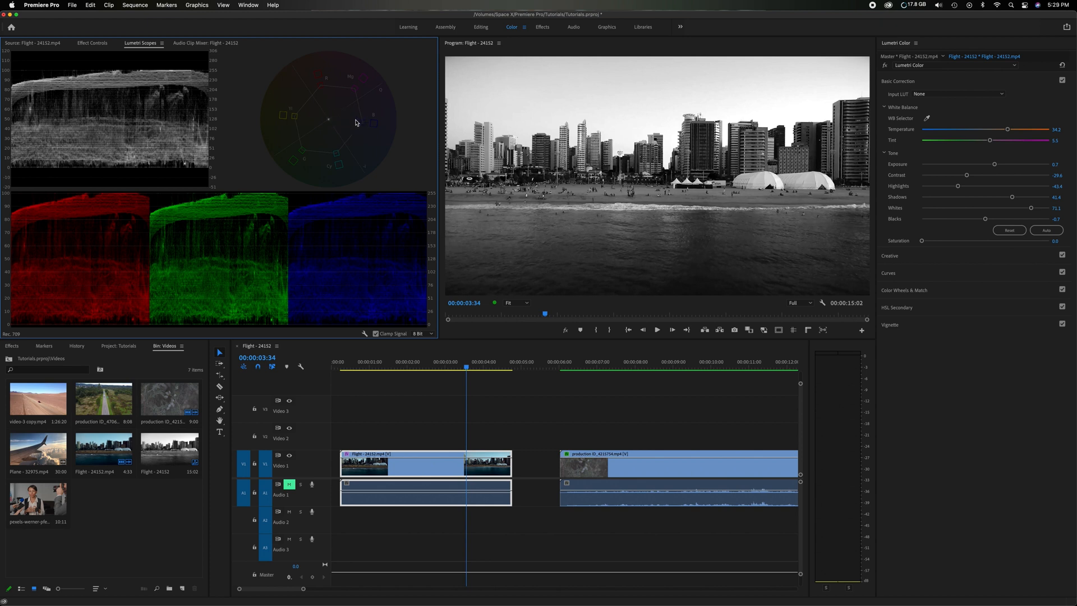
{"action": "mouse_move", "coordinate": [335, 122]}
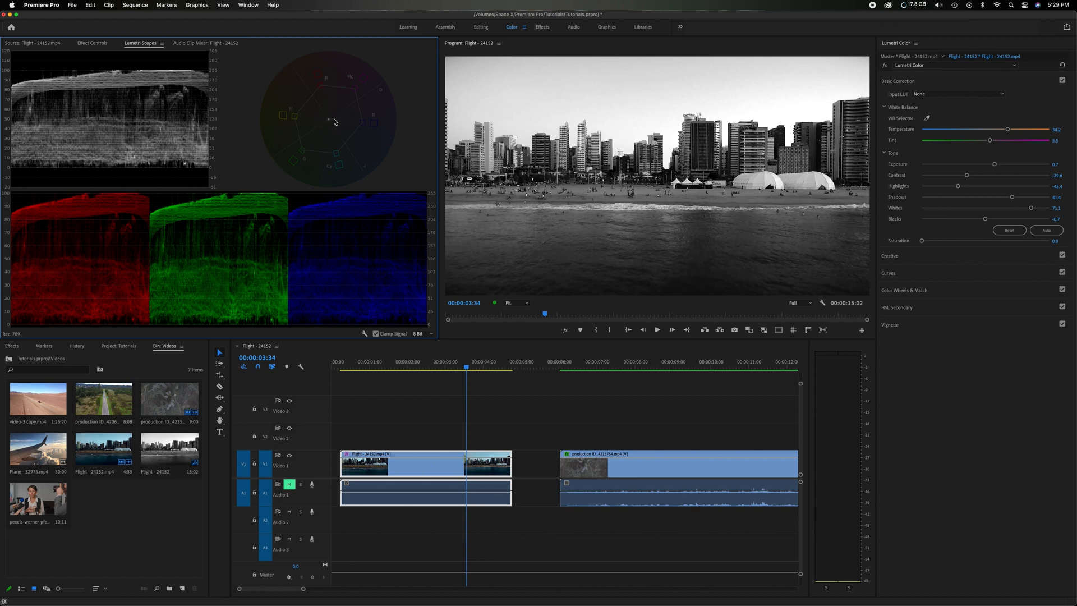
{"action": "left_click_drag", "start_coordinate": [921, 241], "coordinate": [932, 241]}
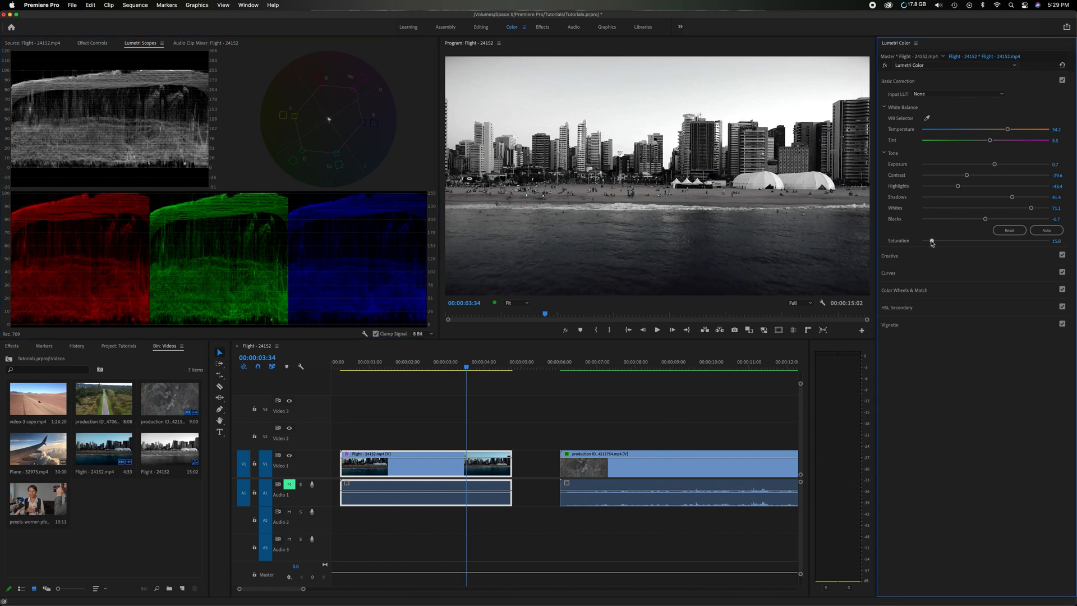
{"action": "left_click_drag", "start_coordinate": [931, 242], "coordinate": [969, 241]}
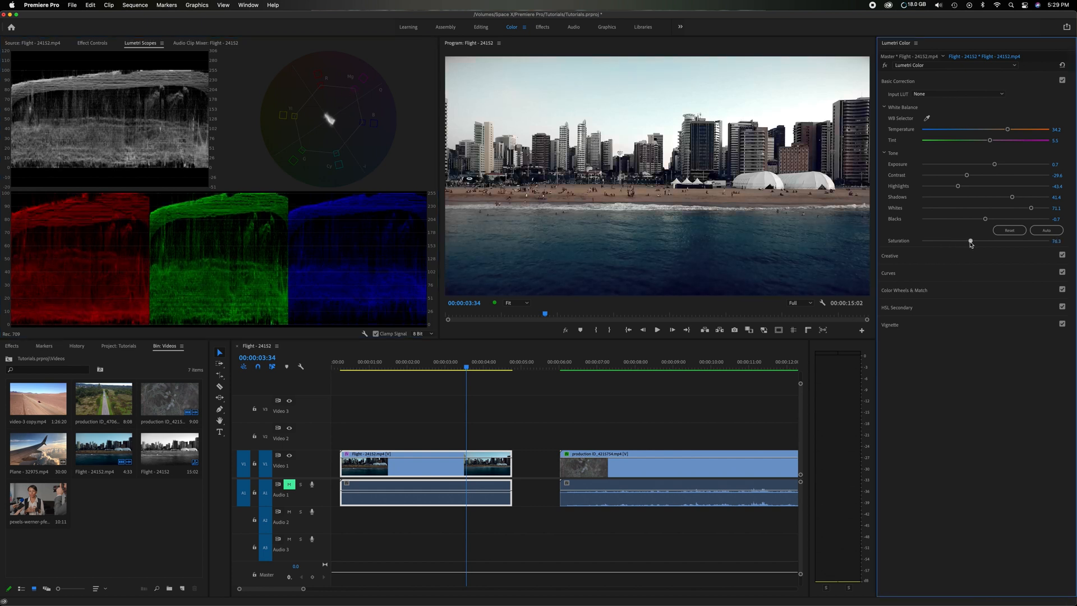
{"action": "left_click_drag", "start_coordinate": [971, 241], "coordinate": [993, 242]}
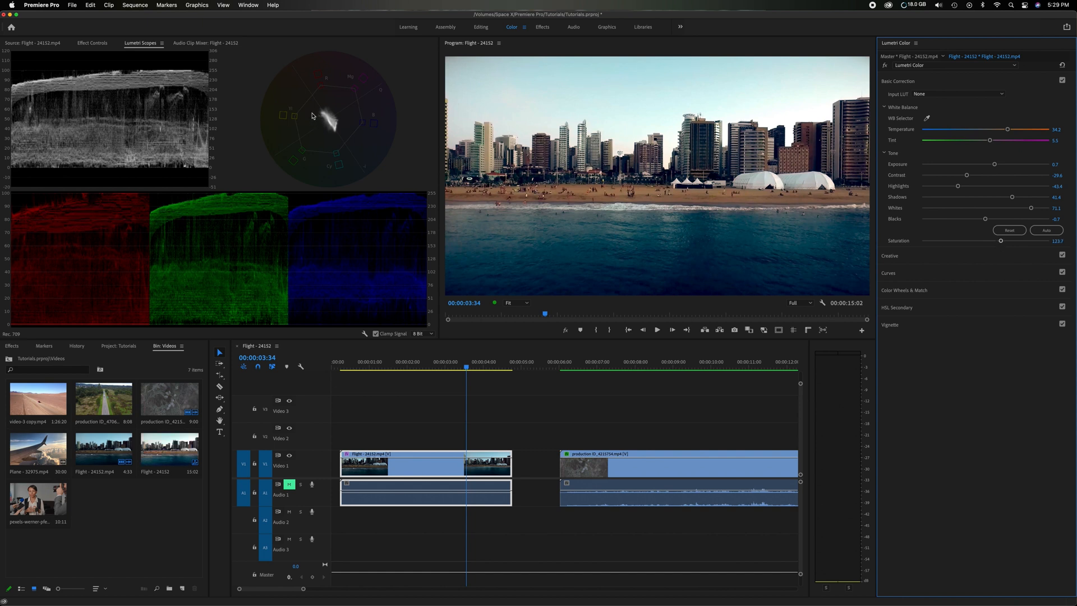
{"action": "mouse_move", "coordinate": [326, 122]}
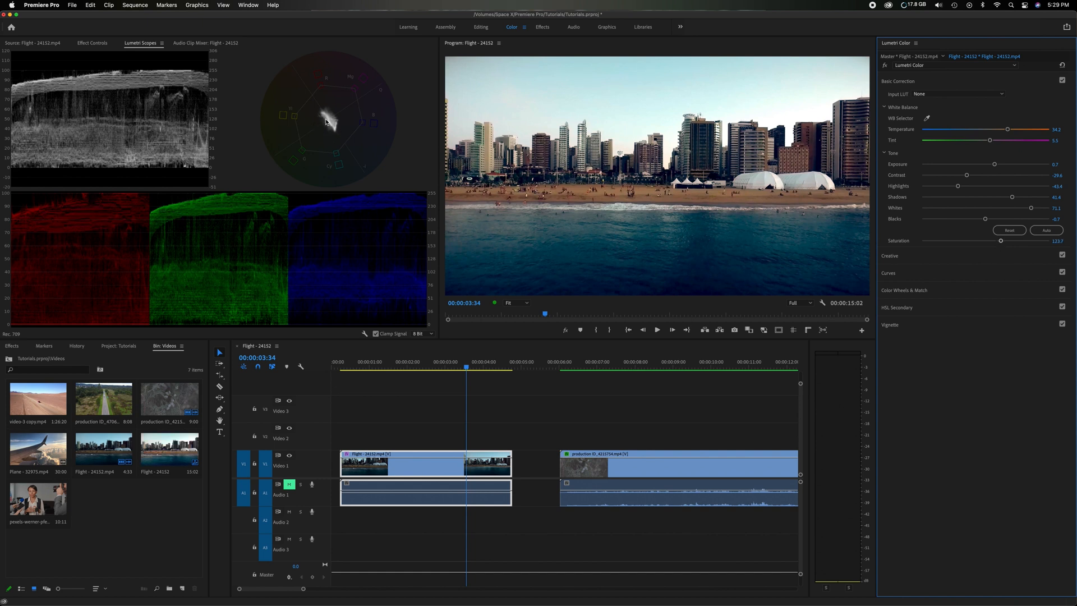
{"action": "mouse_move", "coordinate": [314, 159]}
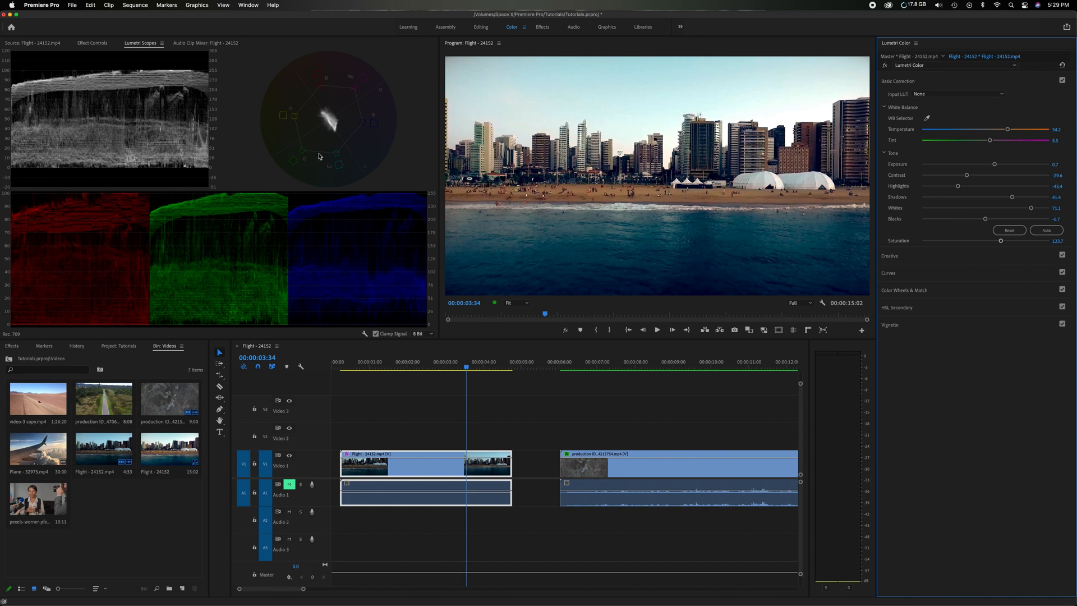
{"action": "mouse_move", "coordinate": [117, 113]}
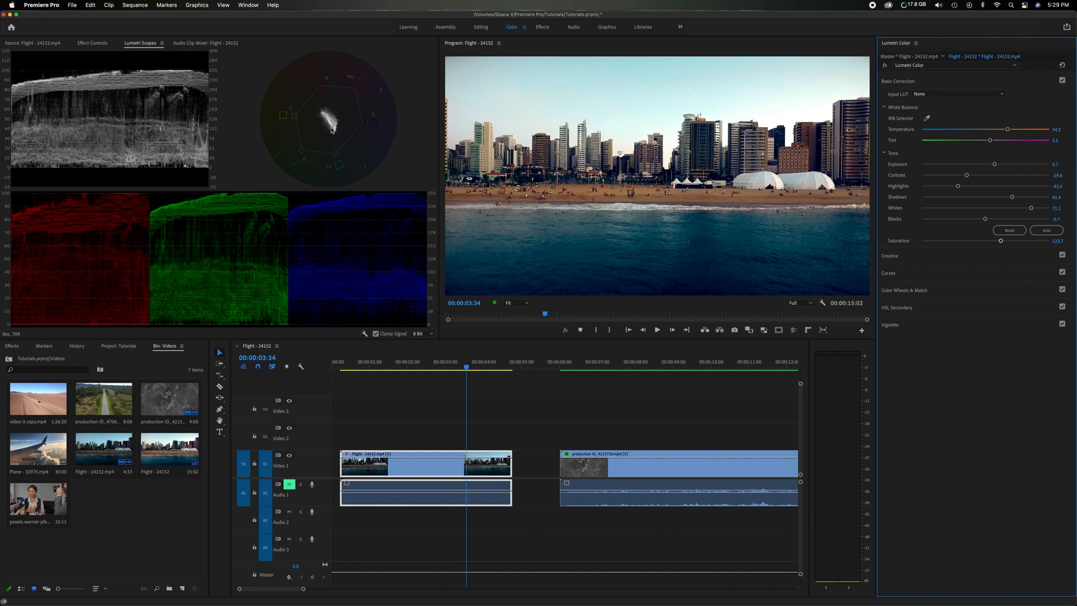
{"action": "mouse_move", "coordinate": [995, 244]}
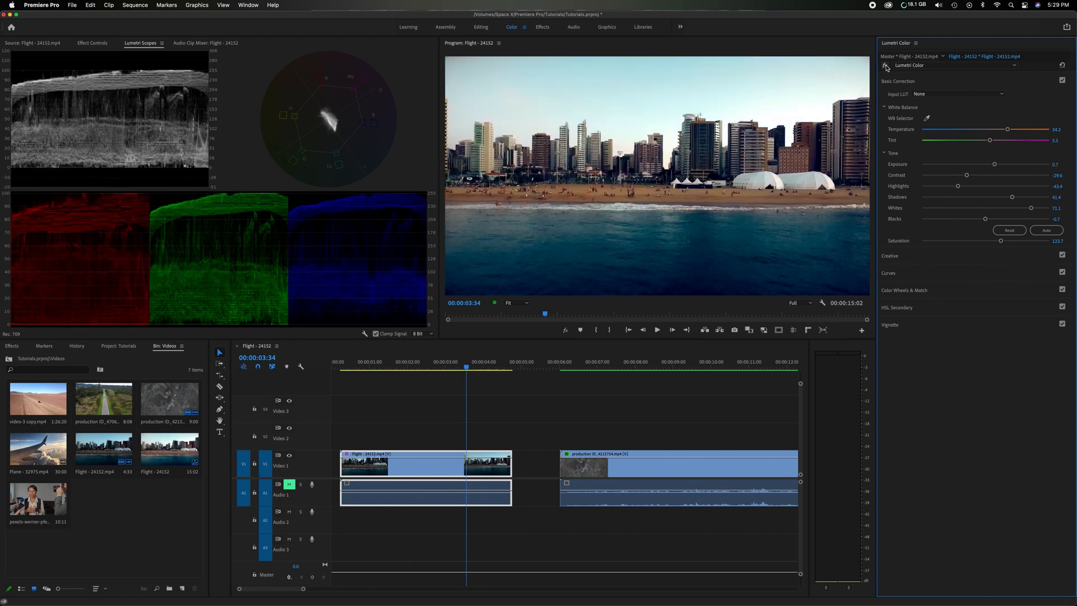
Step: Nudge Temperature slightly warmer and toggle the Lumetri Color bypass to compare
{"action": "left_click_drag", "start_coordinate": [1008, 129], "coordinate": [1010, 129]}
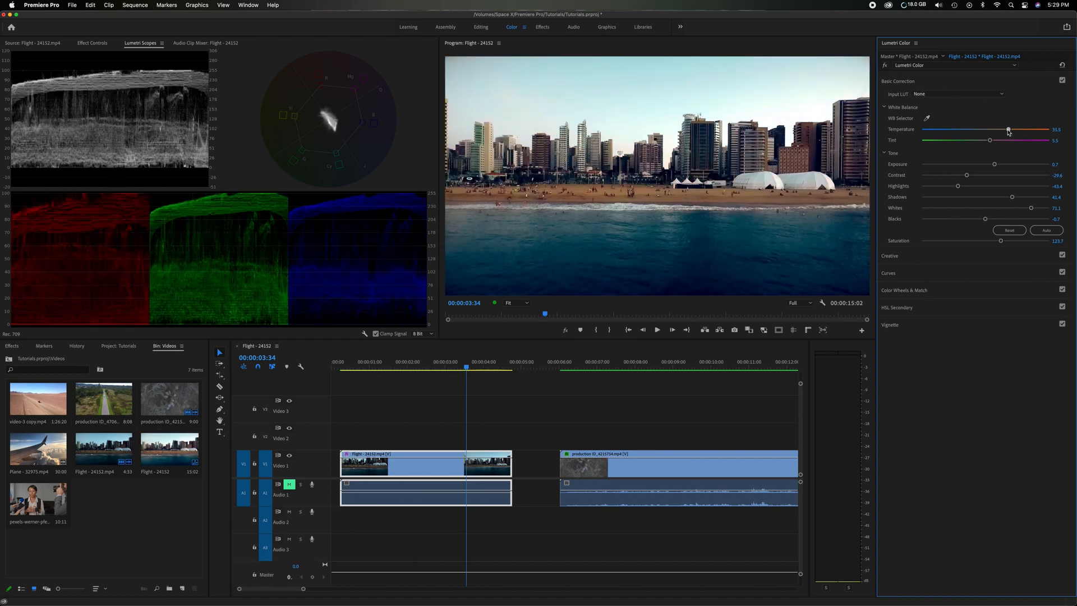
{"action": "left_click_drag", "start_coordinate": [1007, 129], "coordinate": [1011, 129]}
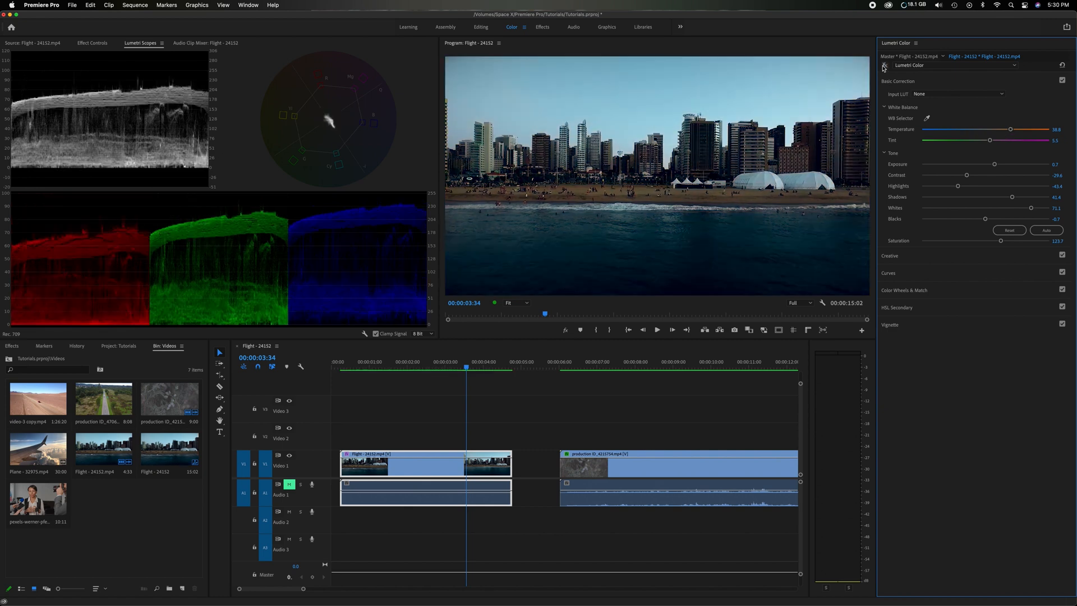
{"action": "left_click", "coordinate": [472, 368]}
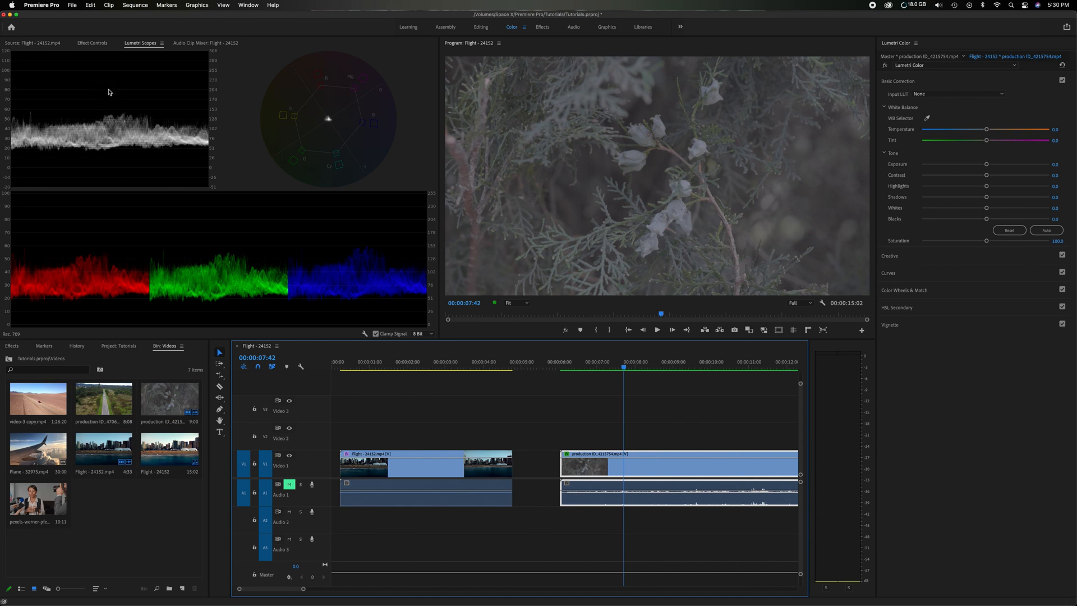
{"action": "mouse_move", "coordinate": [152, 168]}
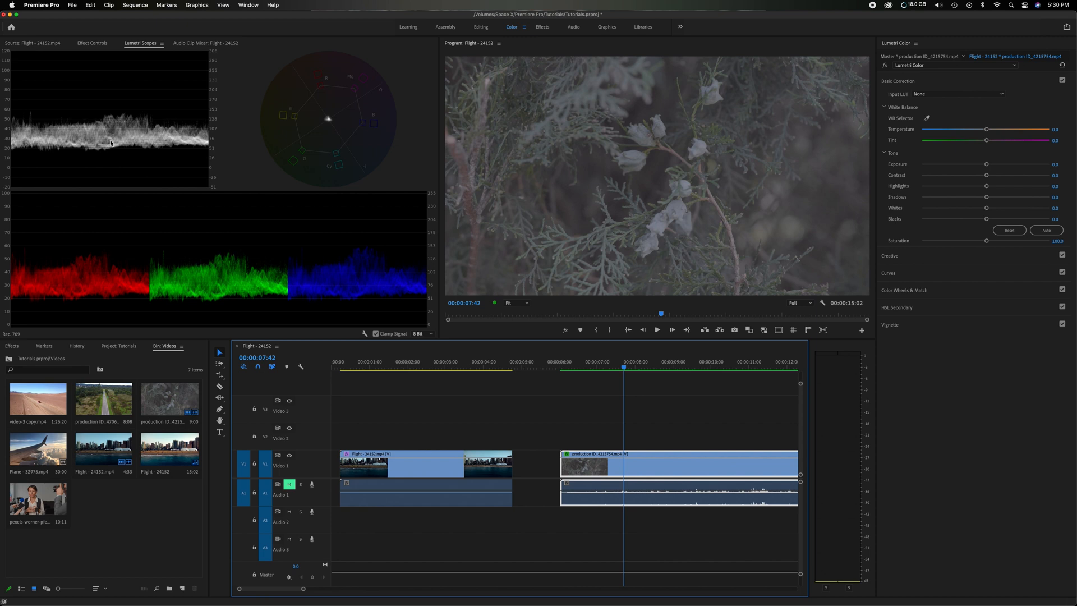
{"action": "mouse_move", "coordinate": [336, 283]}
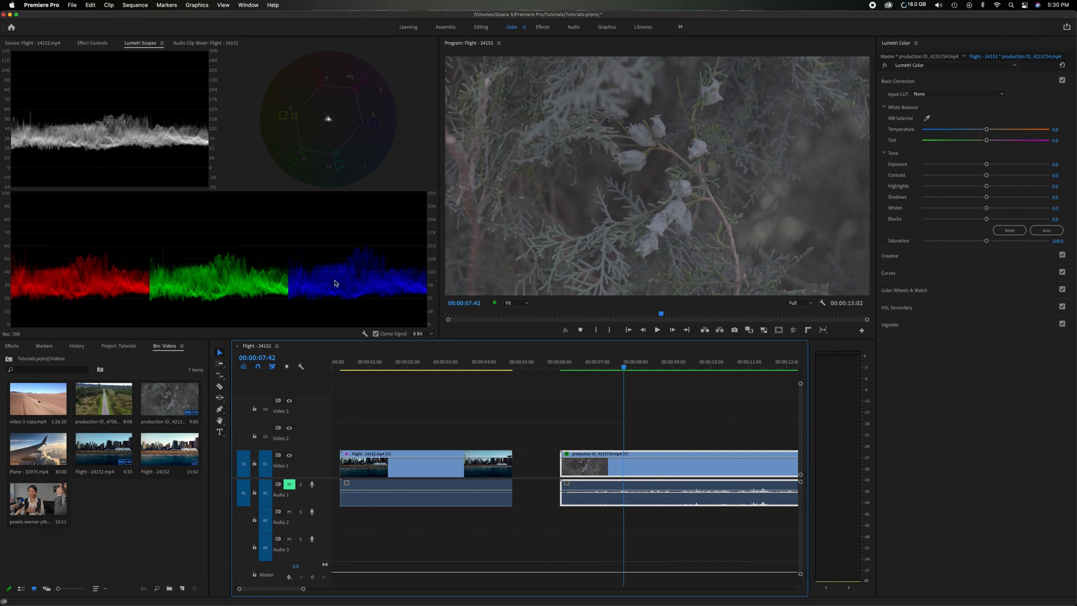
{"action": "mouse_move", "coordinate": [324, 119]}
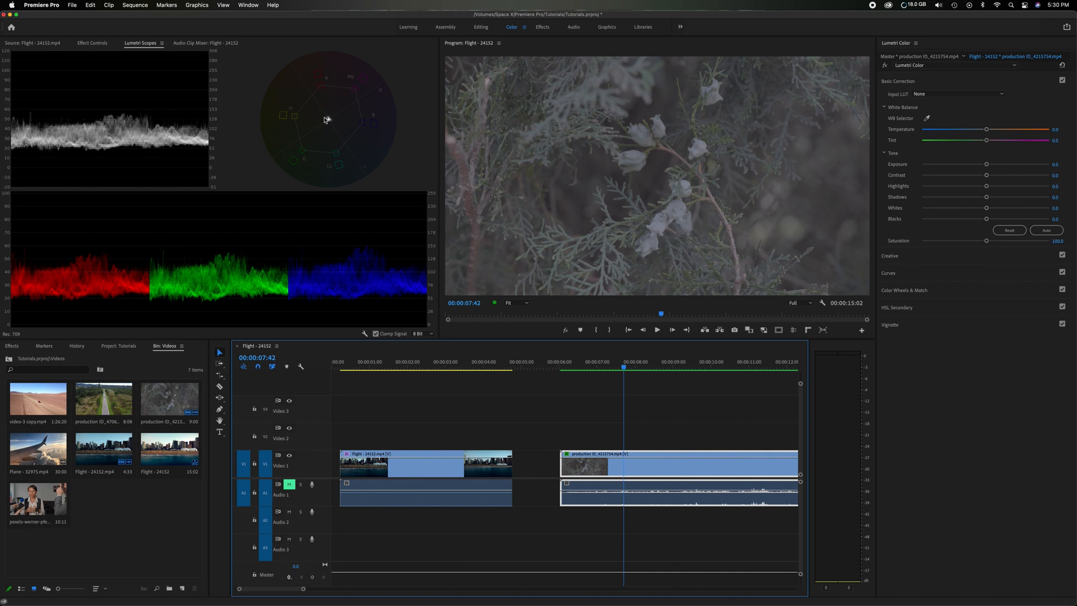
{"action": "mouse_move", "coordinate": [911, 196]}
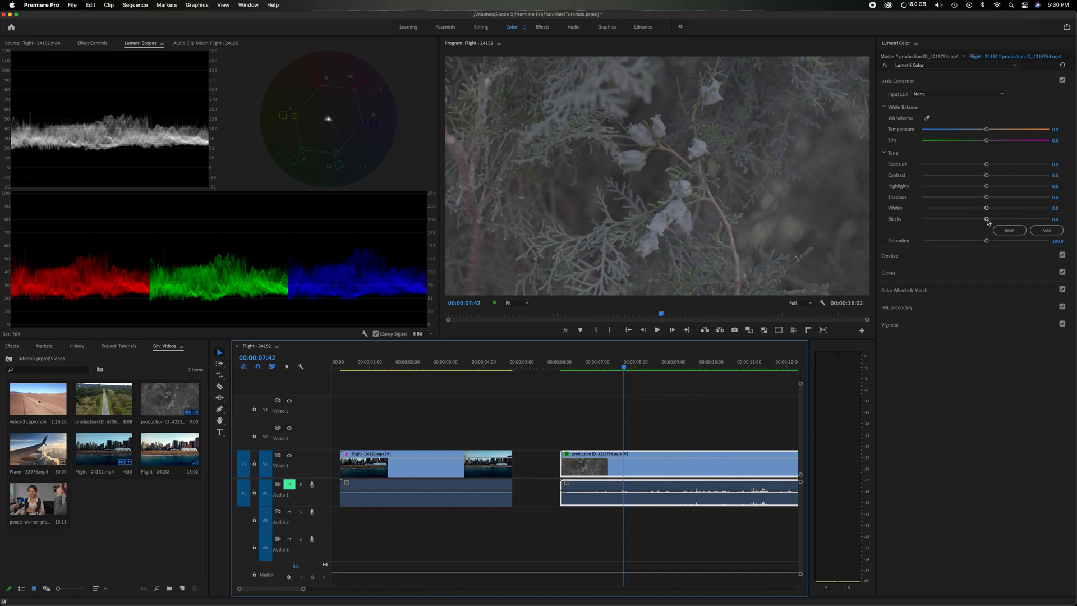
Step: Push the flower clip's Blacks to the minimum, then ease back to about -95
{"action": "left_click_drag", "start_coordinate": [988, 219], "coordinate": [965, 219]}
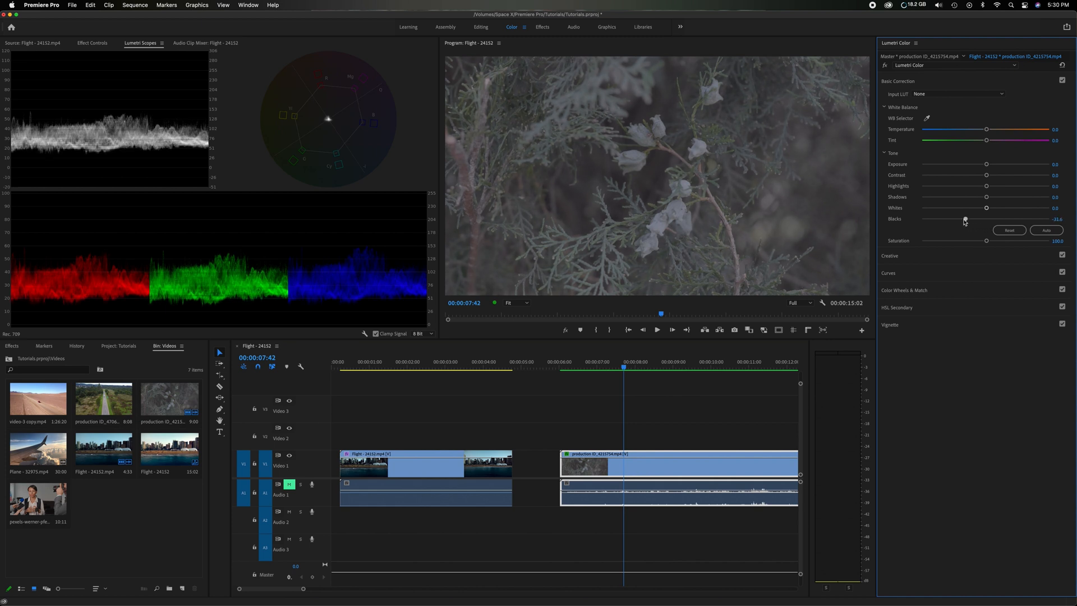
{"action": "left_click_drag", "start_coordinate": [965, 218], "coordinate": [921, 218]}
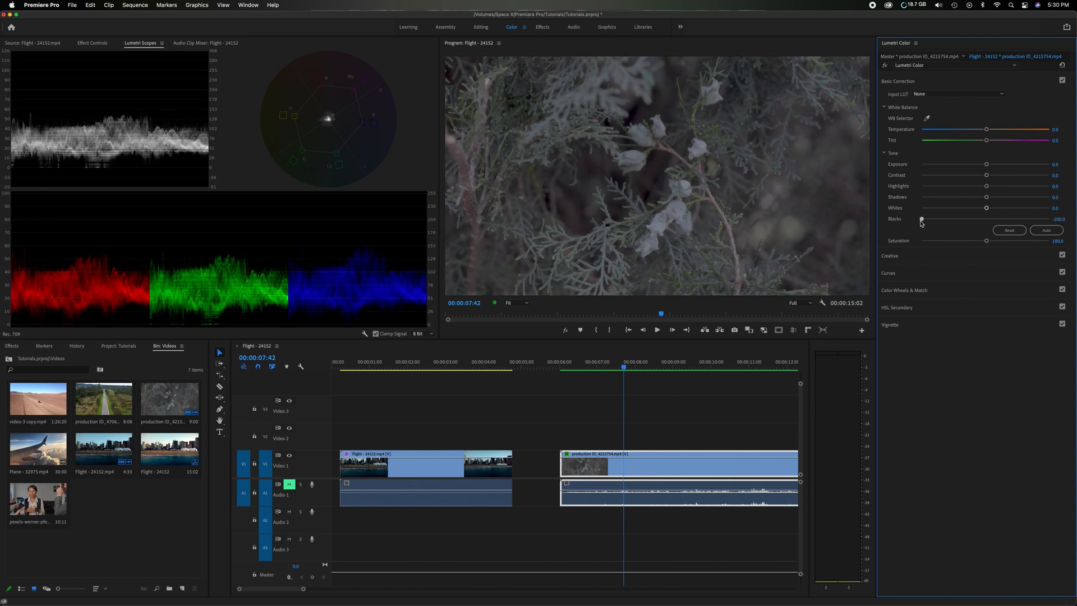
{"action": "left_click_drag", "start_coordinate": [921, 218], "coordinate": [925, 218]}
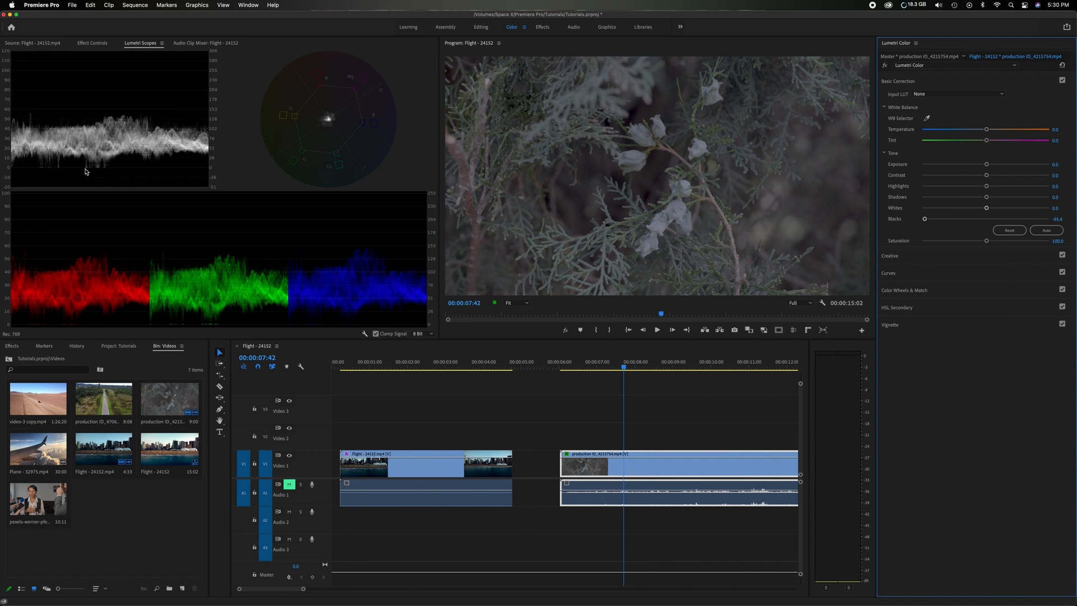
{"action": "mouse_move", "coordinate": [626, 131]}
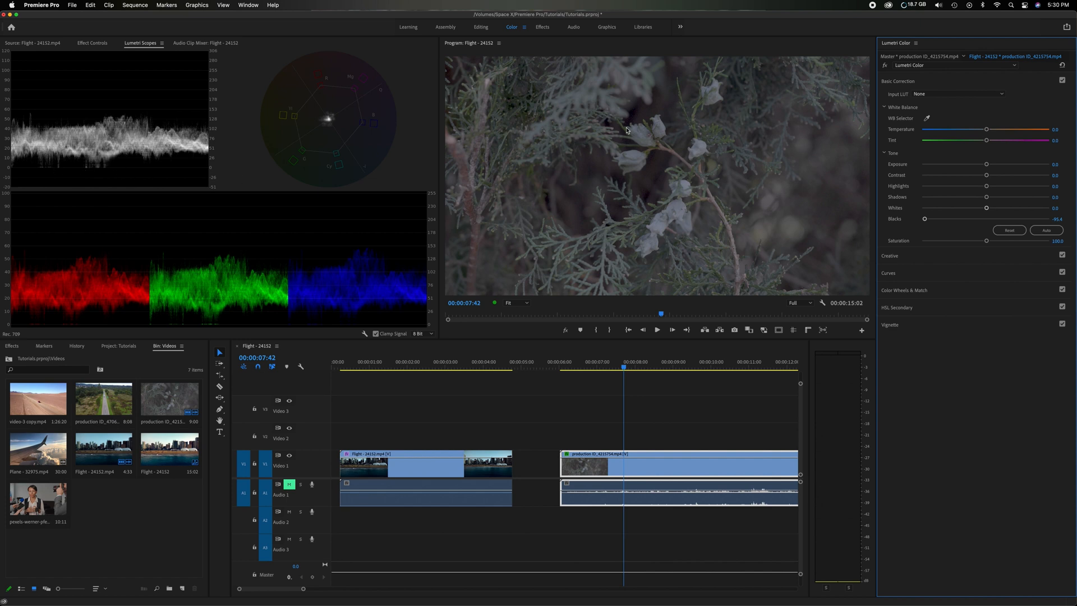
{"action": "mouse_move", "coordinate": [618, 190]}
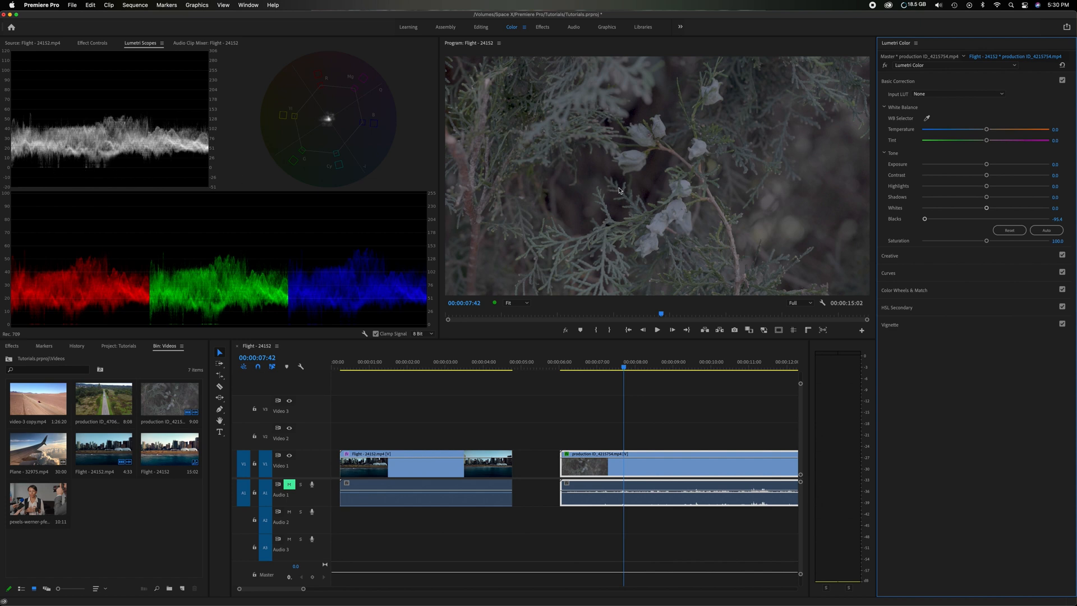
Step: Raise Whites to 67.8 and Exposure to 1.8
{"action": "left_click_drag", "start_coordinate": [987, 208], "coordinate": [1000, 207]}
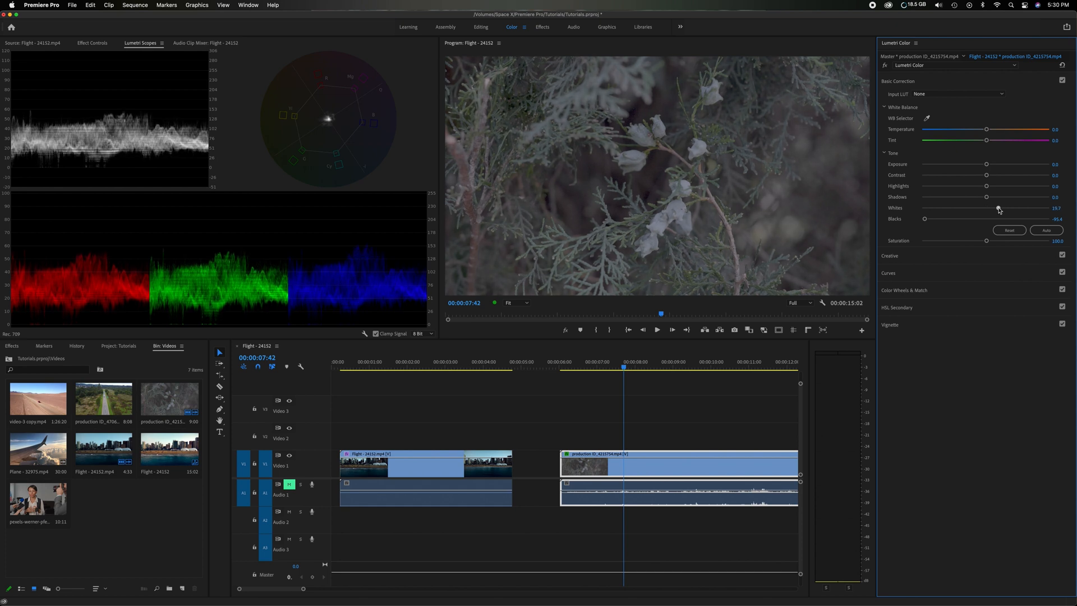
{"action": "left_click_drag", "start_coordinate": [1000, 208], "coordinate": [1030, 208]}
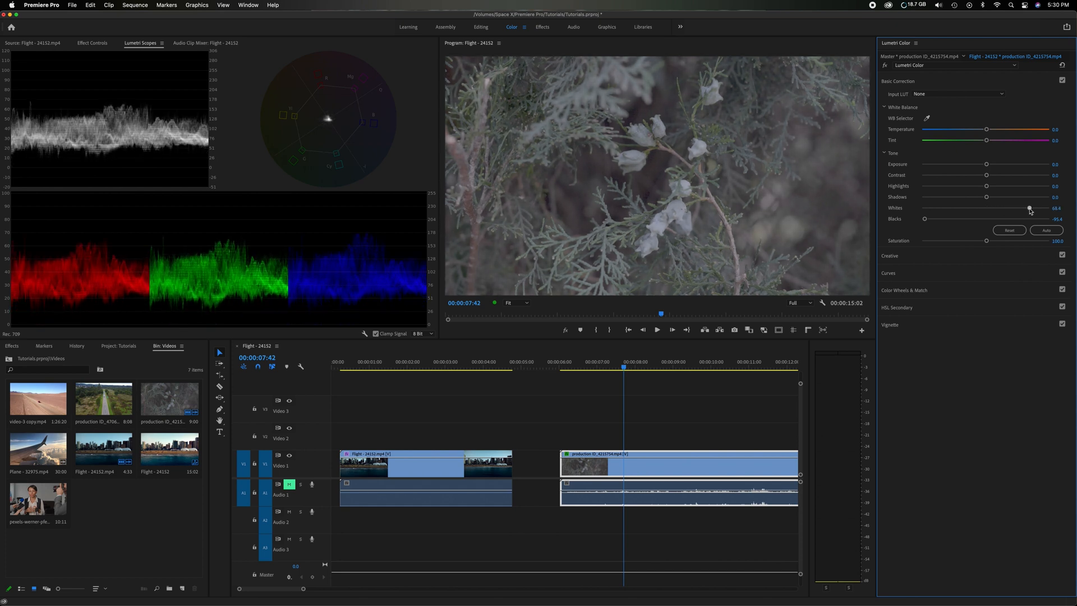
{"action": "left_click_drag", "start_coordinate": [1030, 208], "coordinate": [1028, 209]}
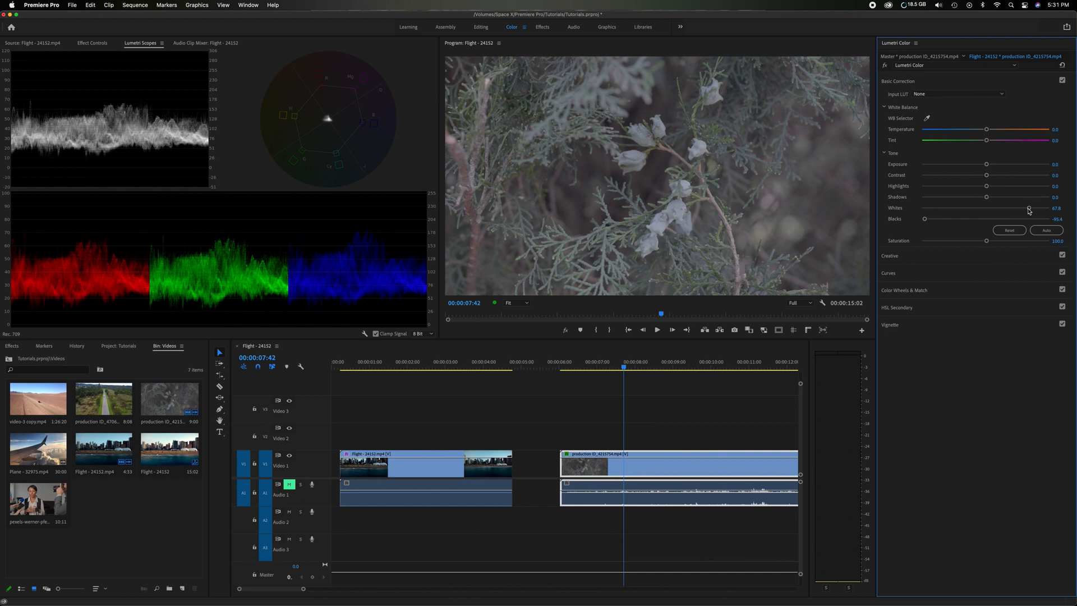
{"action": "mouse_move", "coordinate": [988, 166]}
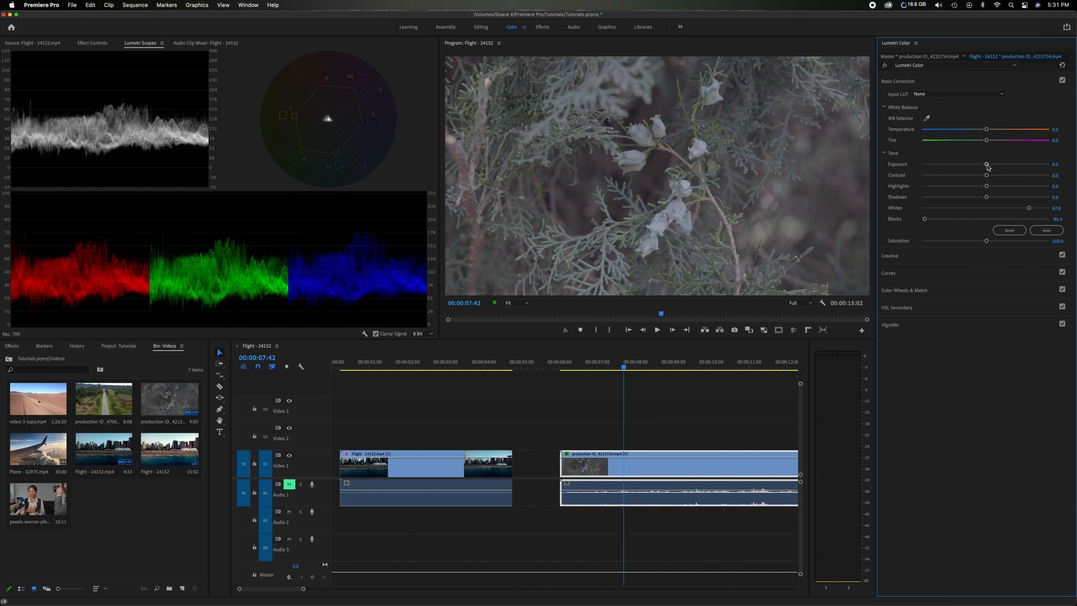
{"action": "left_click_drag", "start_coordinate": [988, 164], "coordinate": [1000, 165]}
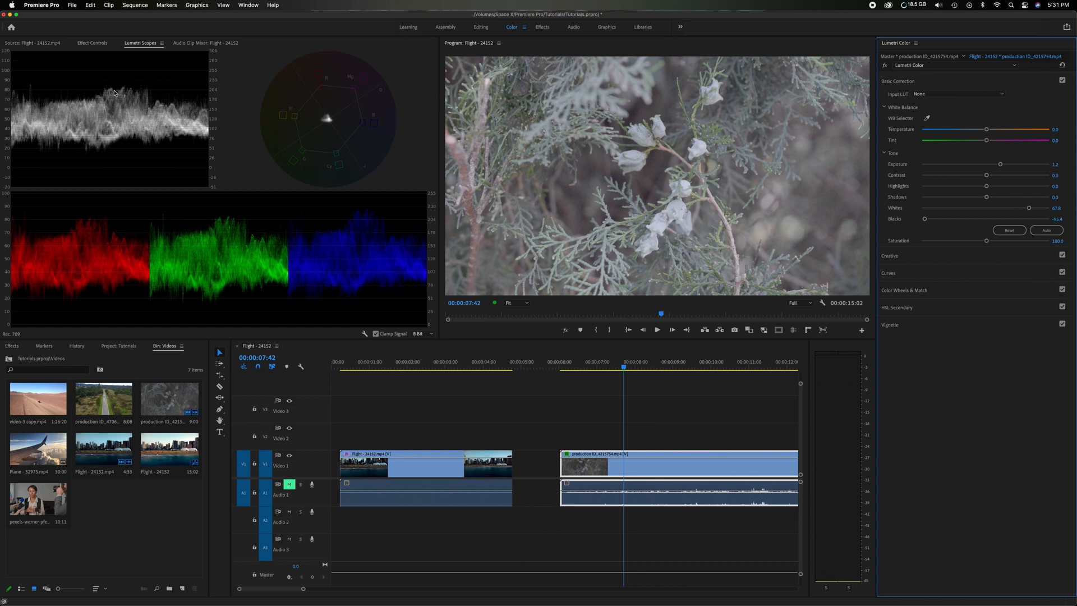
{"action": "mouse_move", "coordinate": [1001, 166]}
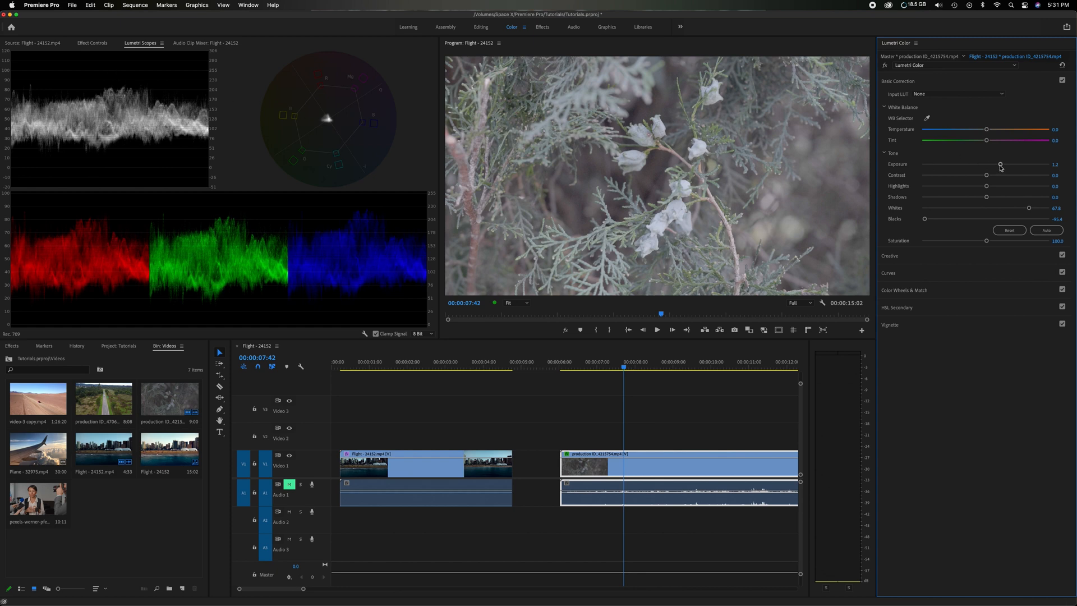
{"action": "left_click_drag", "start_coordinate": [1001, 163], "coordinate": [1009, 163]}
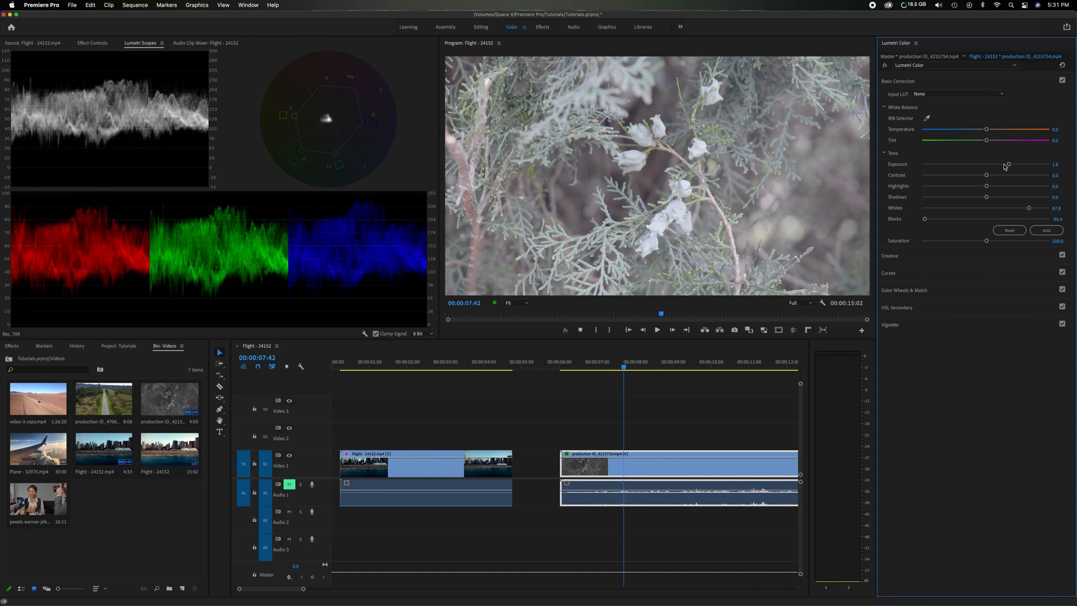
{"action": "mouse_move", "coordinate": [988, 177]}
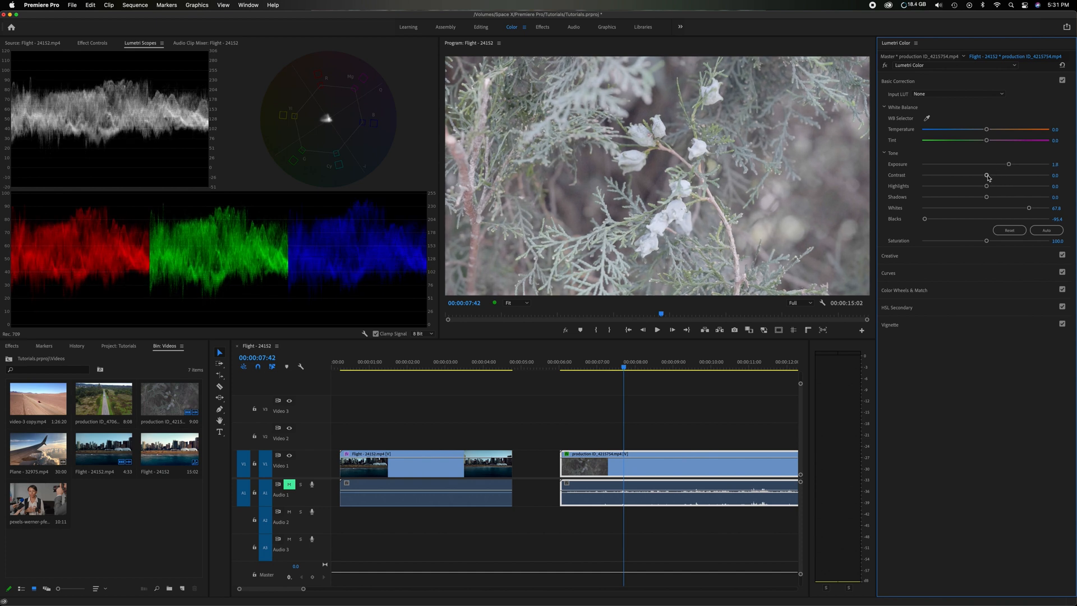
Step: Set the flower clip's Contrast to 51.5 and Highlights to about -1.3
{"action": "left_click_drag", "start_coordinate": [987, 174], "coordinate": [997, 175]}
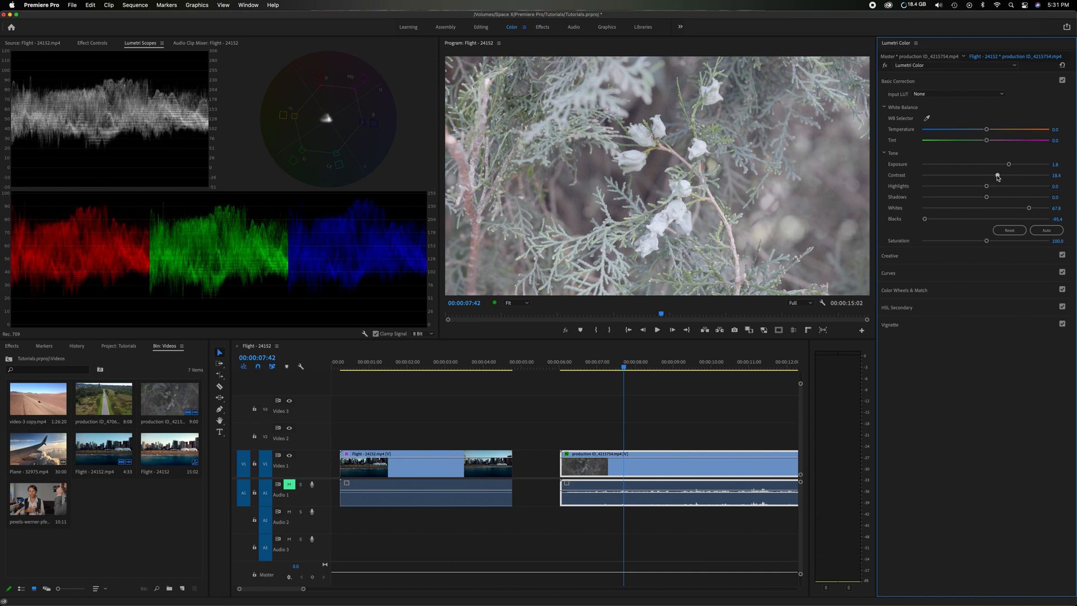
{"action": "left_click_drag", "start_coordinate": [986, 174], "coordinate": [1010, 174]}
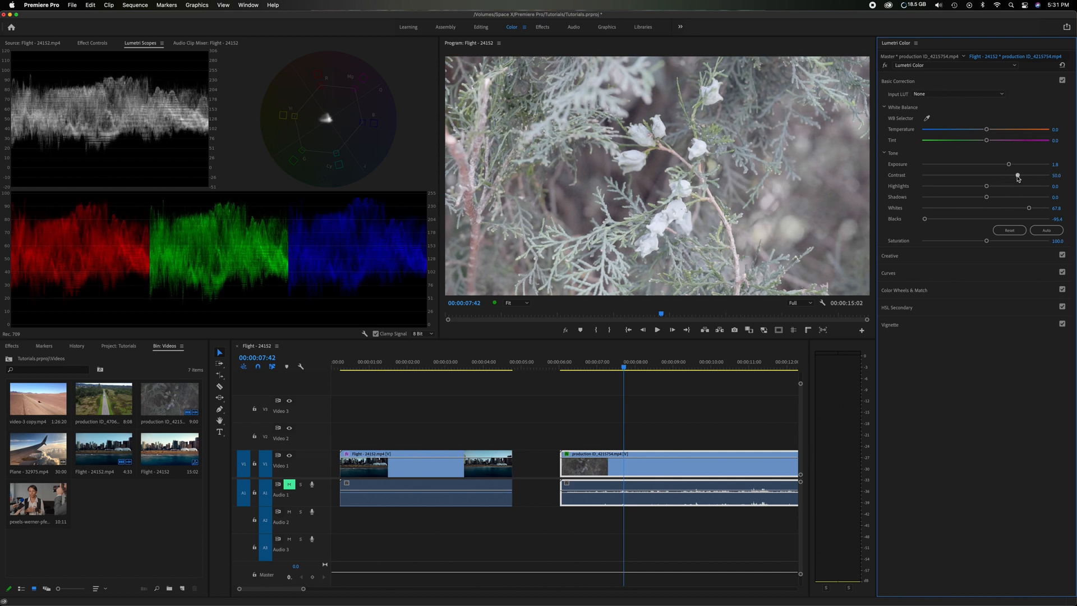
{"action": "left_click_drag", "start_coordinate": [987, 175], "coordinate": [992, 175]}
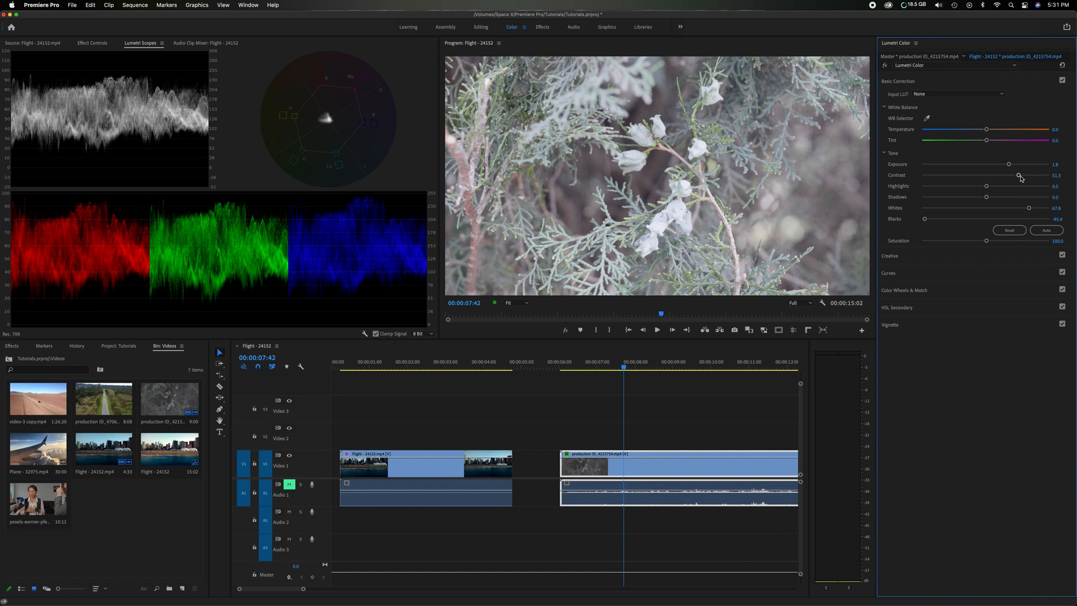
{"action": "left_click_drag", "start_coordinate": [986, 186], "coordinate": [982, 187]}
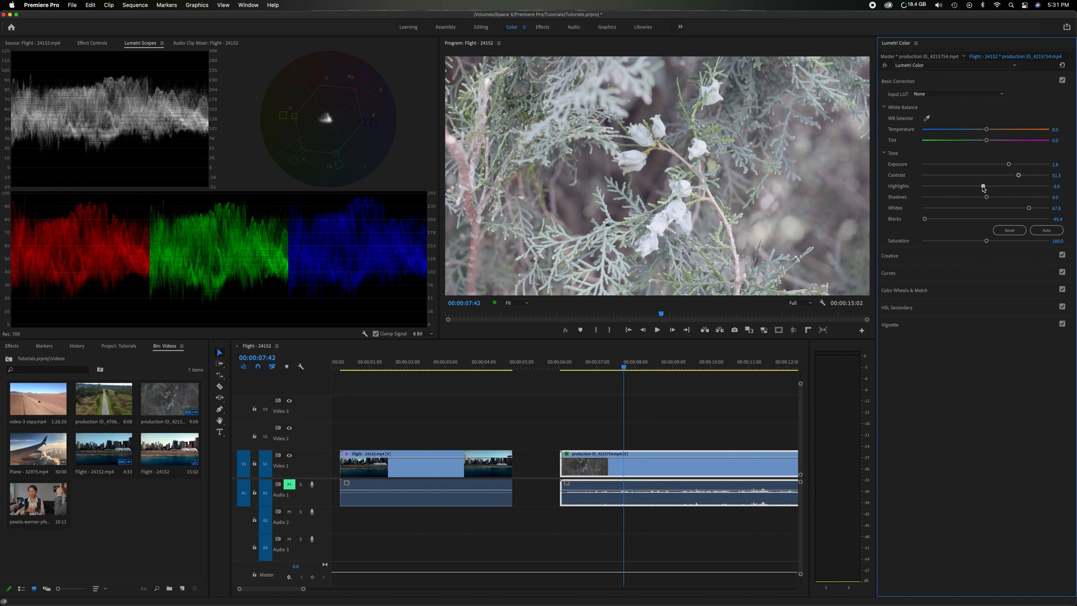
{"action": "left_click_drag", "start_coordinate": [983, 186], "coordinate": [985, 186]}
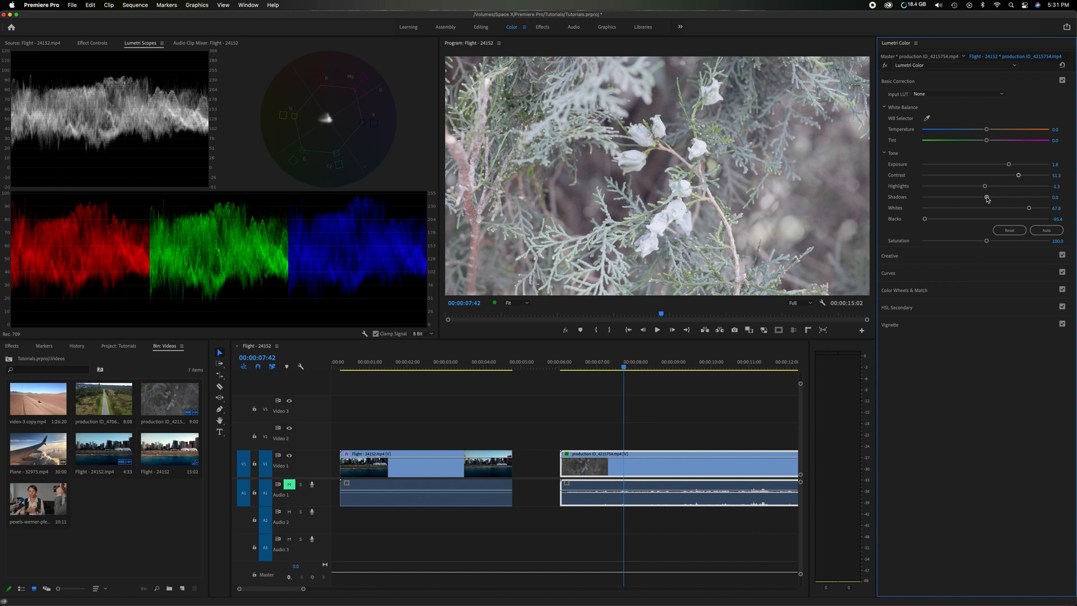
Step: Darken Shadows, drop Blacks to -100, and fine-tune Exposure
{"action": "left_click_drag", "start_coordinate": [986, 197], "coordinate": [961, 197]}
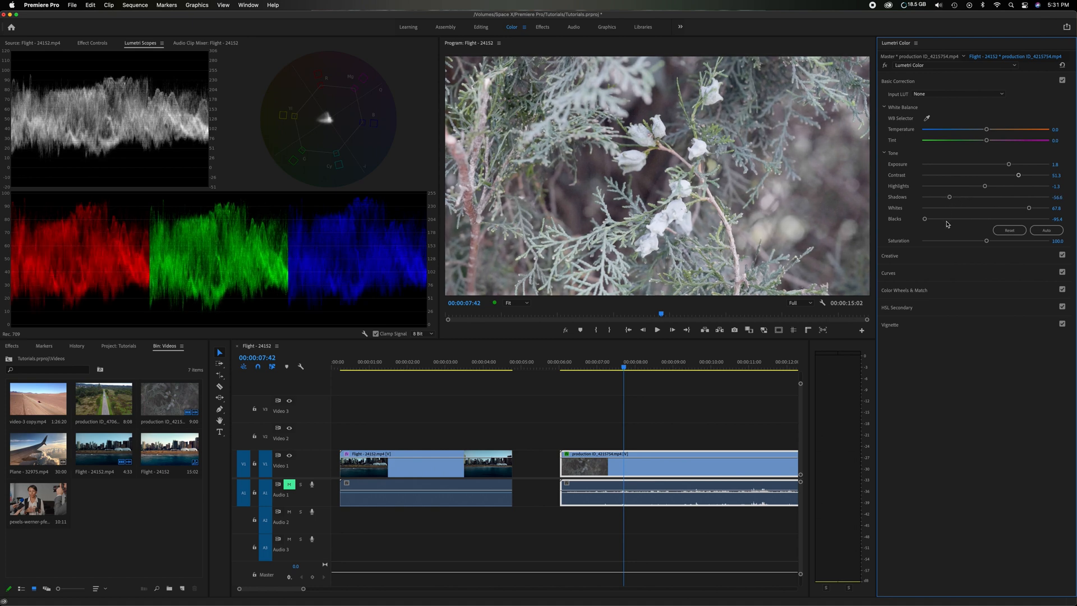
{"action": "left_click_drag", "start_coordinate": [925, 219], "coordinate": [921, 218]}
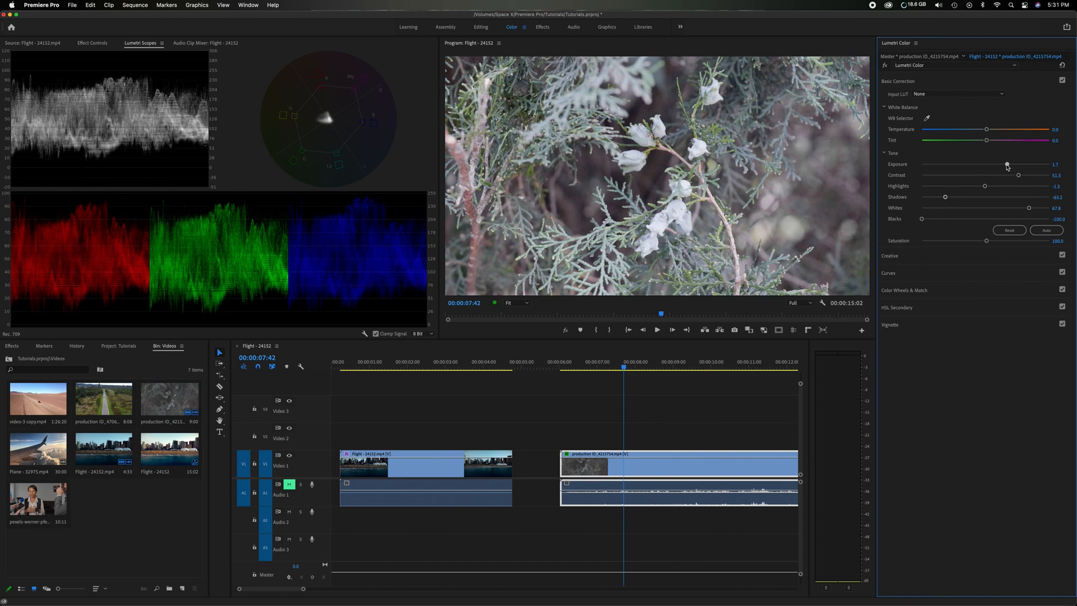
{"action": "left_click_drag", "start_coordinate": [1007, 165], "coordinate": [1004, 165]}
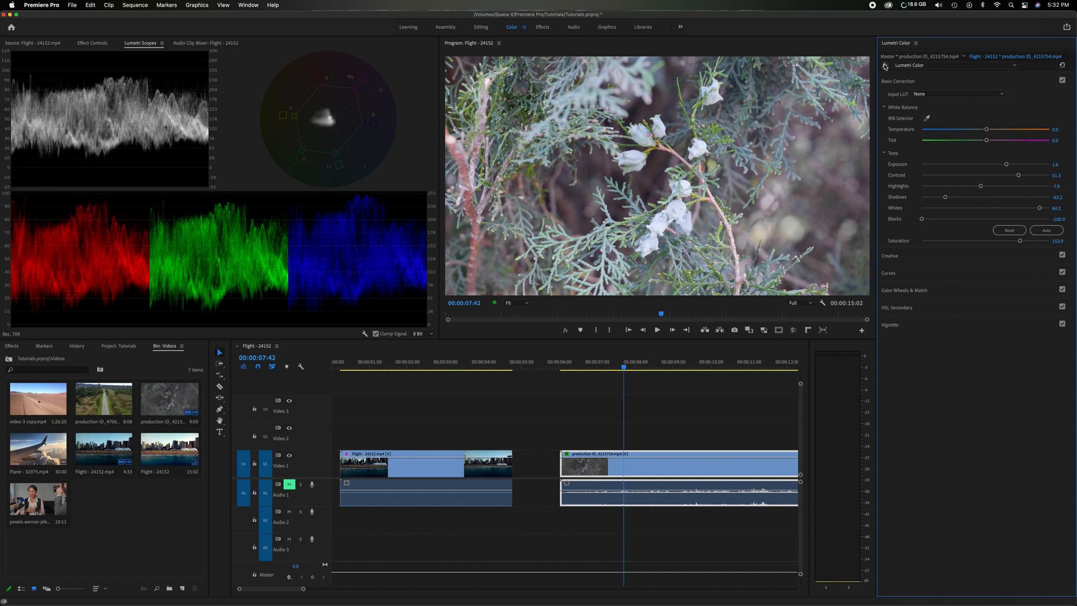
Step: Reset the flower clip's Tone values to zero, keeping Saturation near 154
{"action": "left_click", "coordinate": [1010, 230]}
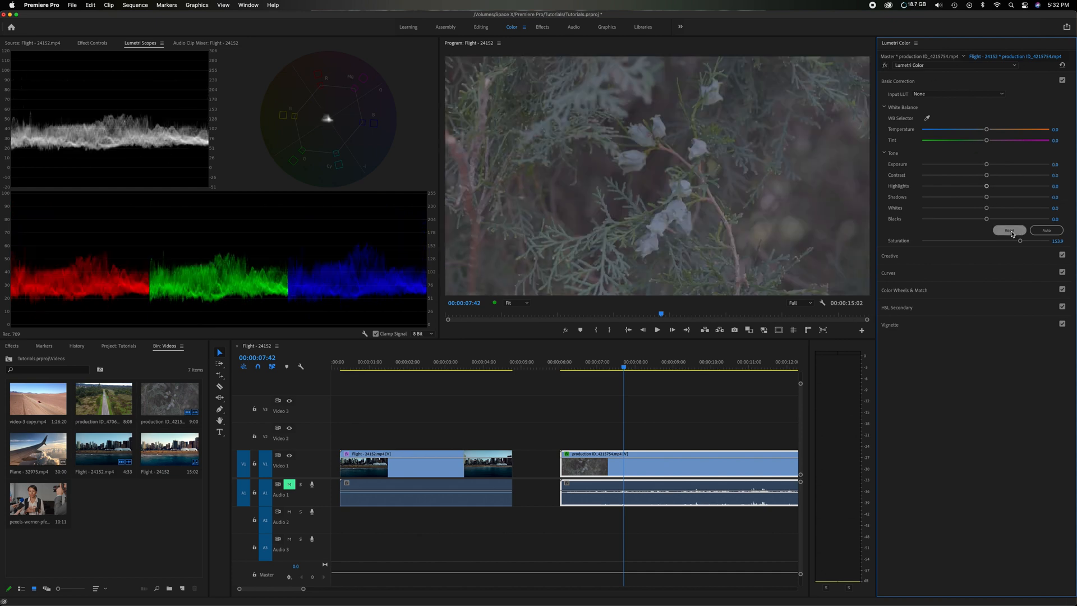
{"action": "mouse_move", "coordinate": [995, 113]}
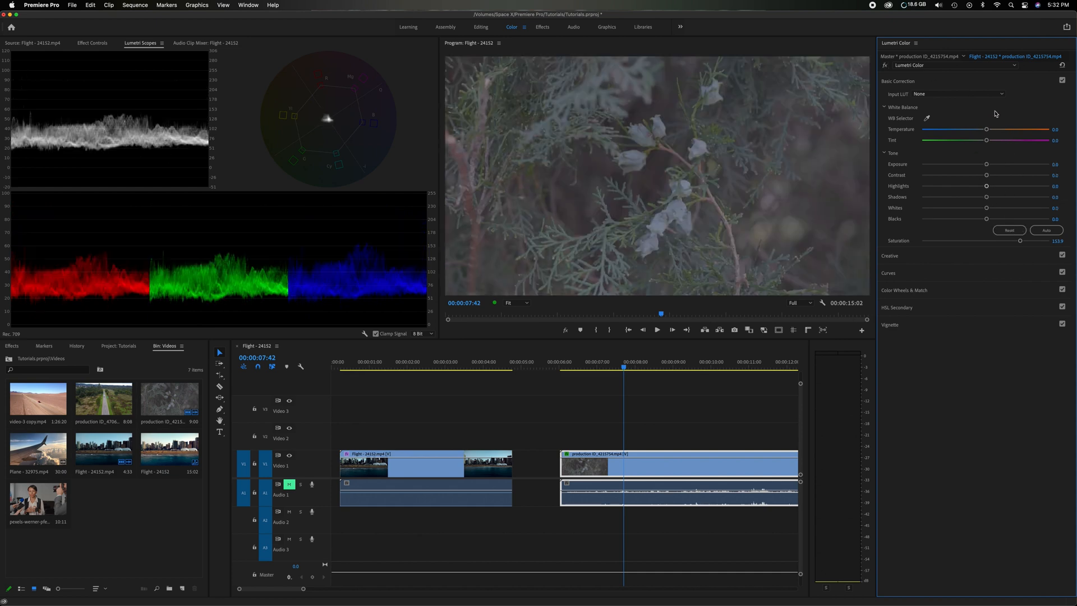